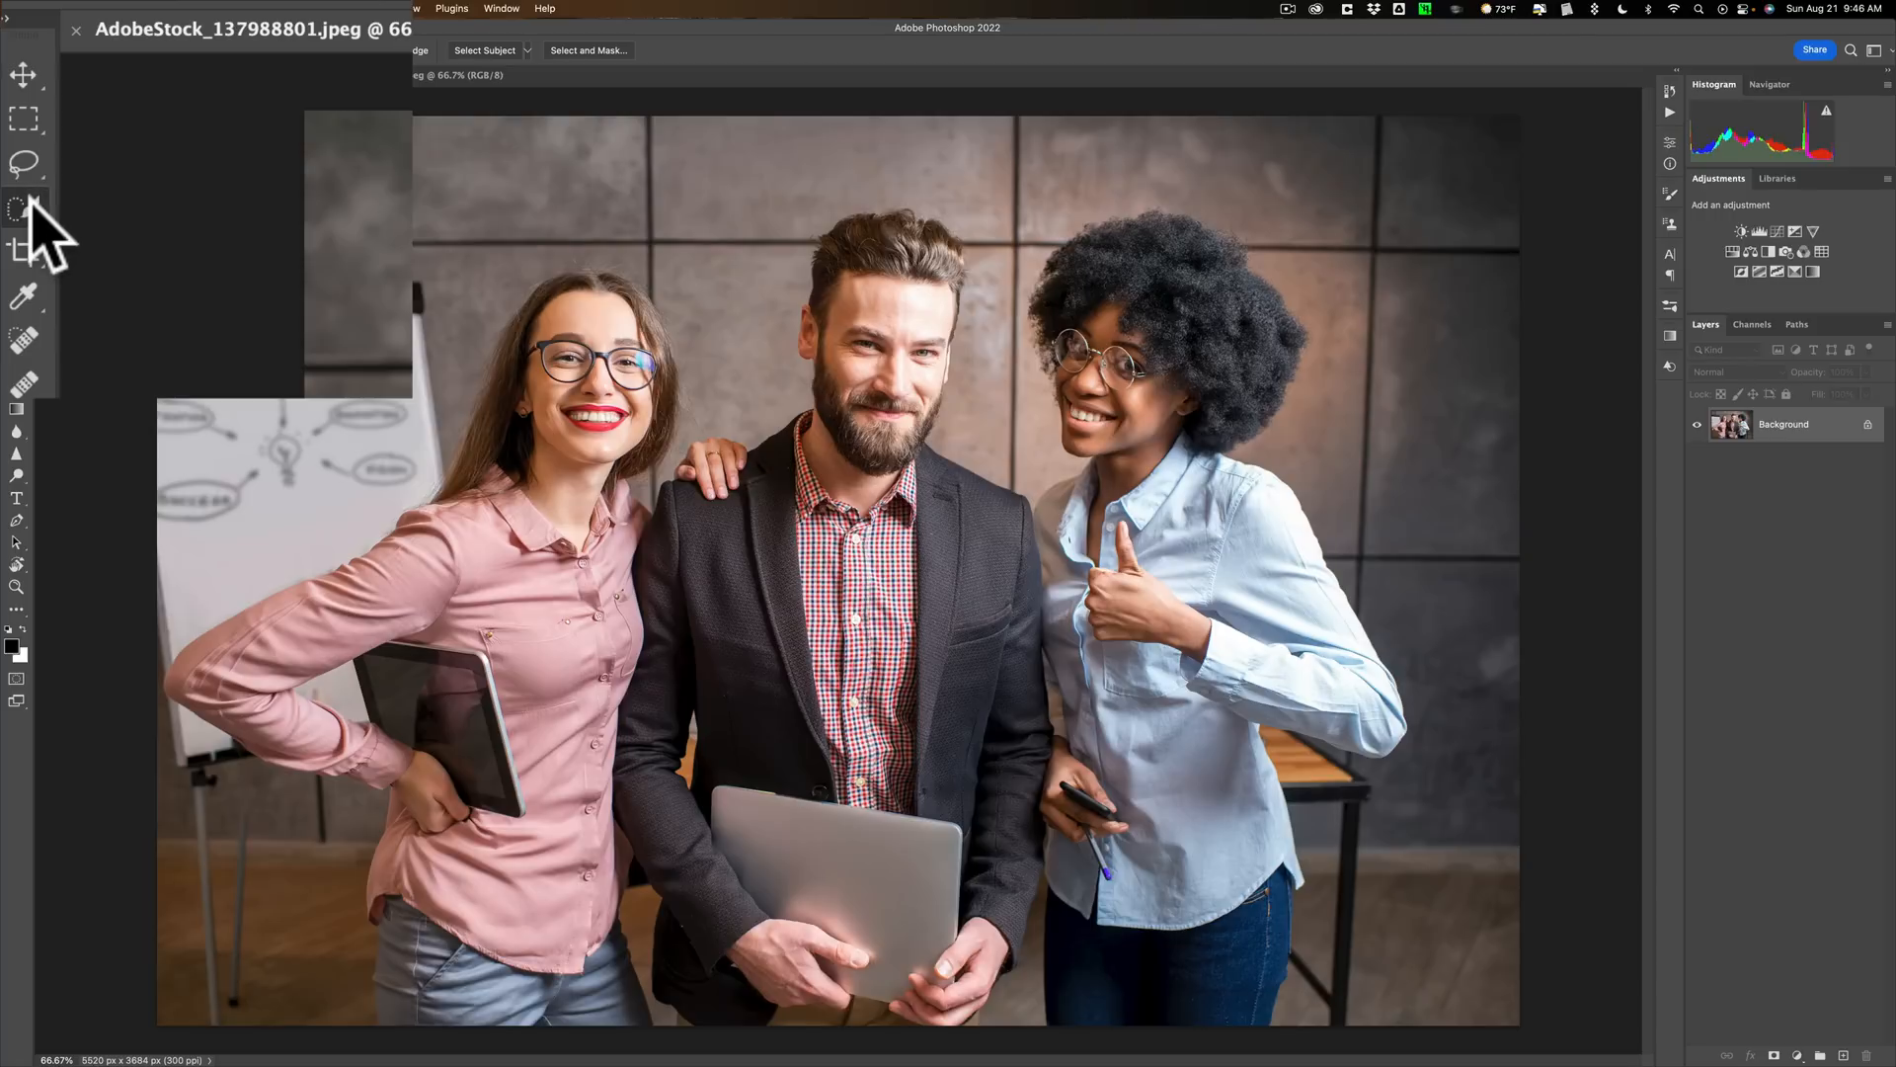
Activate the Quick Selection Tool so Select Subject and Select and Mask become available
click(21, 201)
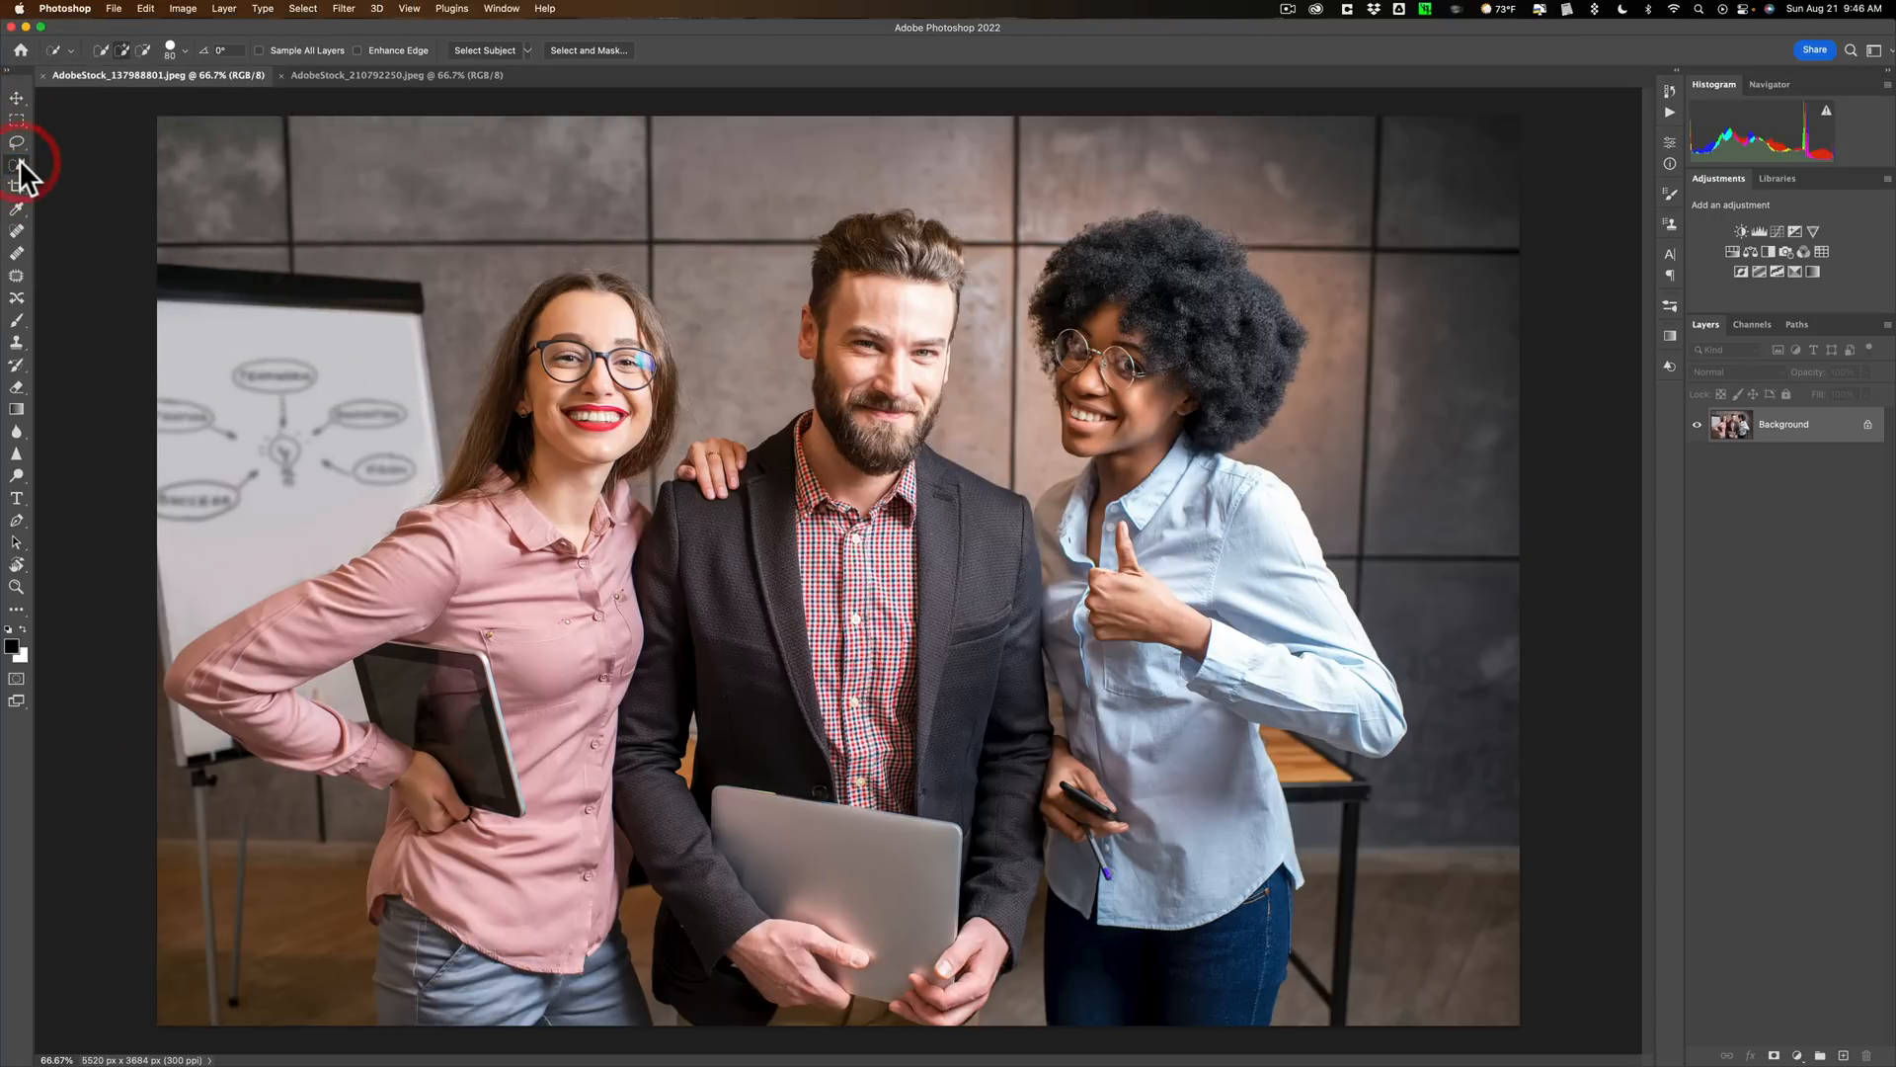
mouse_move(17, 178)
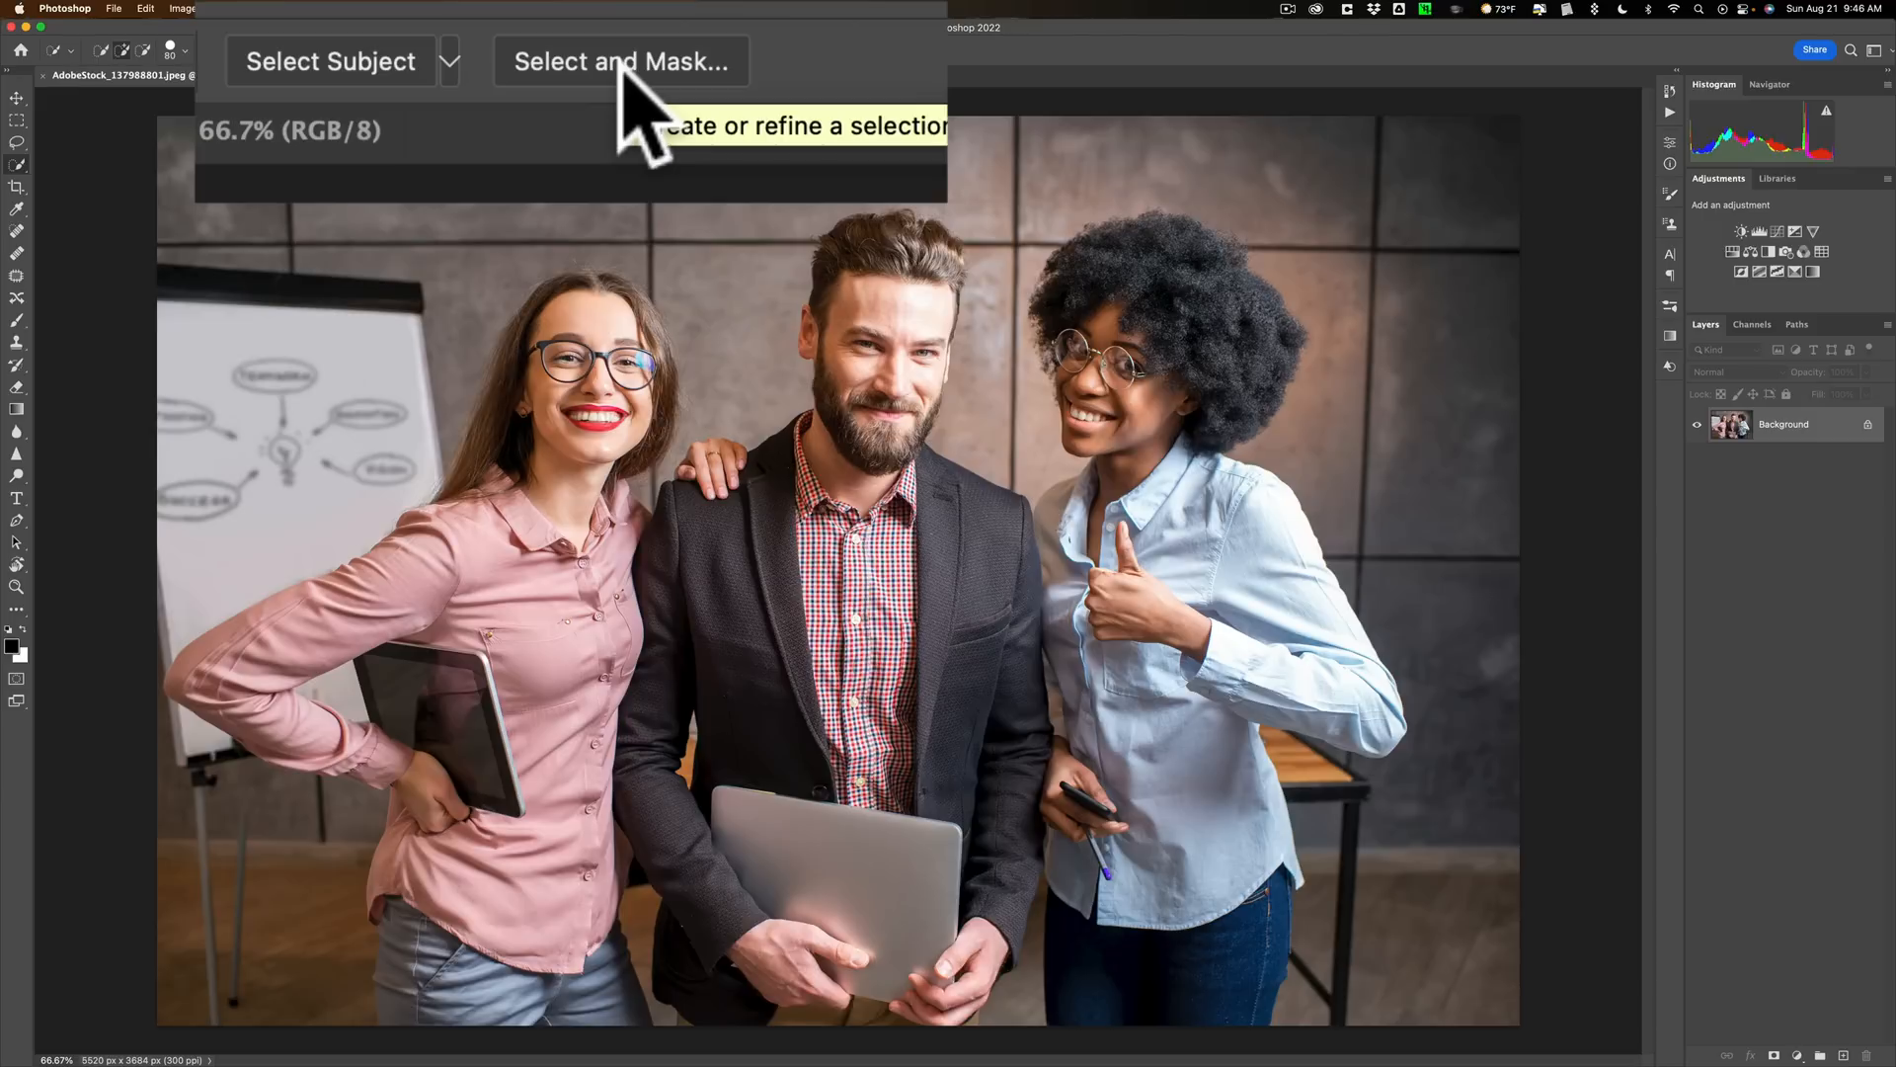
mouse_move(506, 119)
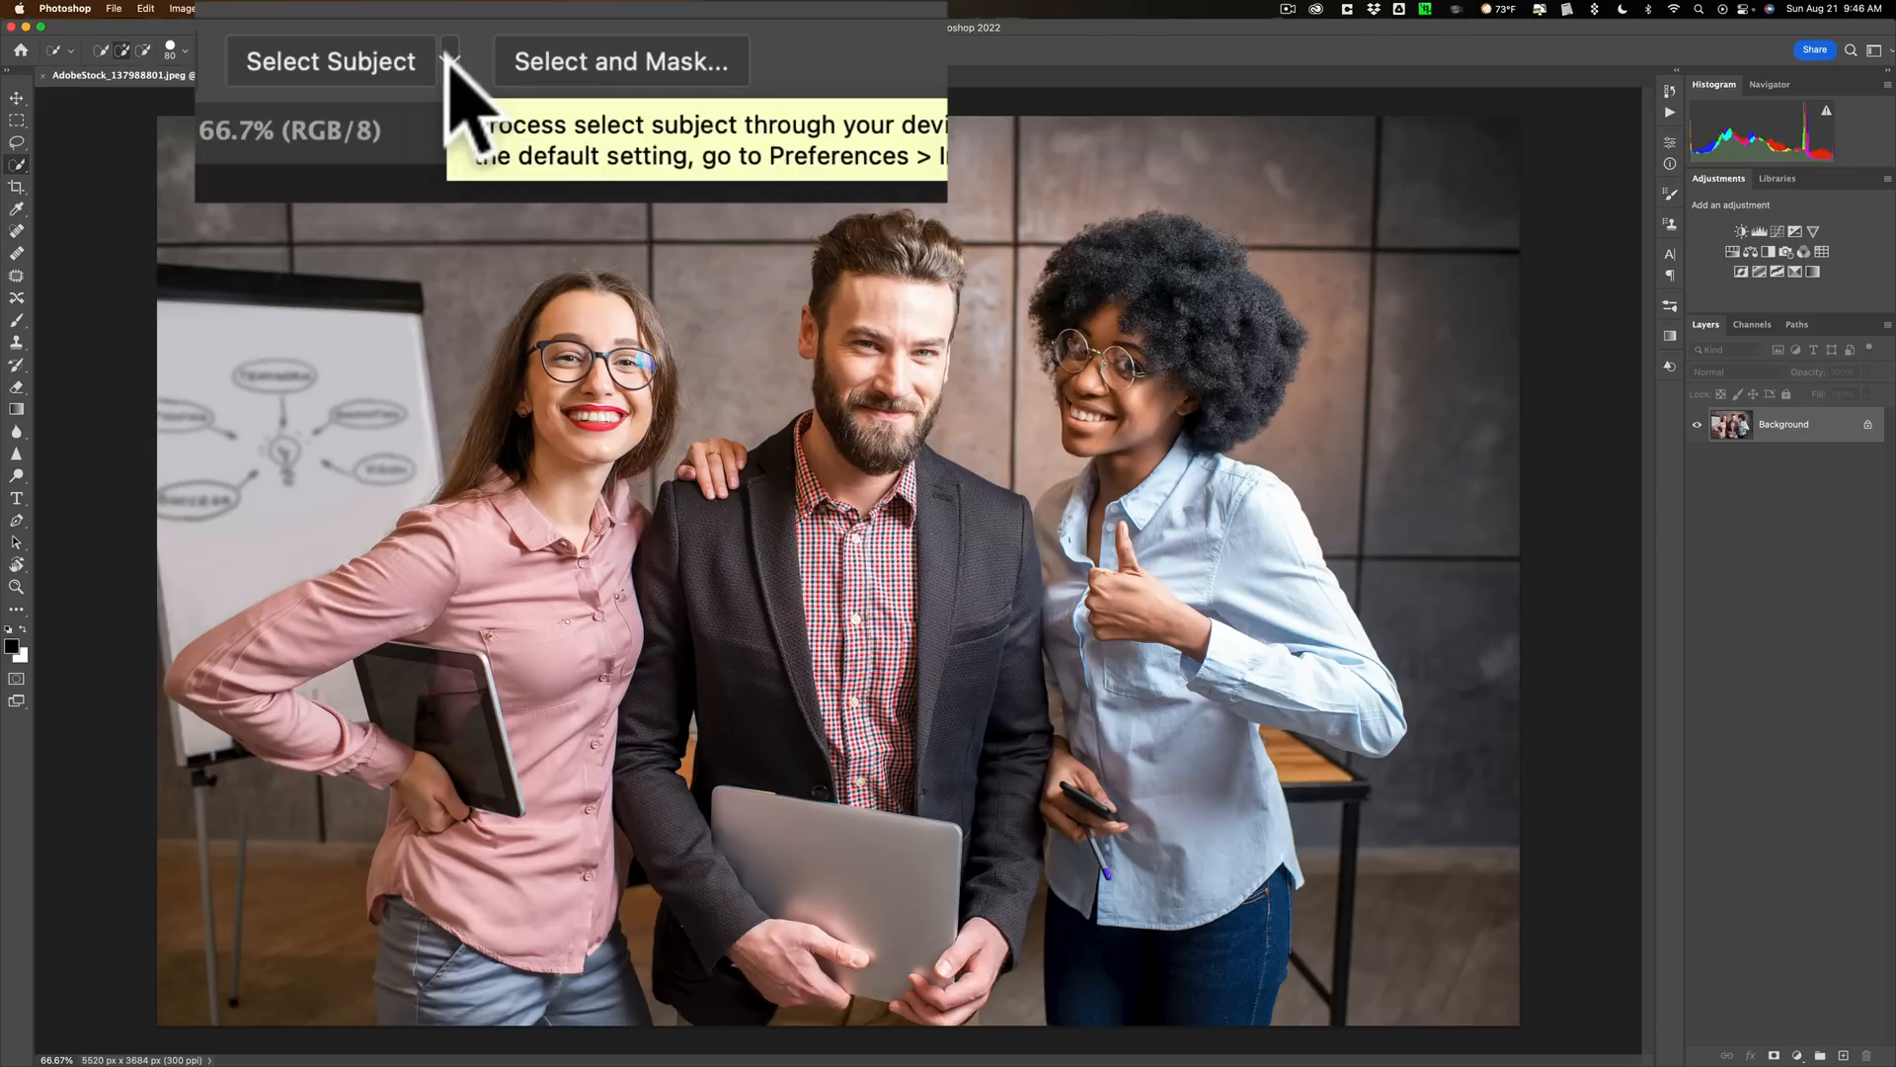
Reveal the Device and Cloud processing options under Select Subject
click(458, 61)
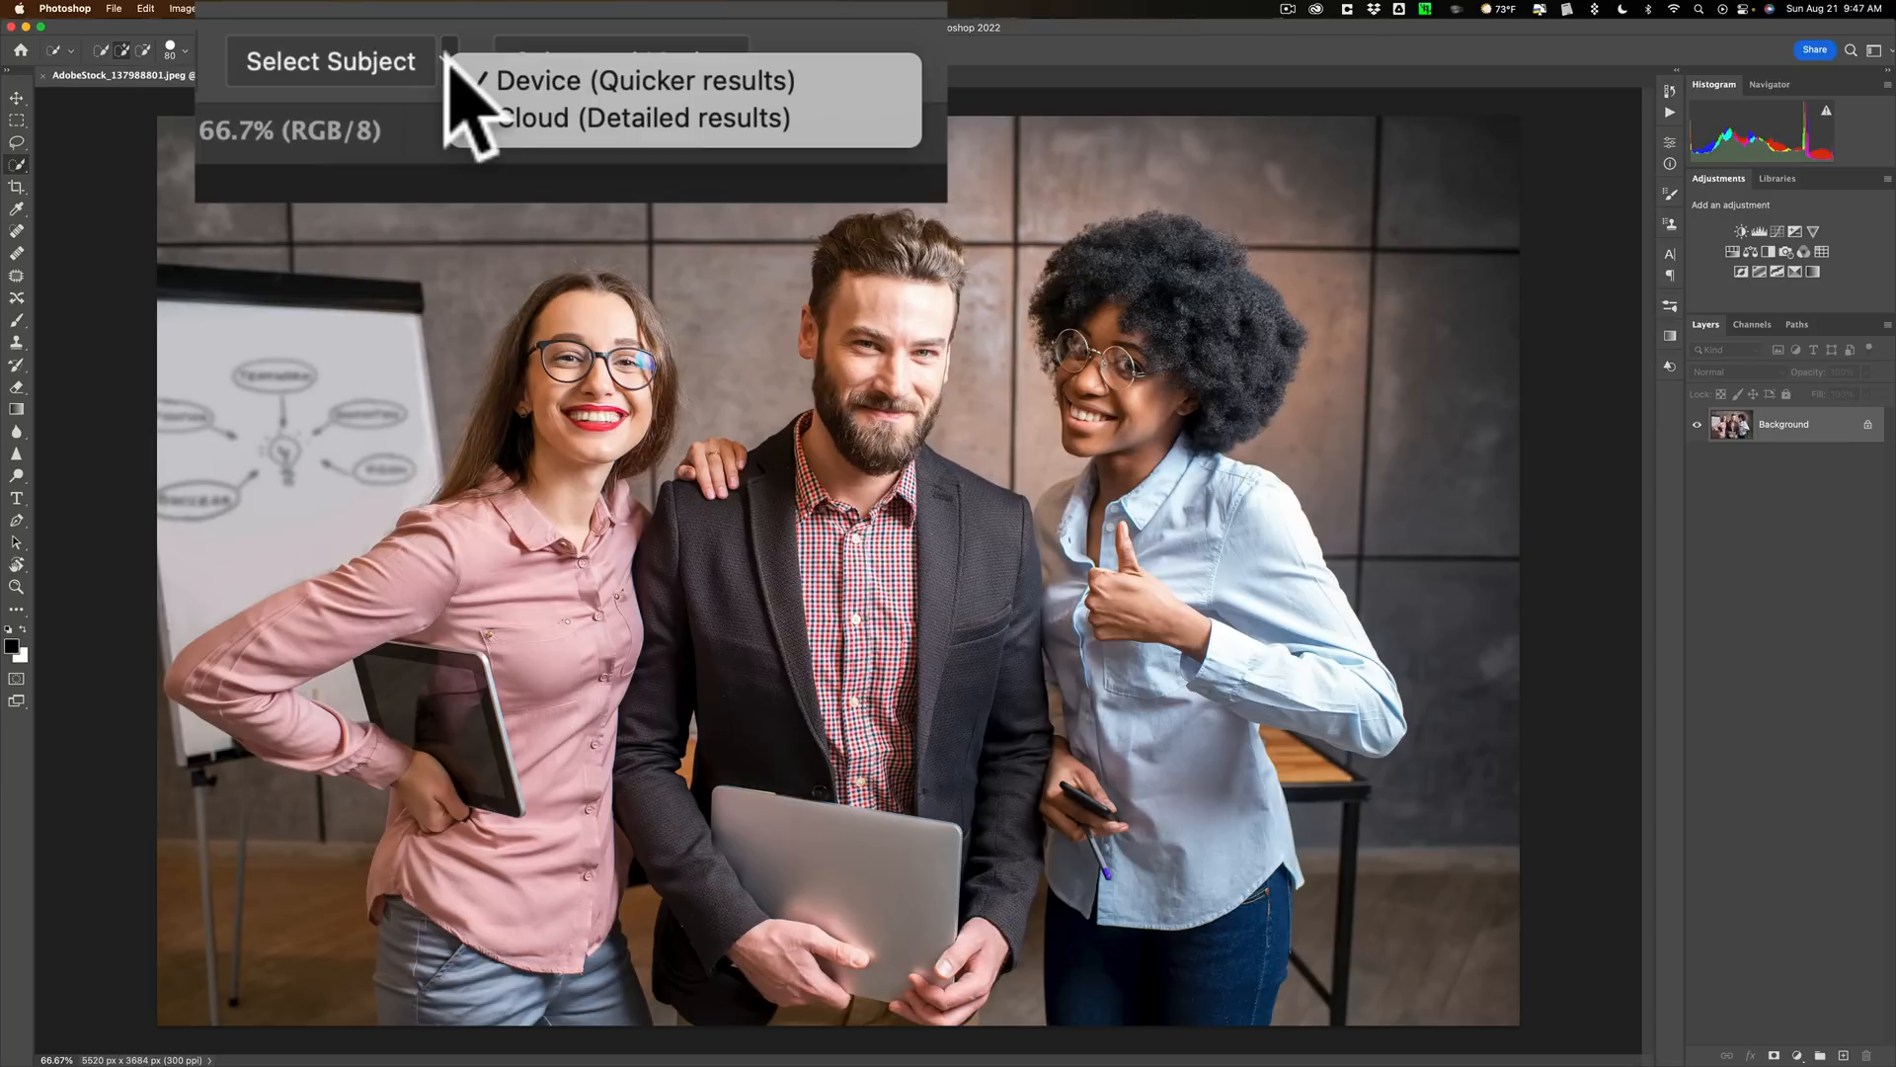
click(490, 89)
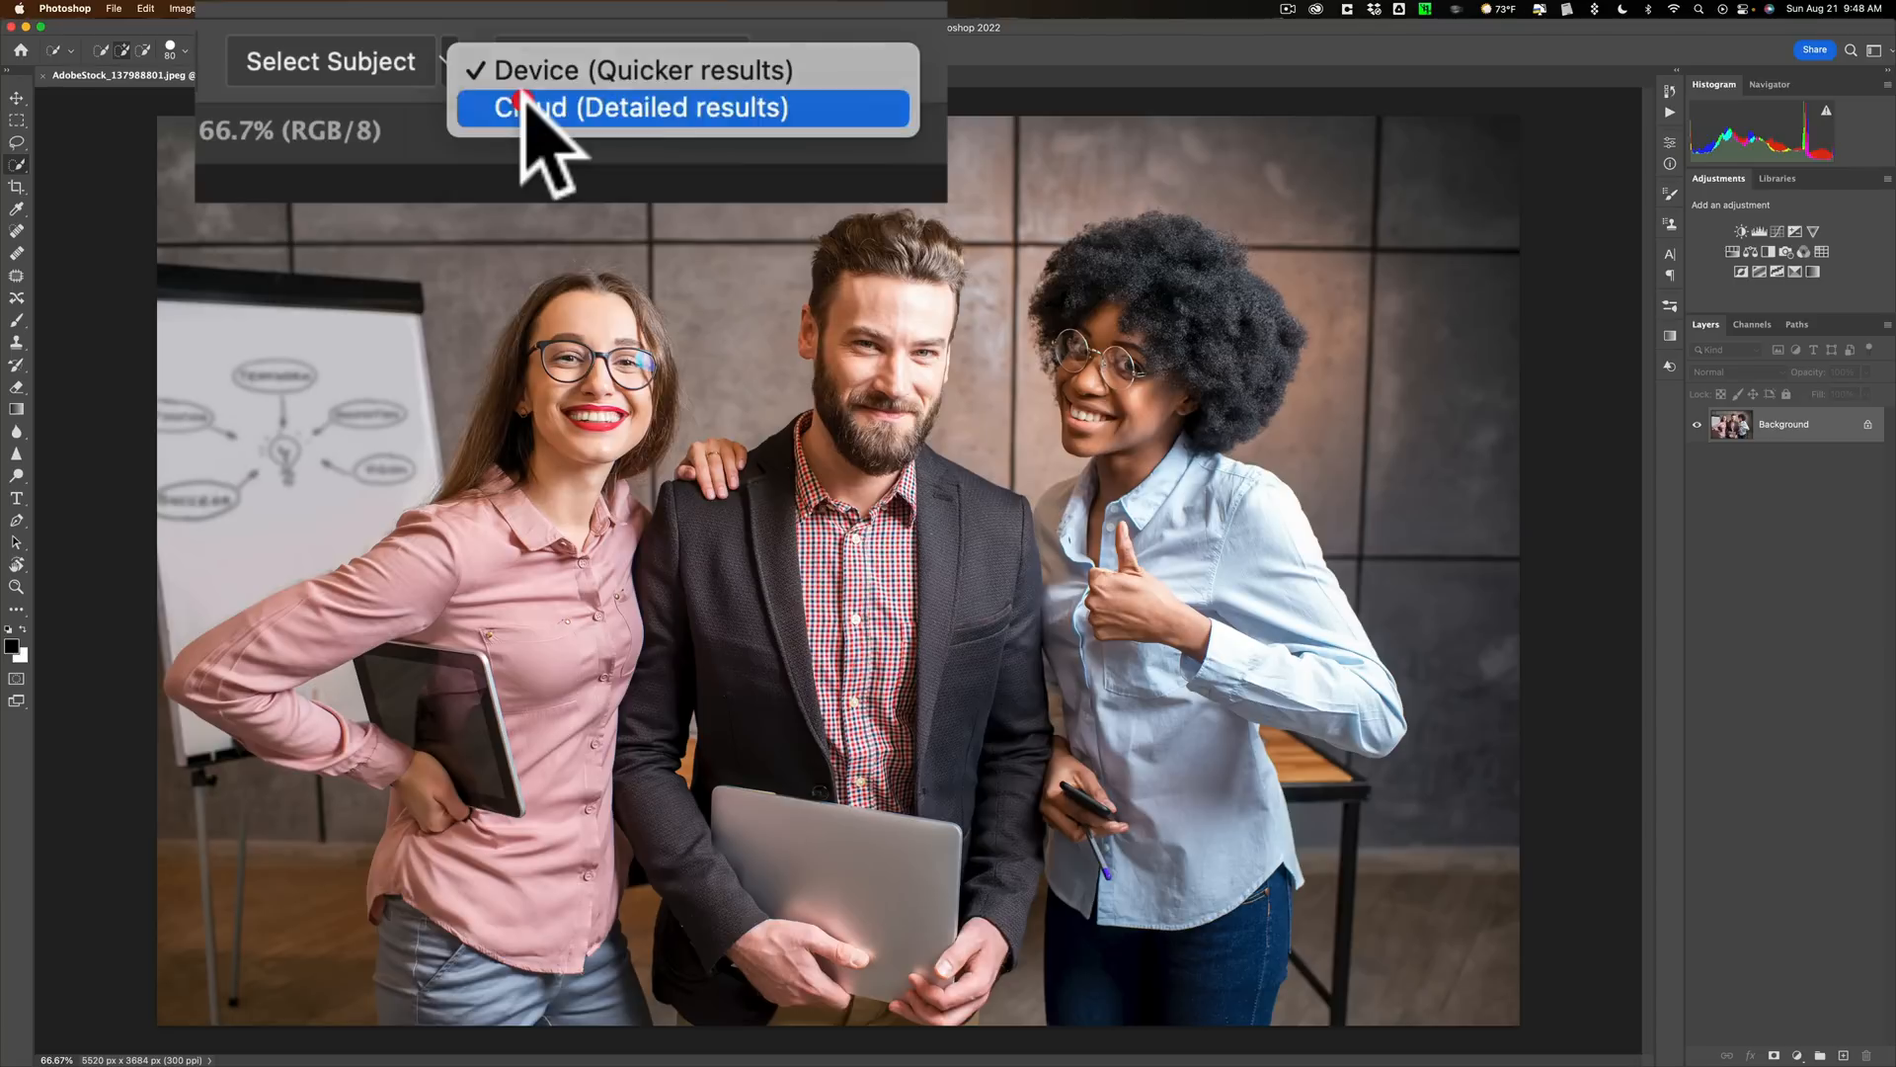
Set Select Subject to Cloud (Detailed results) and select the three colleagues
click(644, 107)
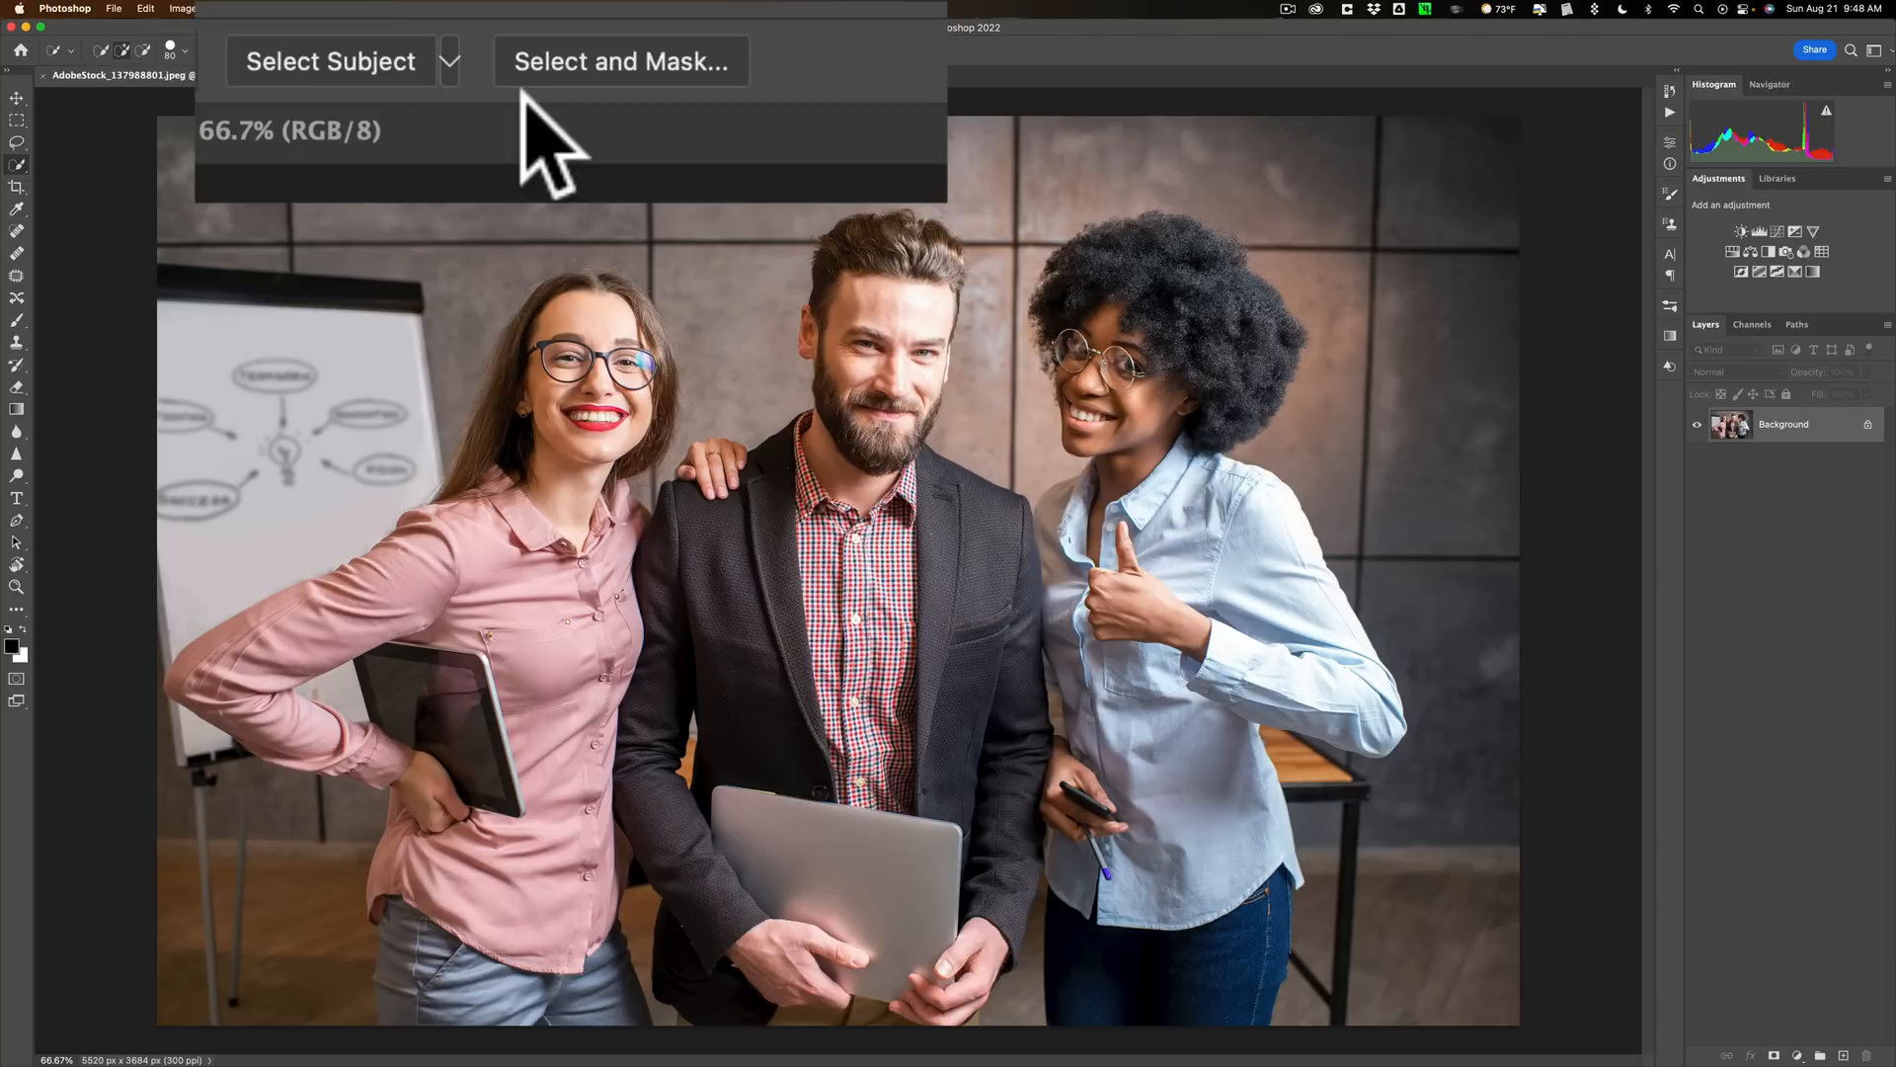
click(446, 62)
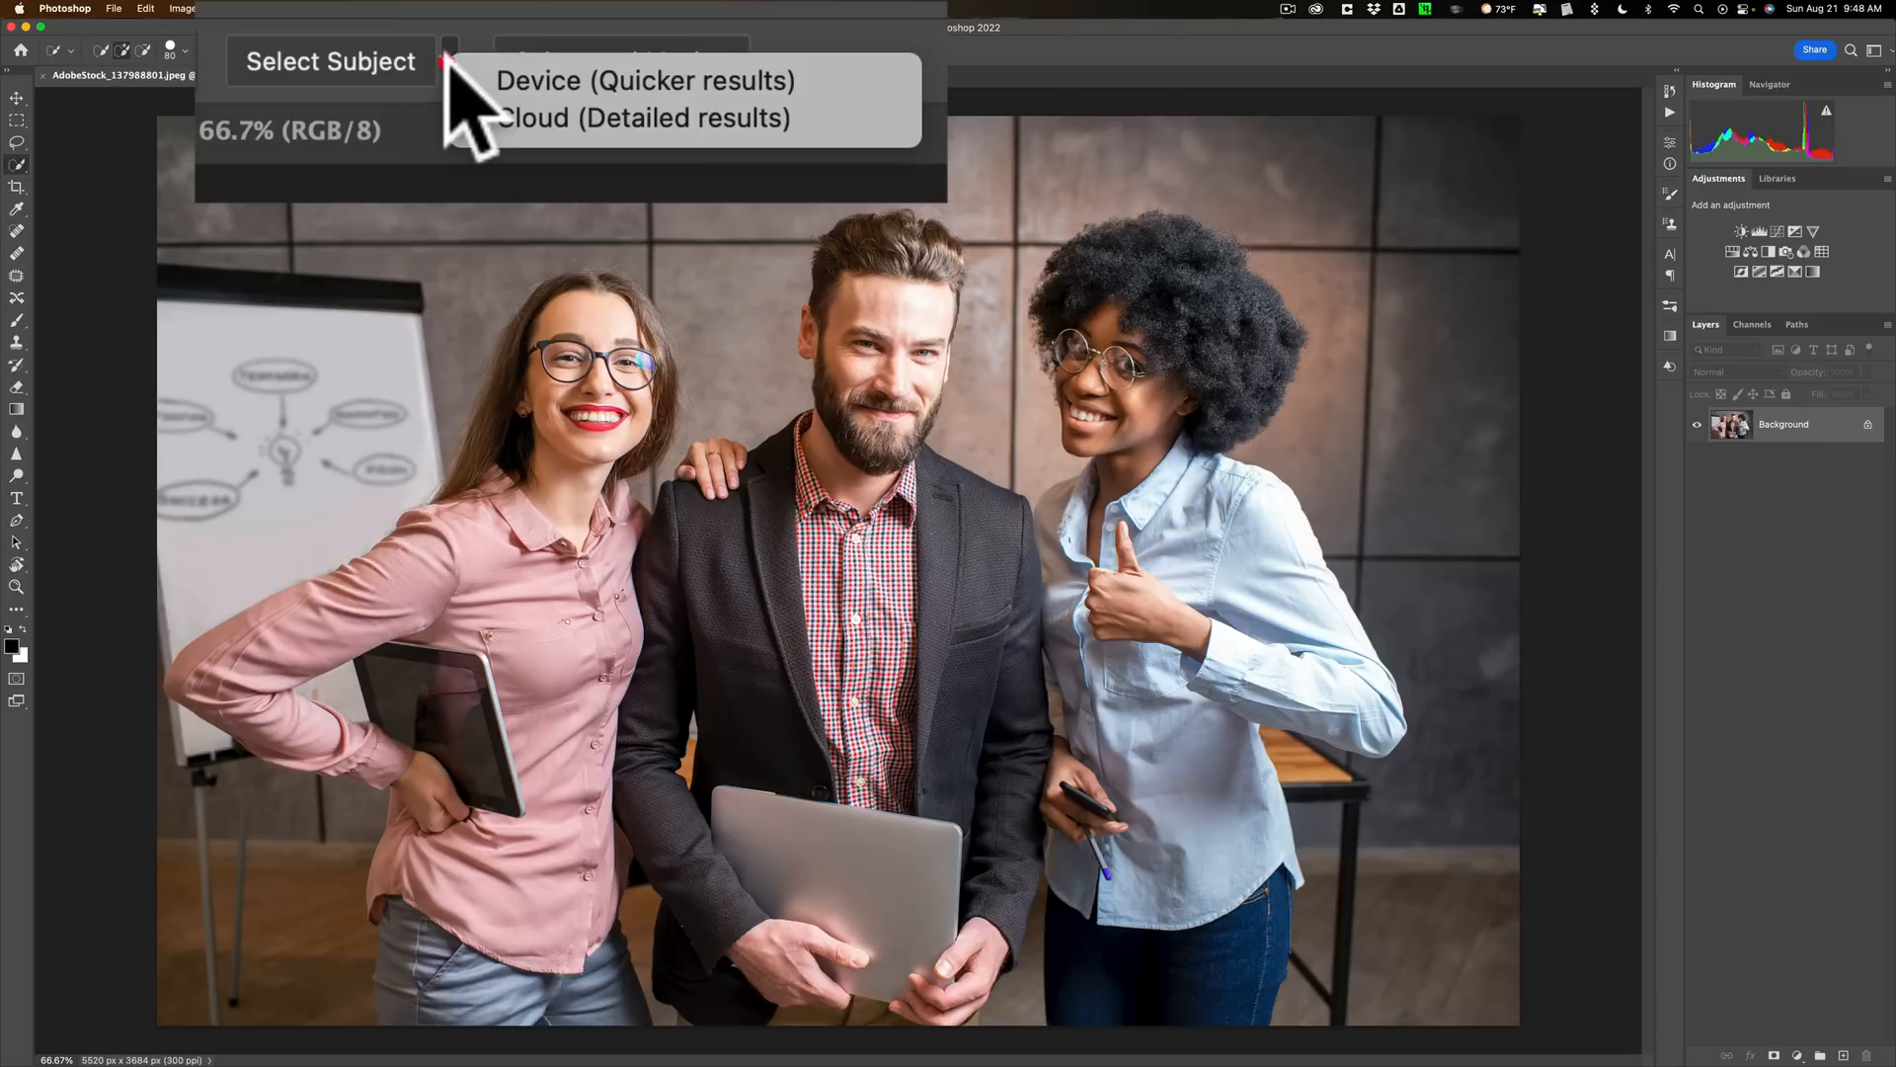
click(452, 61)
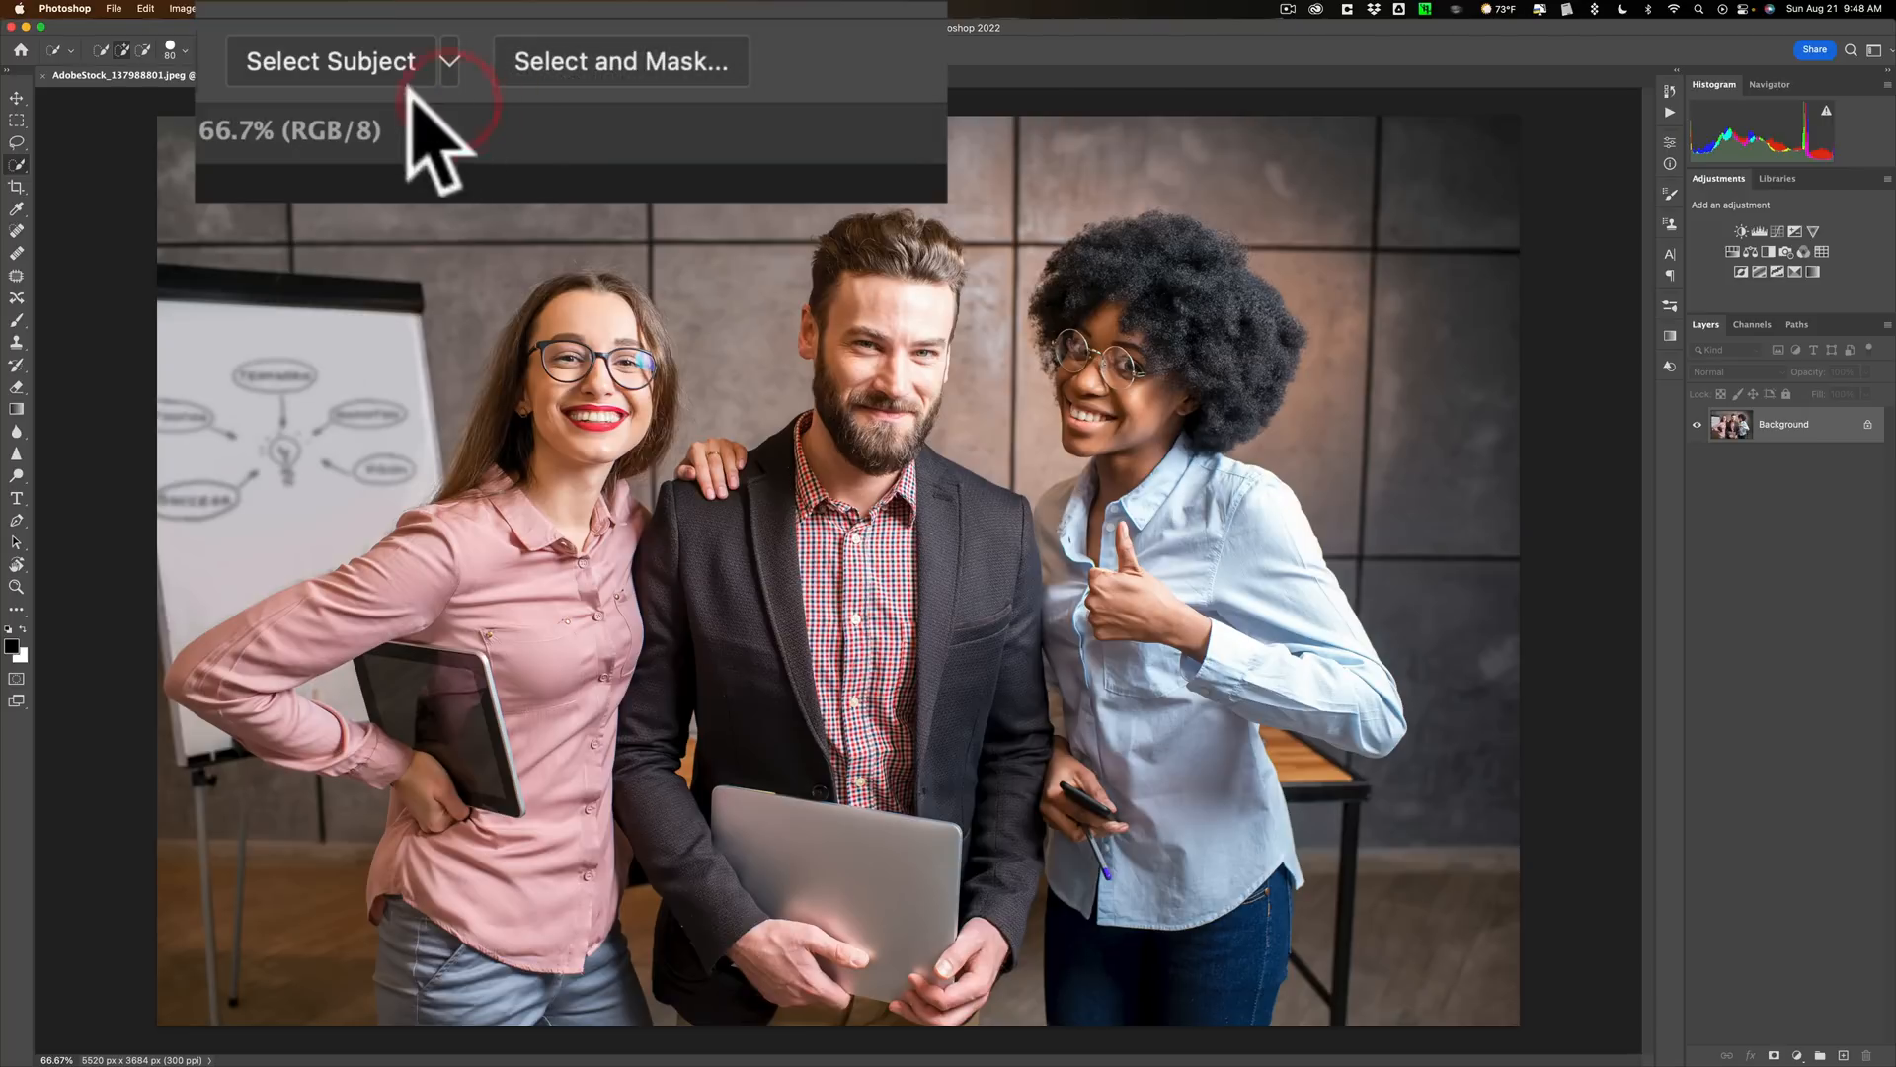
mouse_move(630, 194)
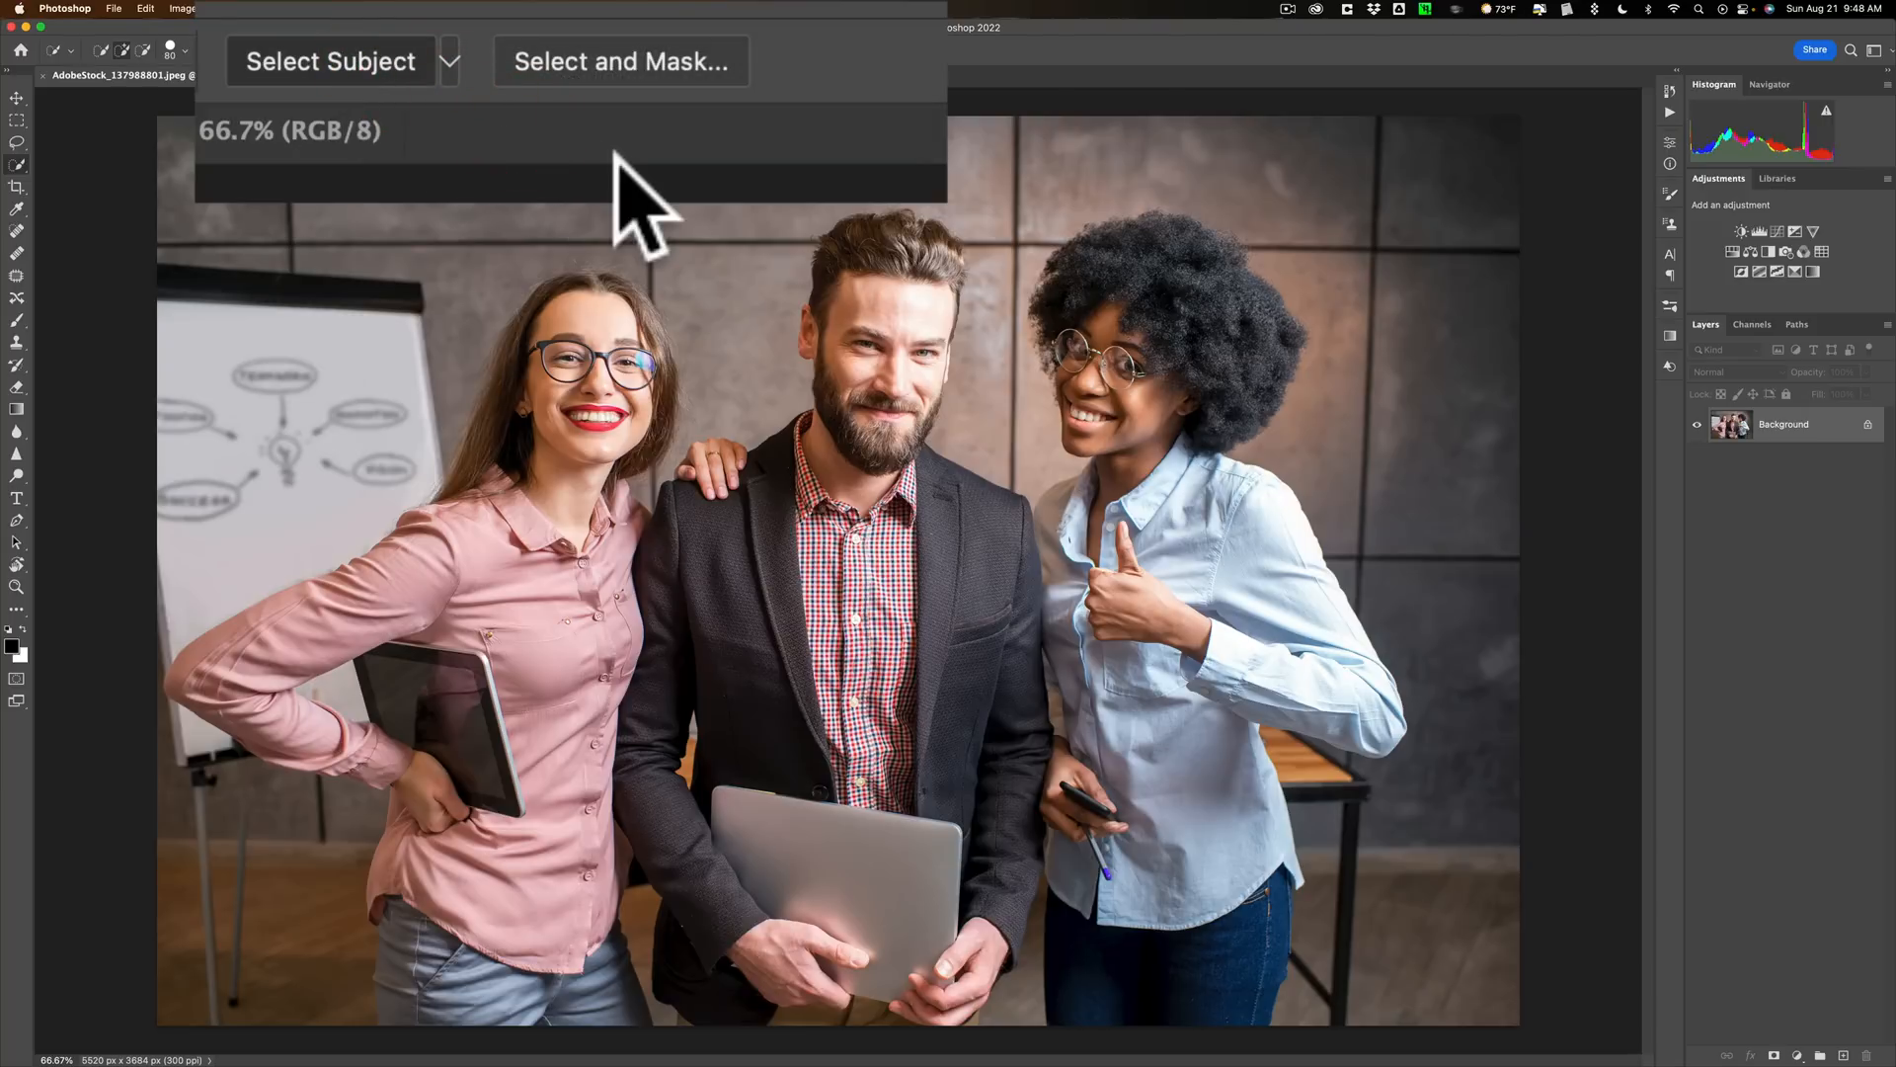
click(332, 59)
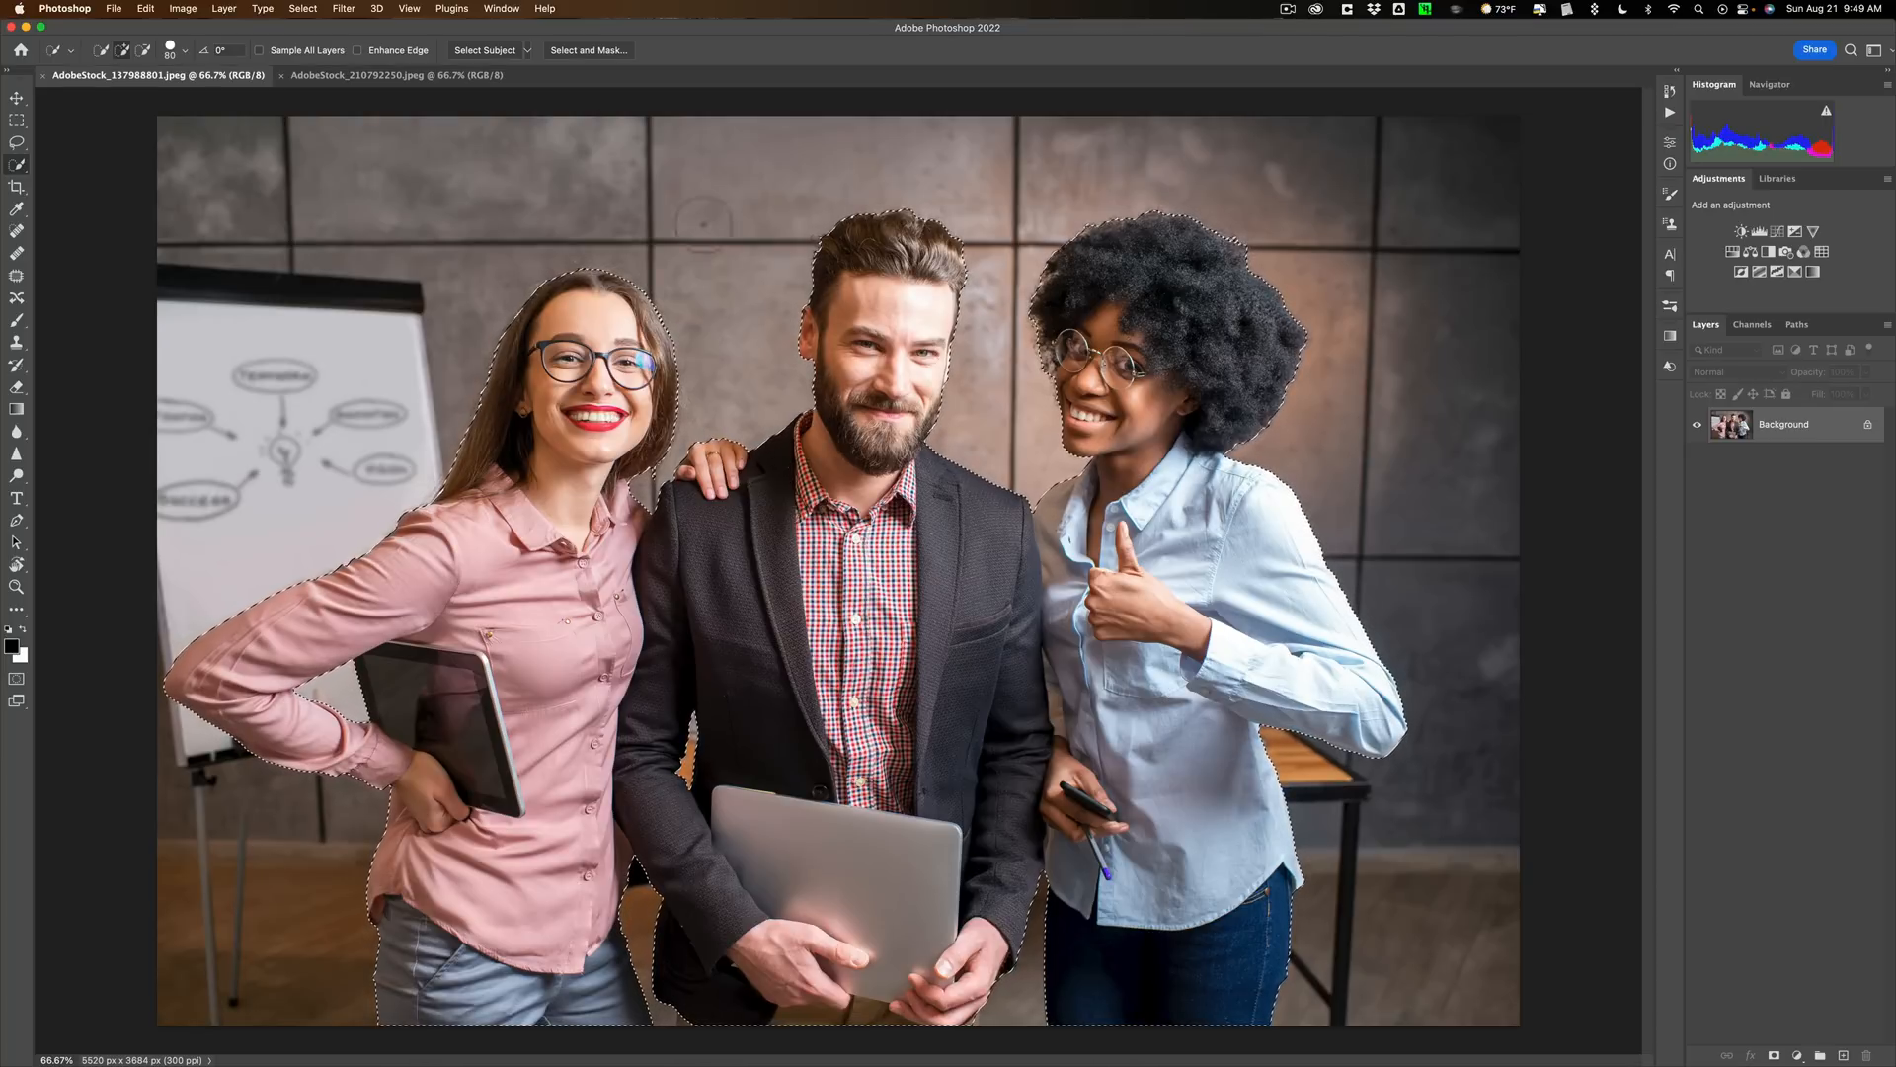
click(589, 50)
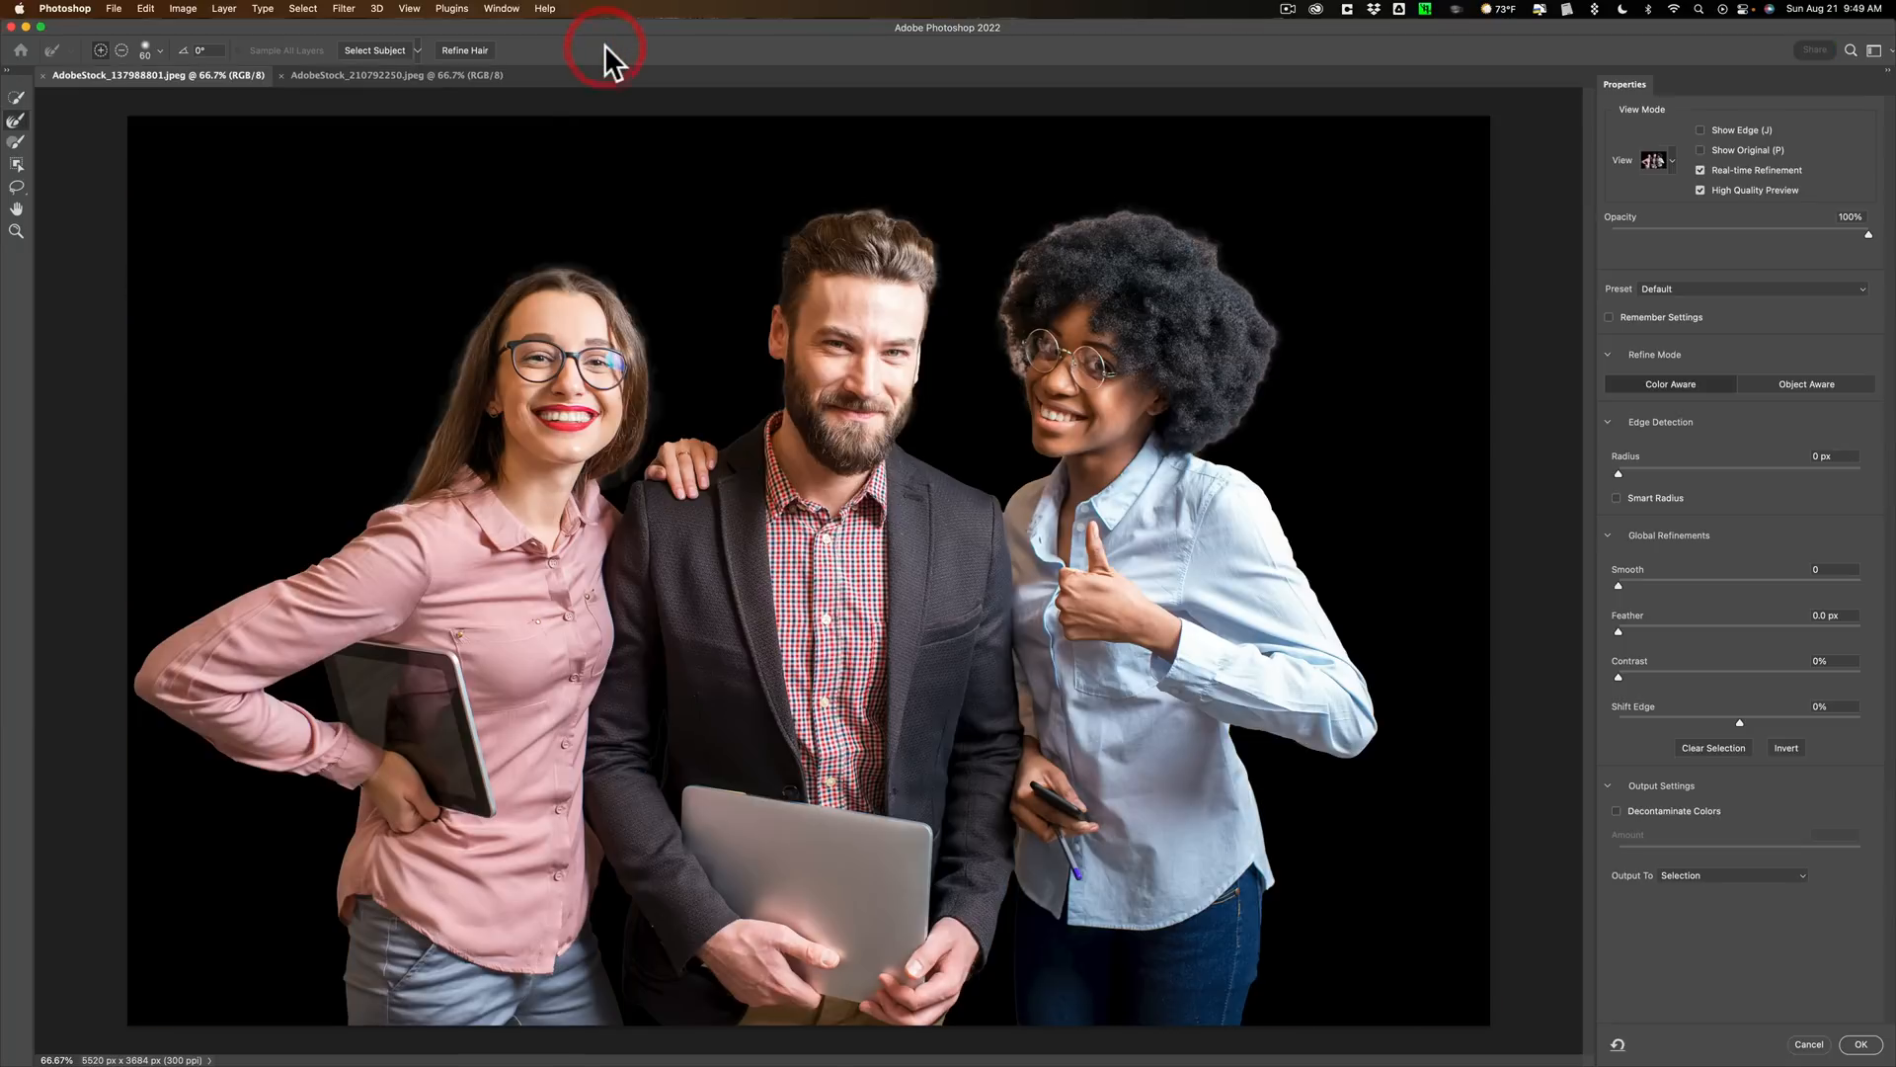
mouse_move(1039, 241)
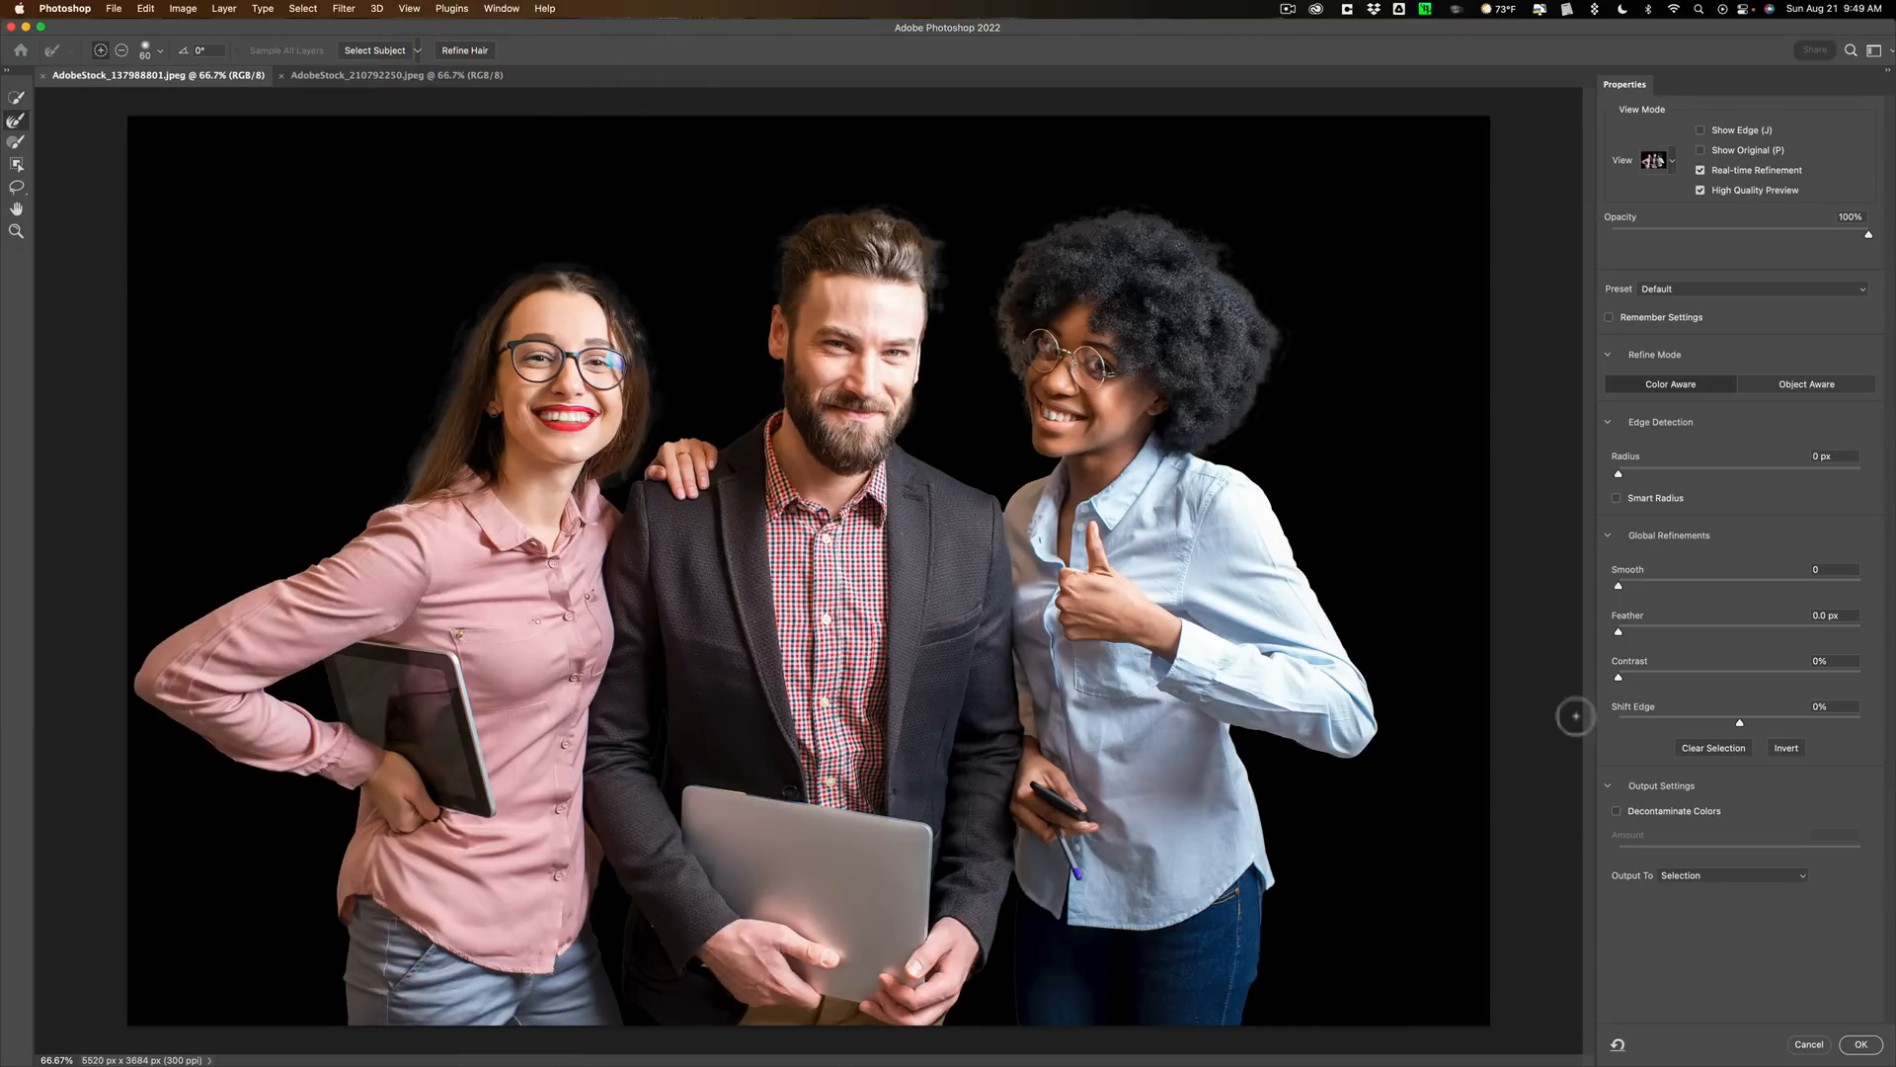
click(1616, 810)
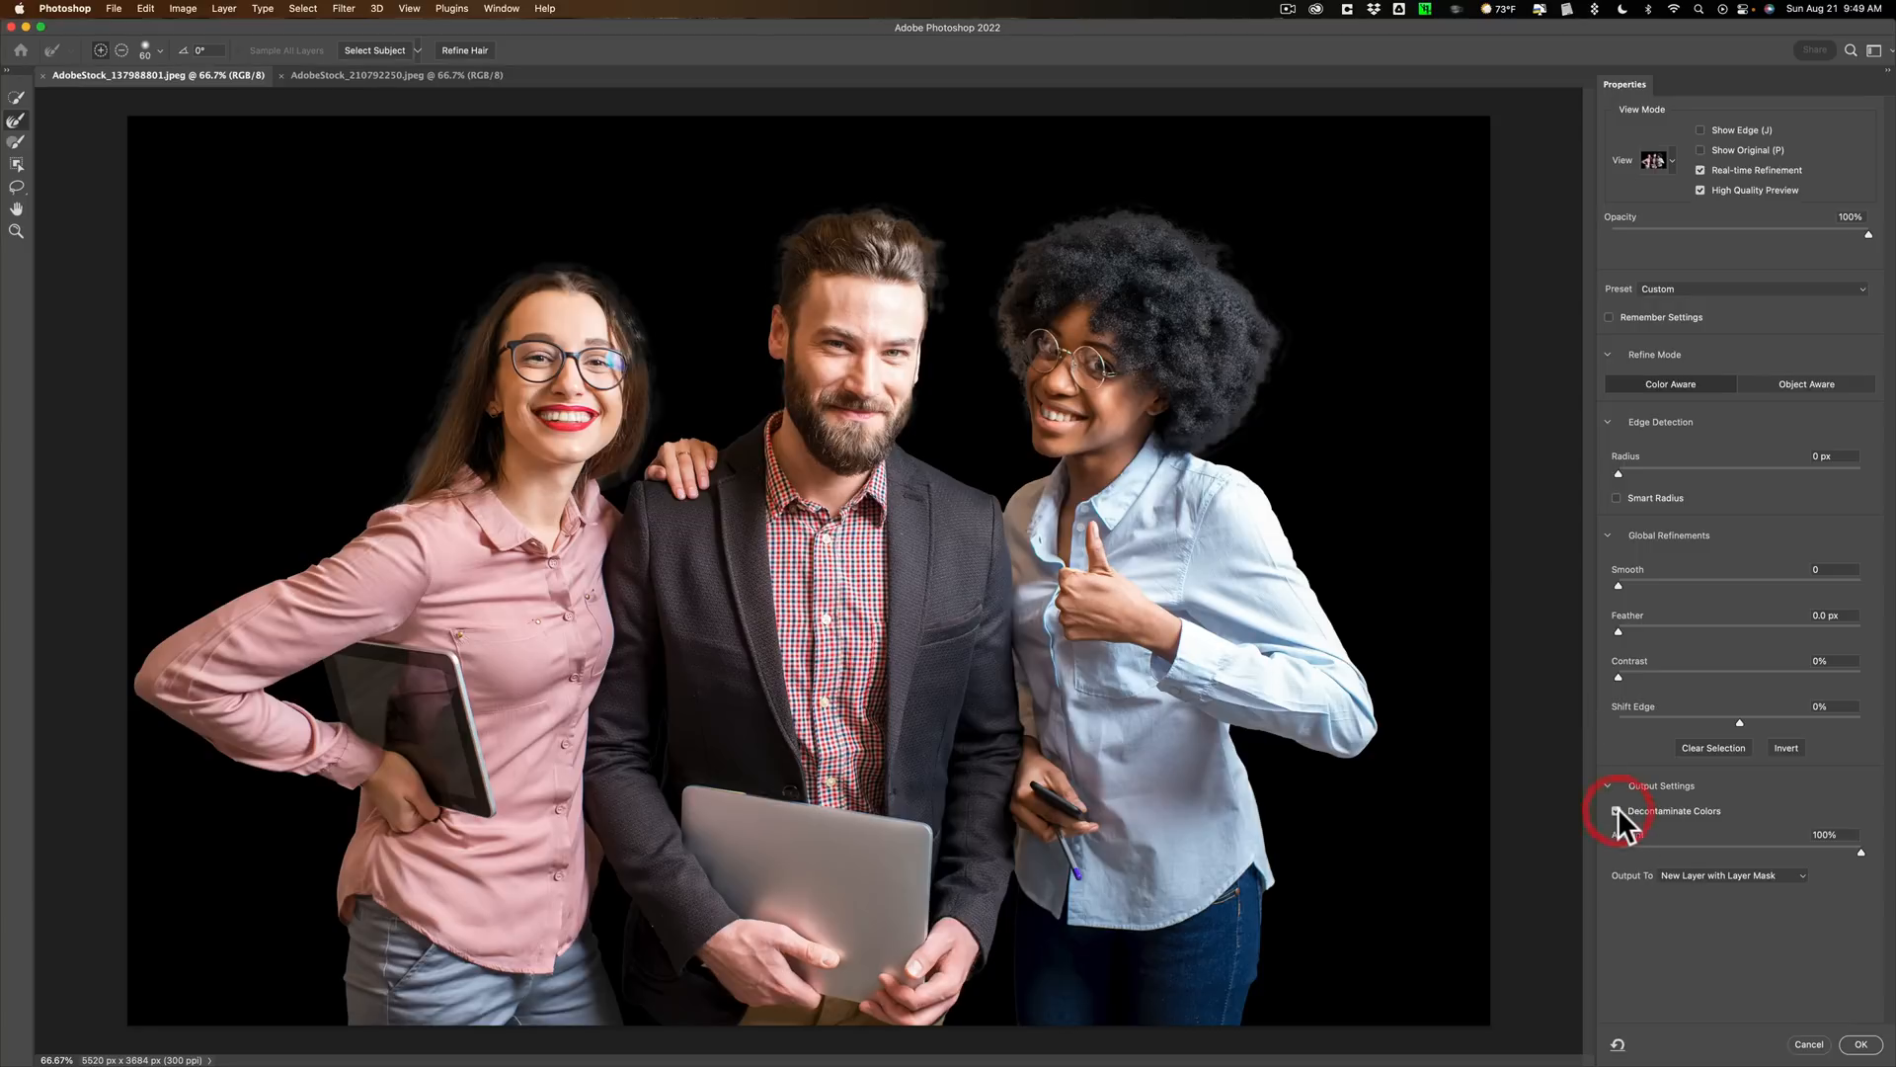
click(1616, 810)
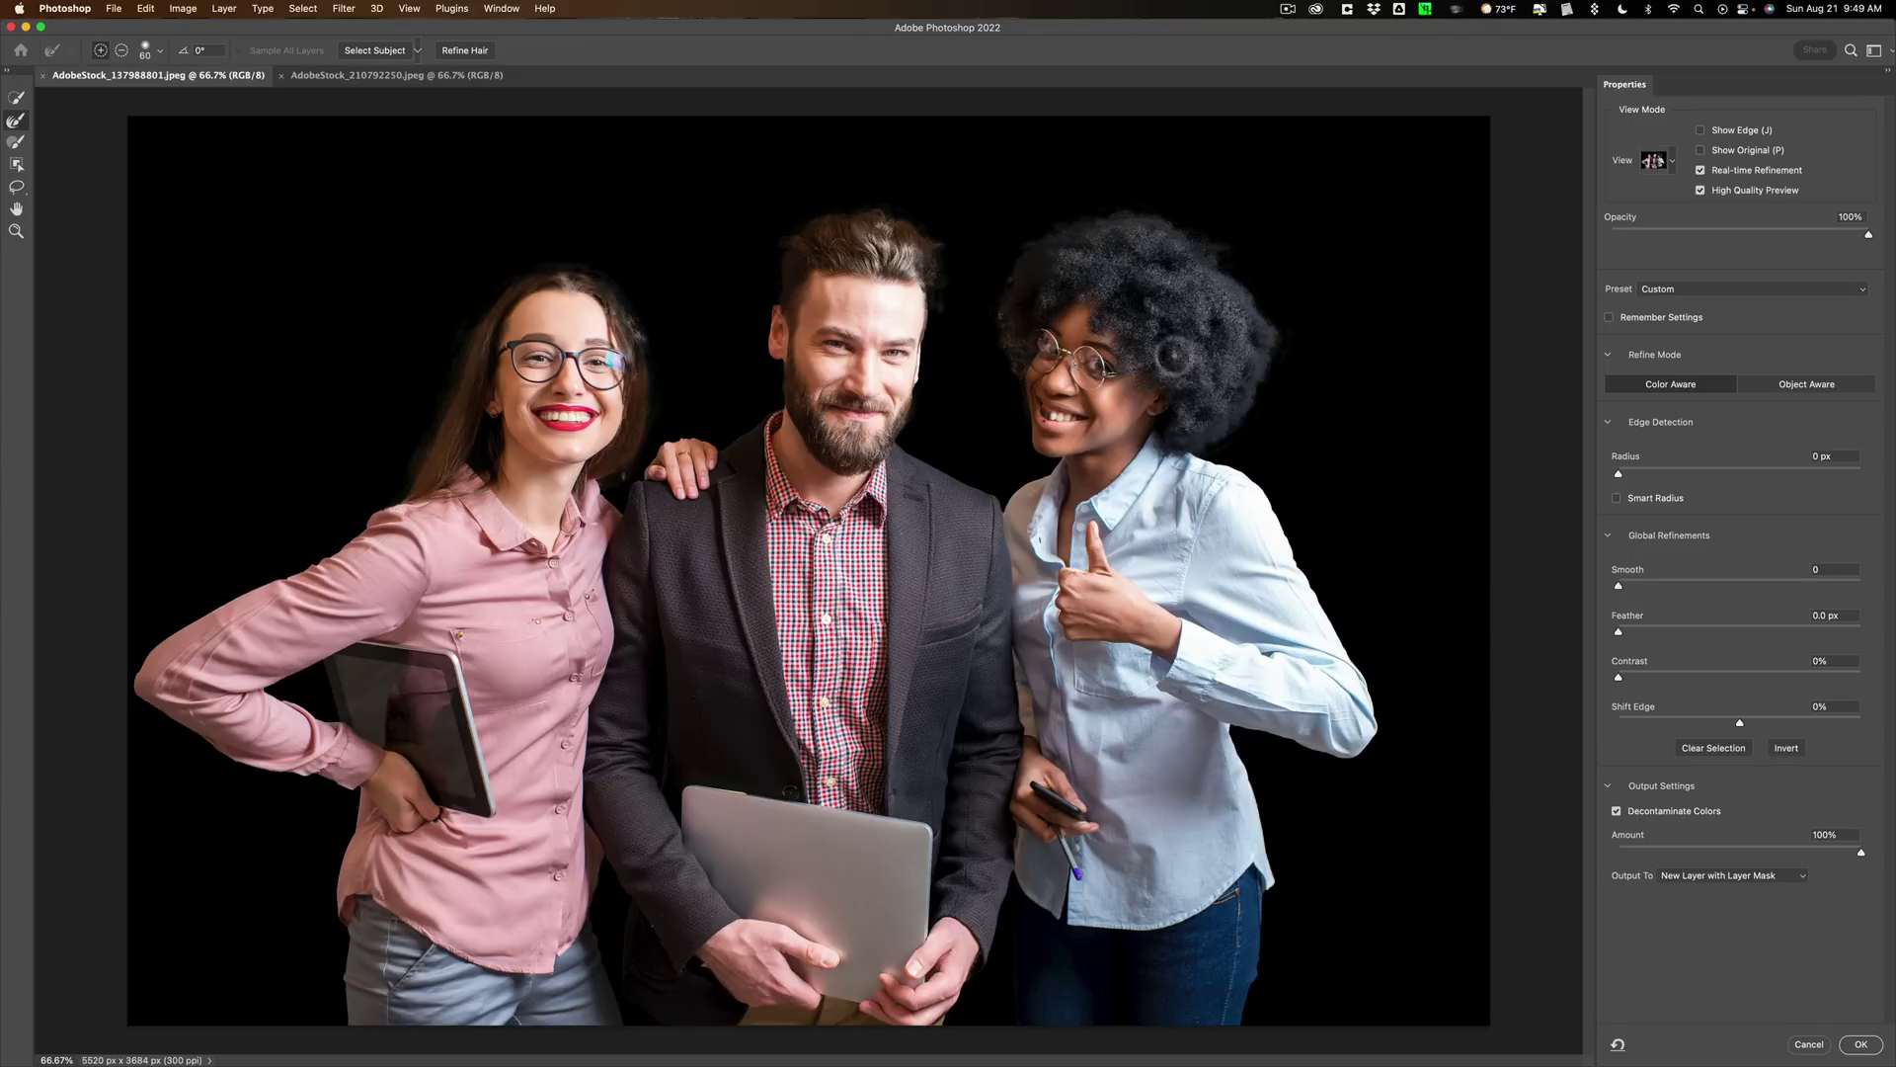
click(1872, 1039)
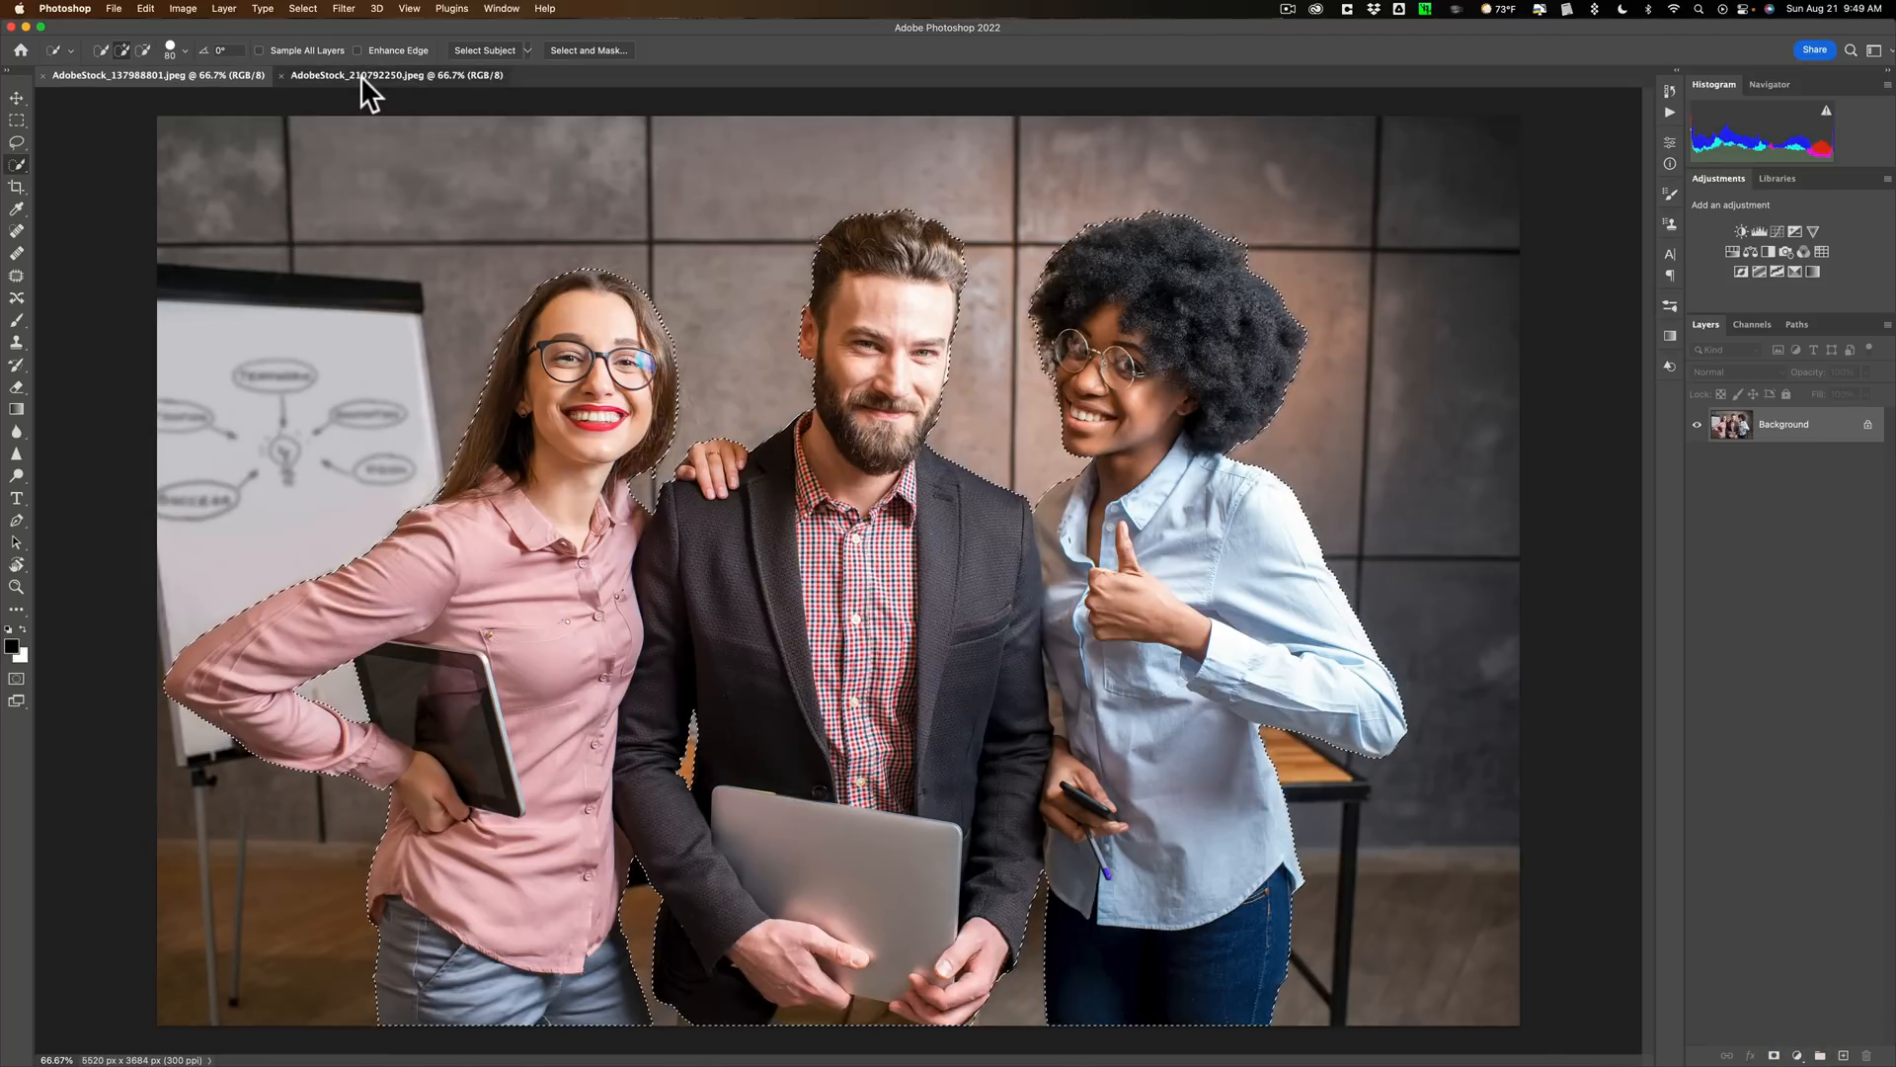
In the second photo, select the pointing woman with Device (Quicker results) subject detection
click(376, 75)
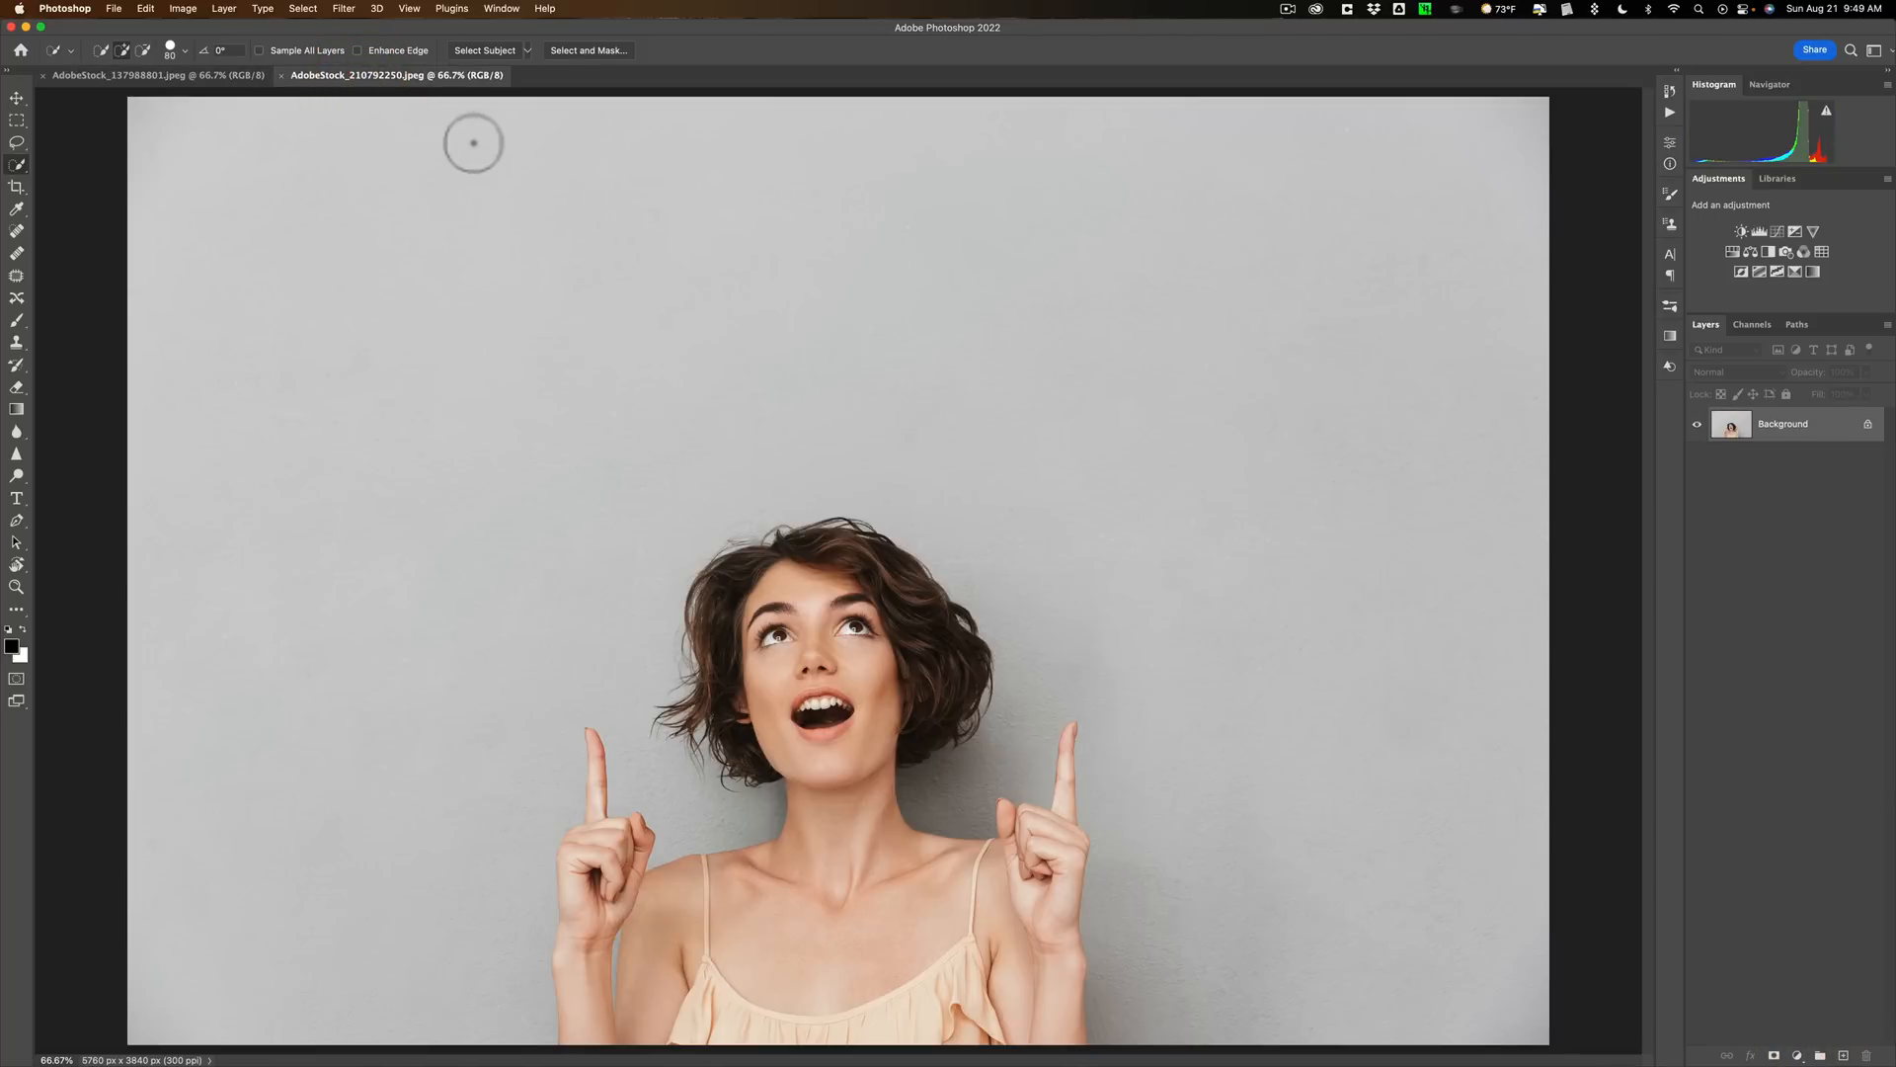
mouse_move(607, 437)
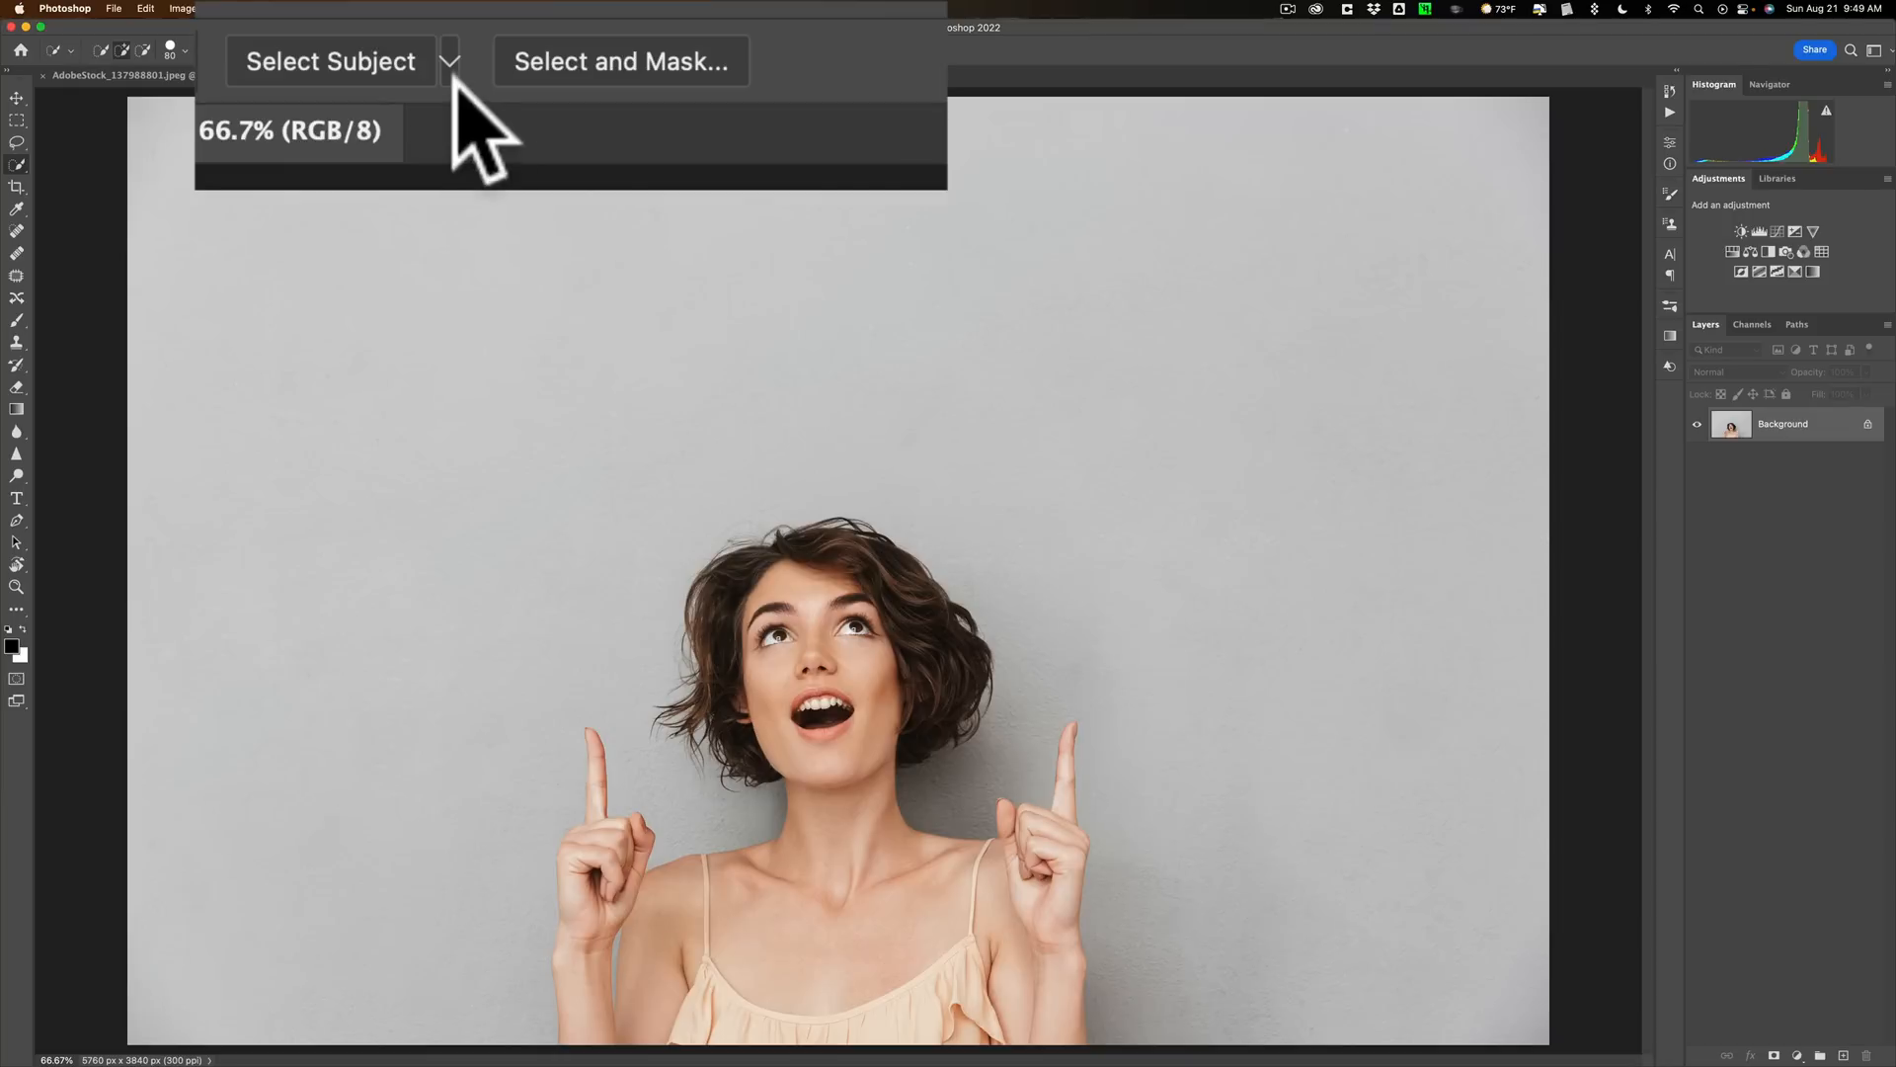
click(458, 61)
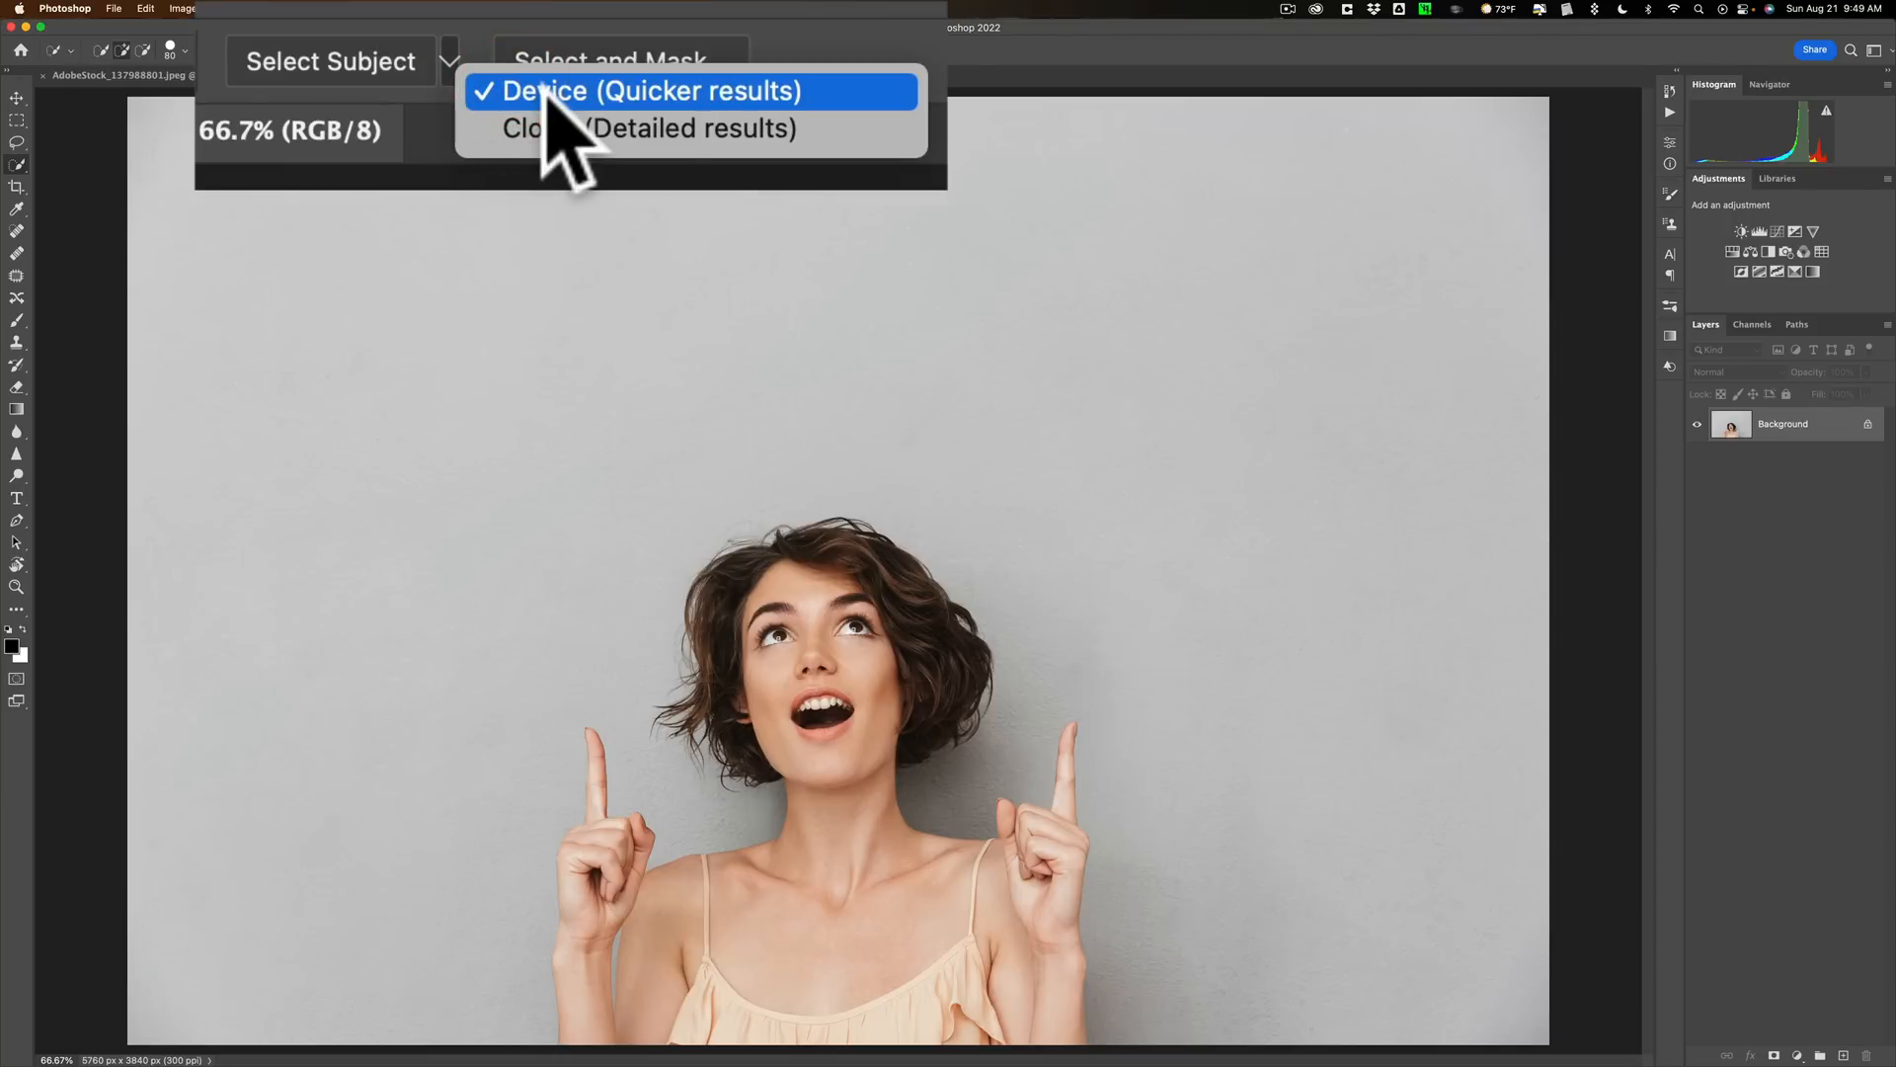
click(687, 91)
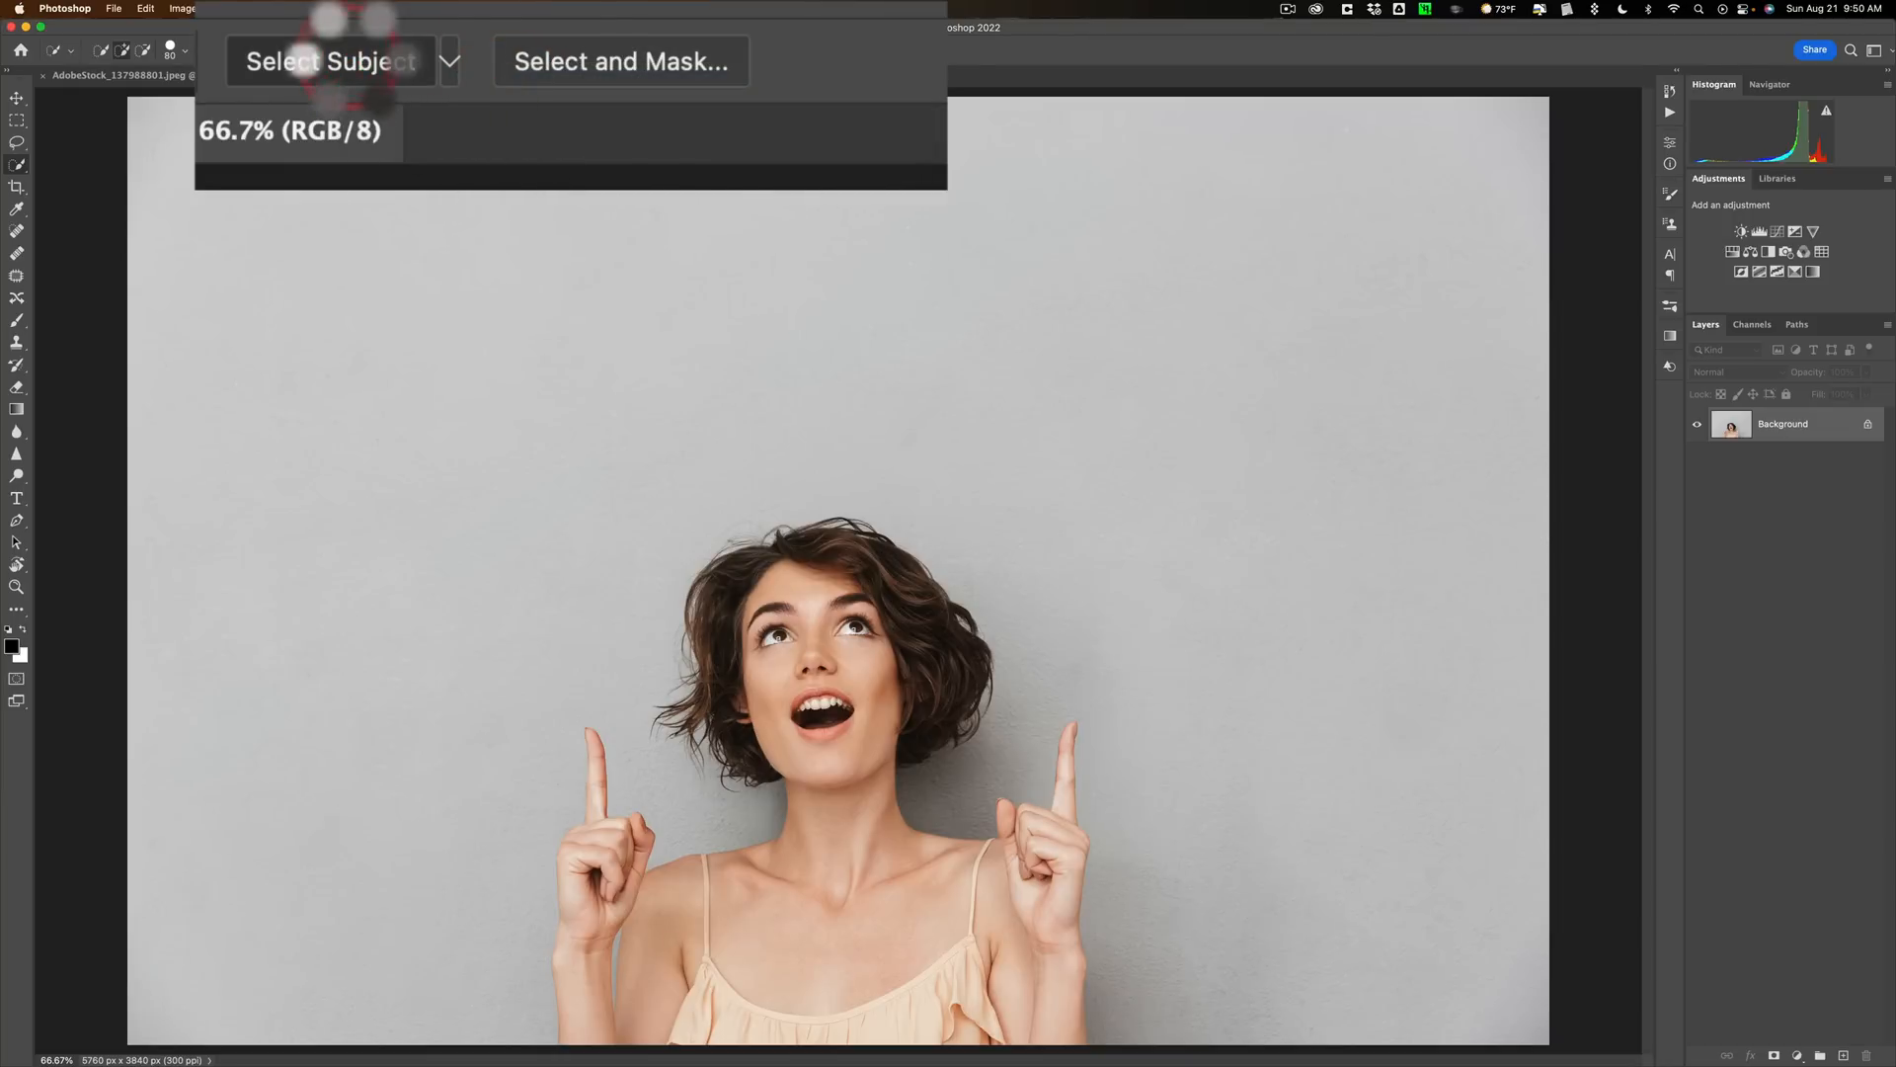
click(331, 61)
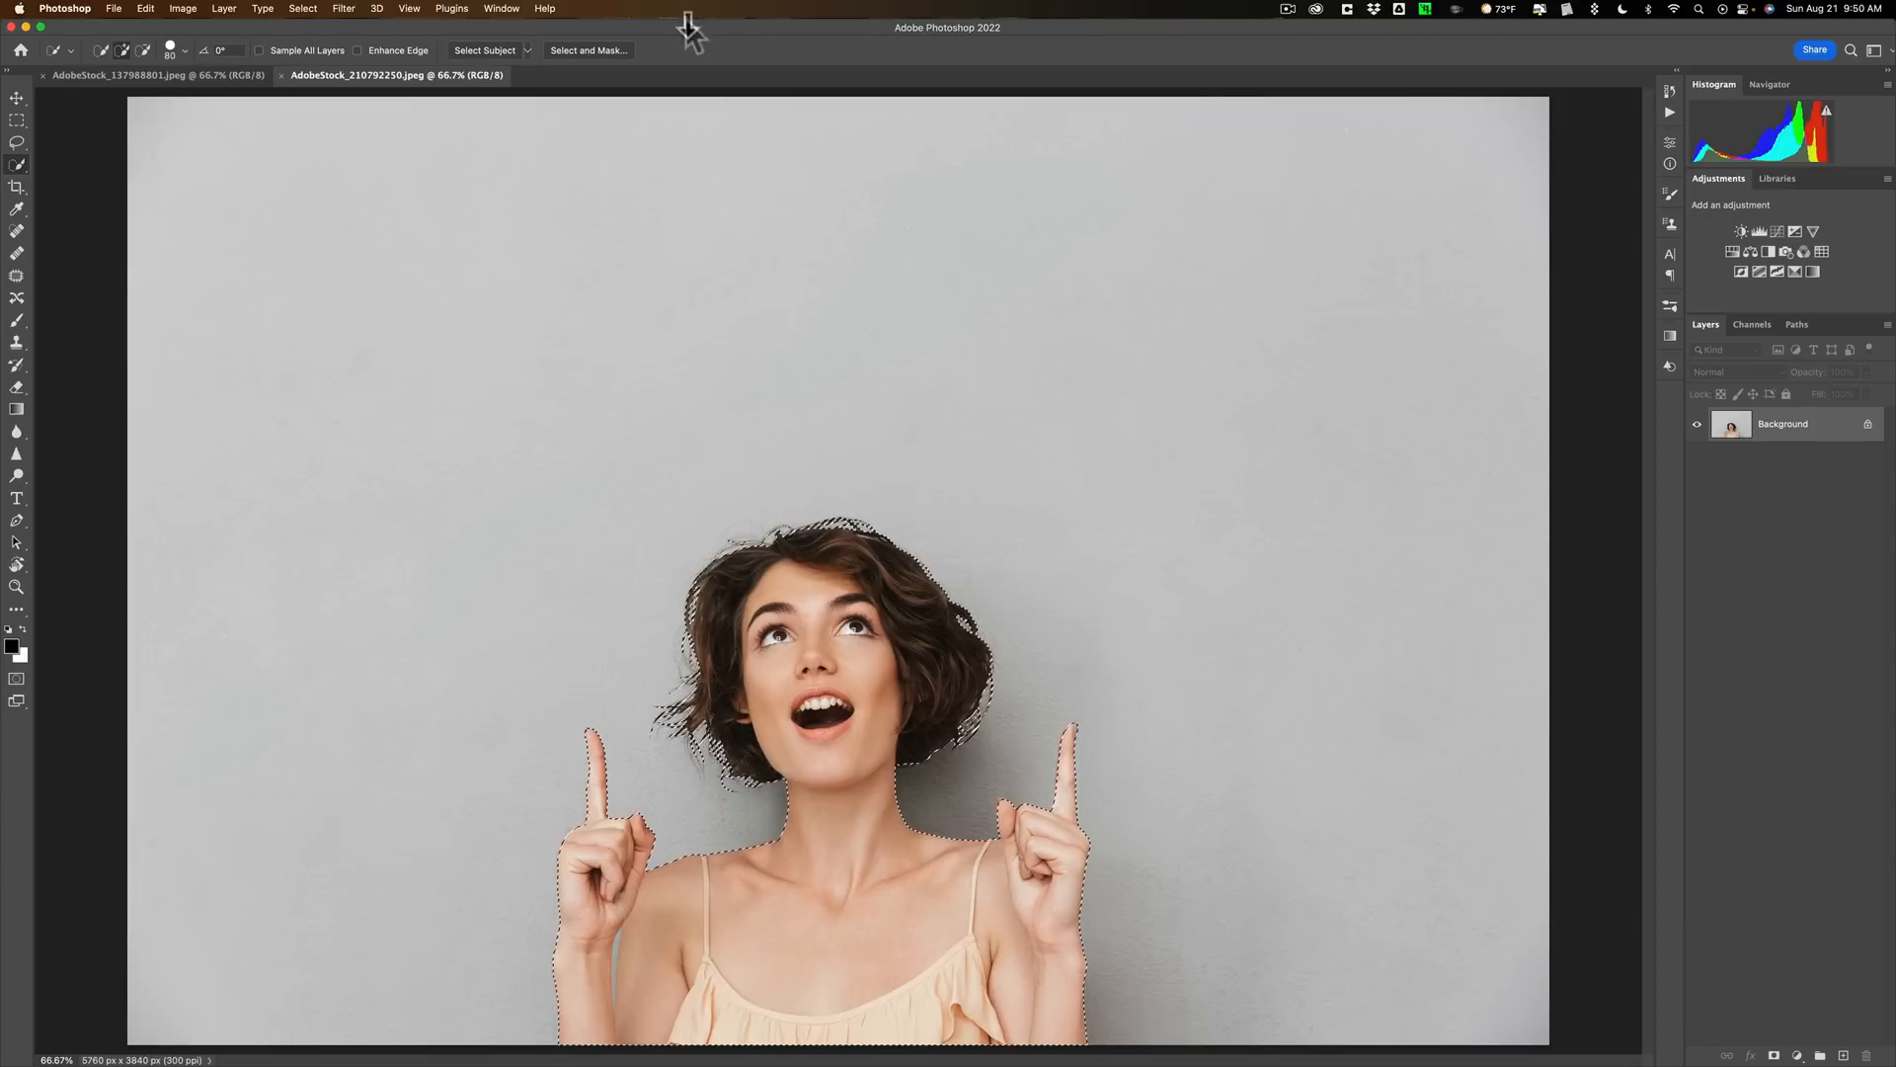
Enter Select and Mask for the woman and enable Decontaminate Colors, outputting to a new layer with mask
click(589, 49)
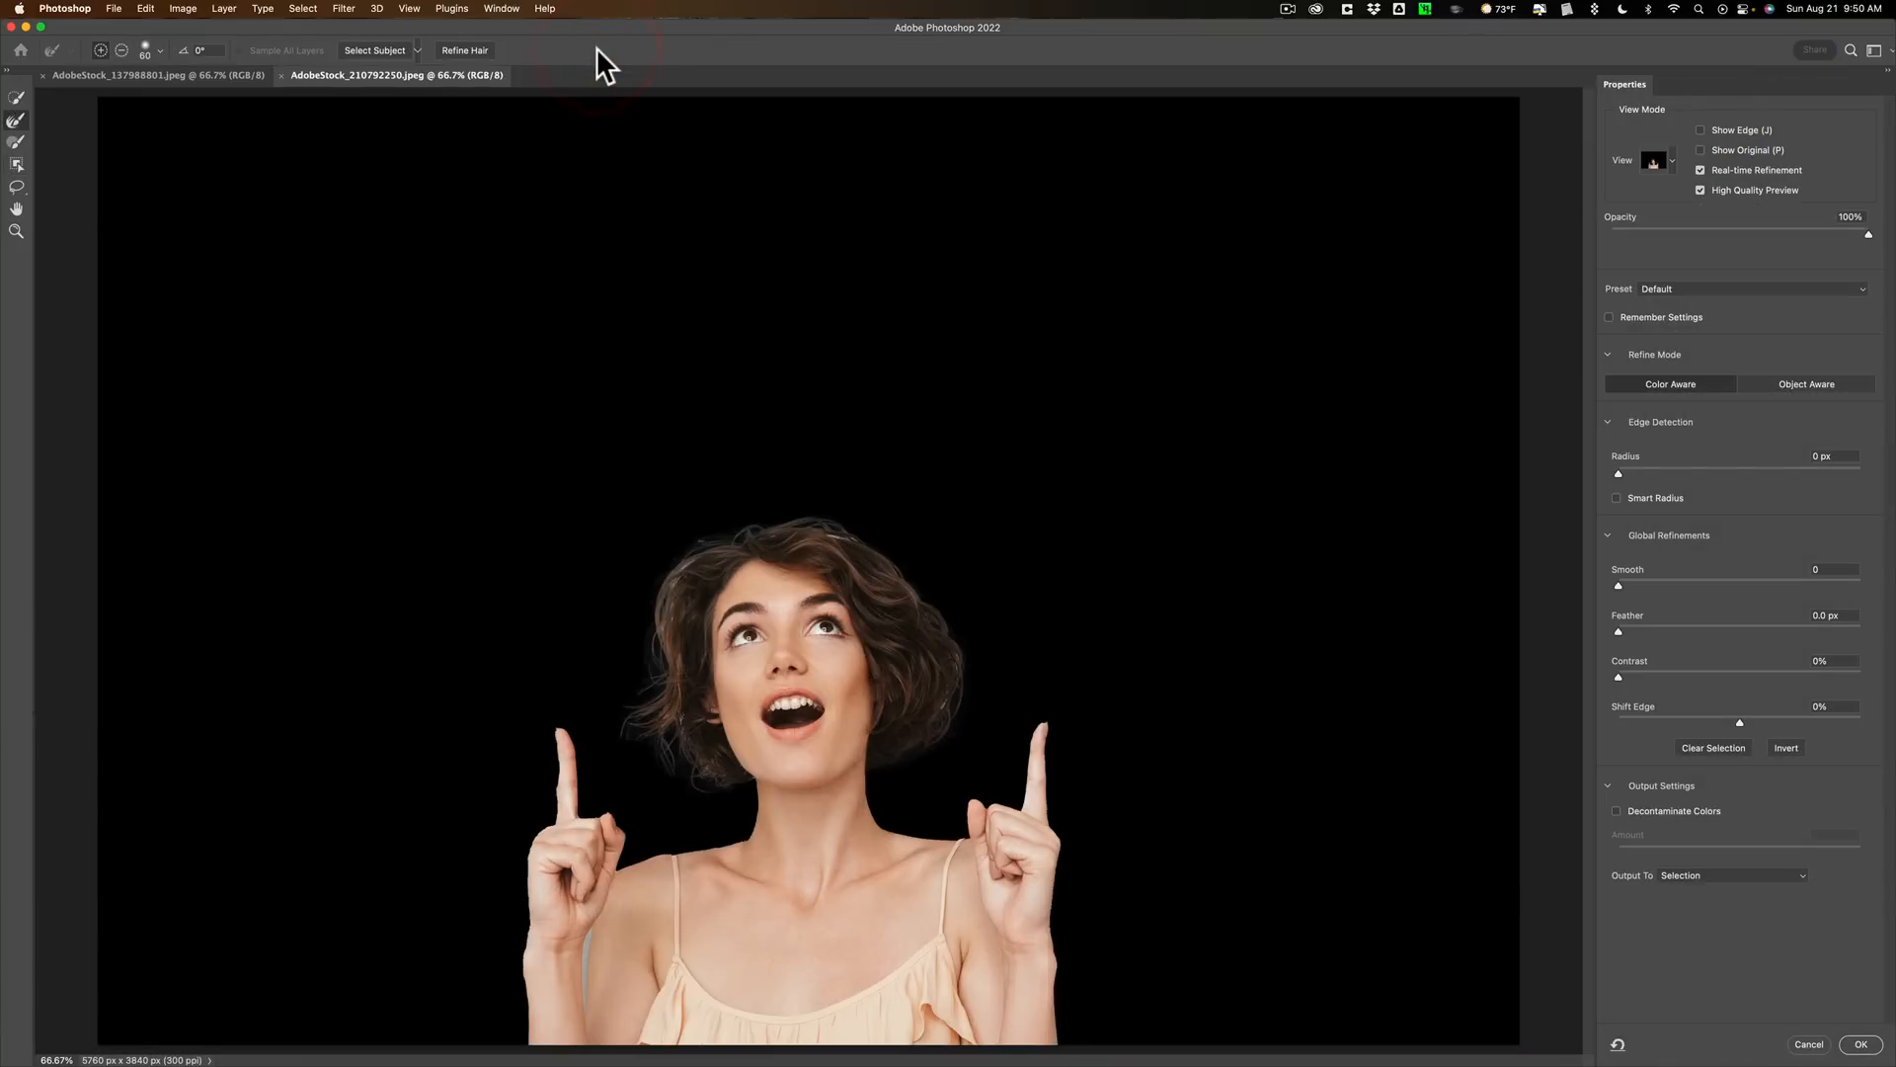
mouse_move(589, 959)
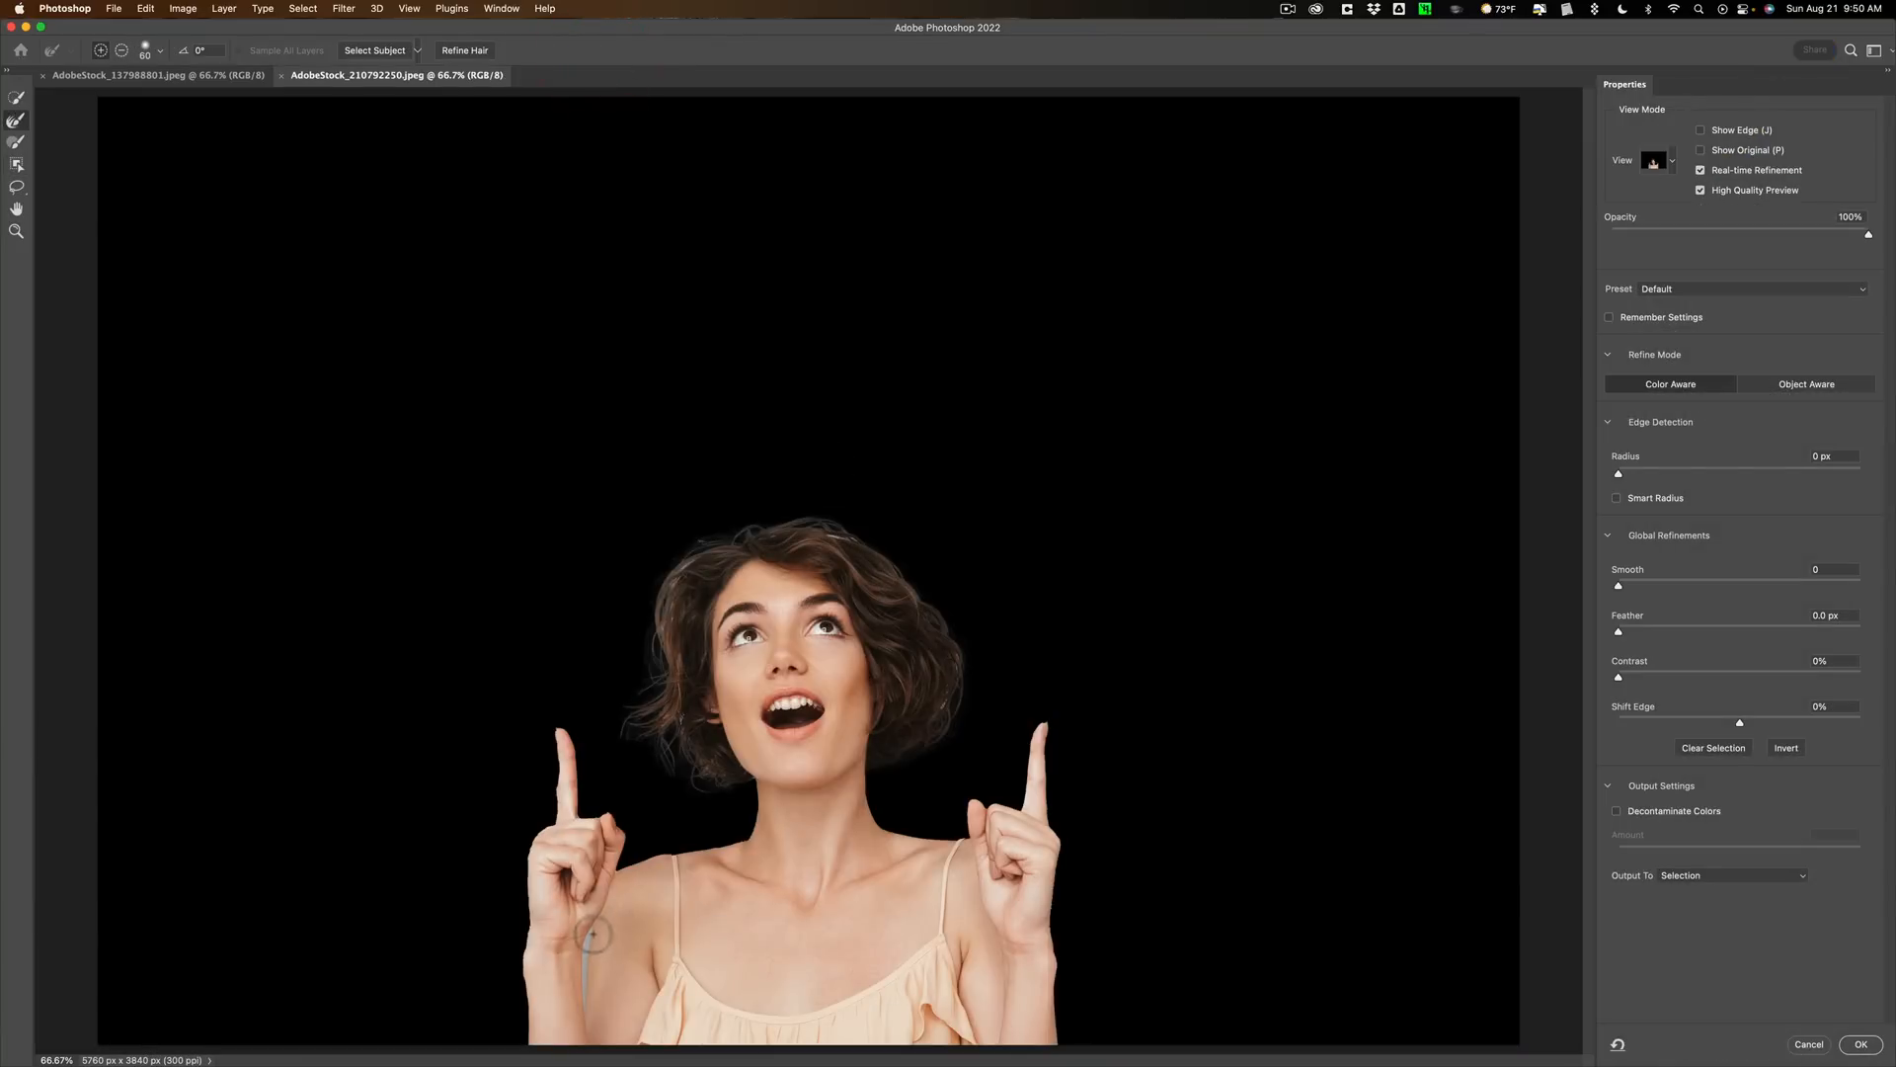
mouse_move(15, 148)
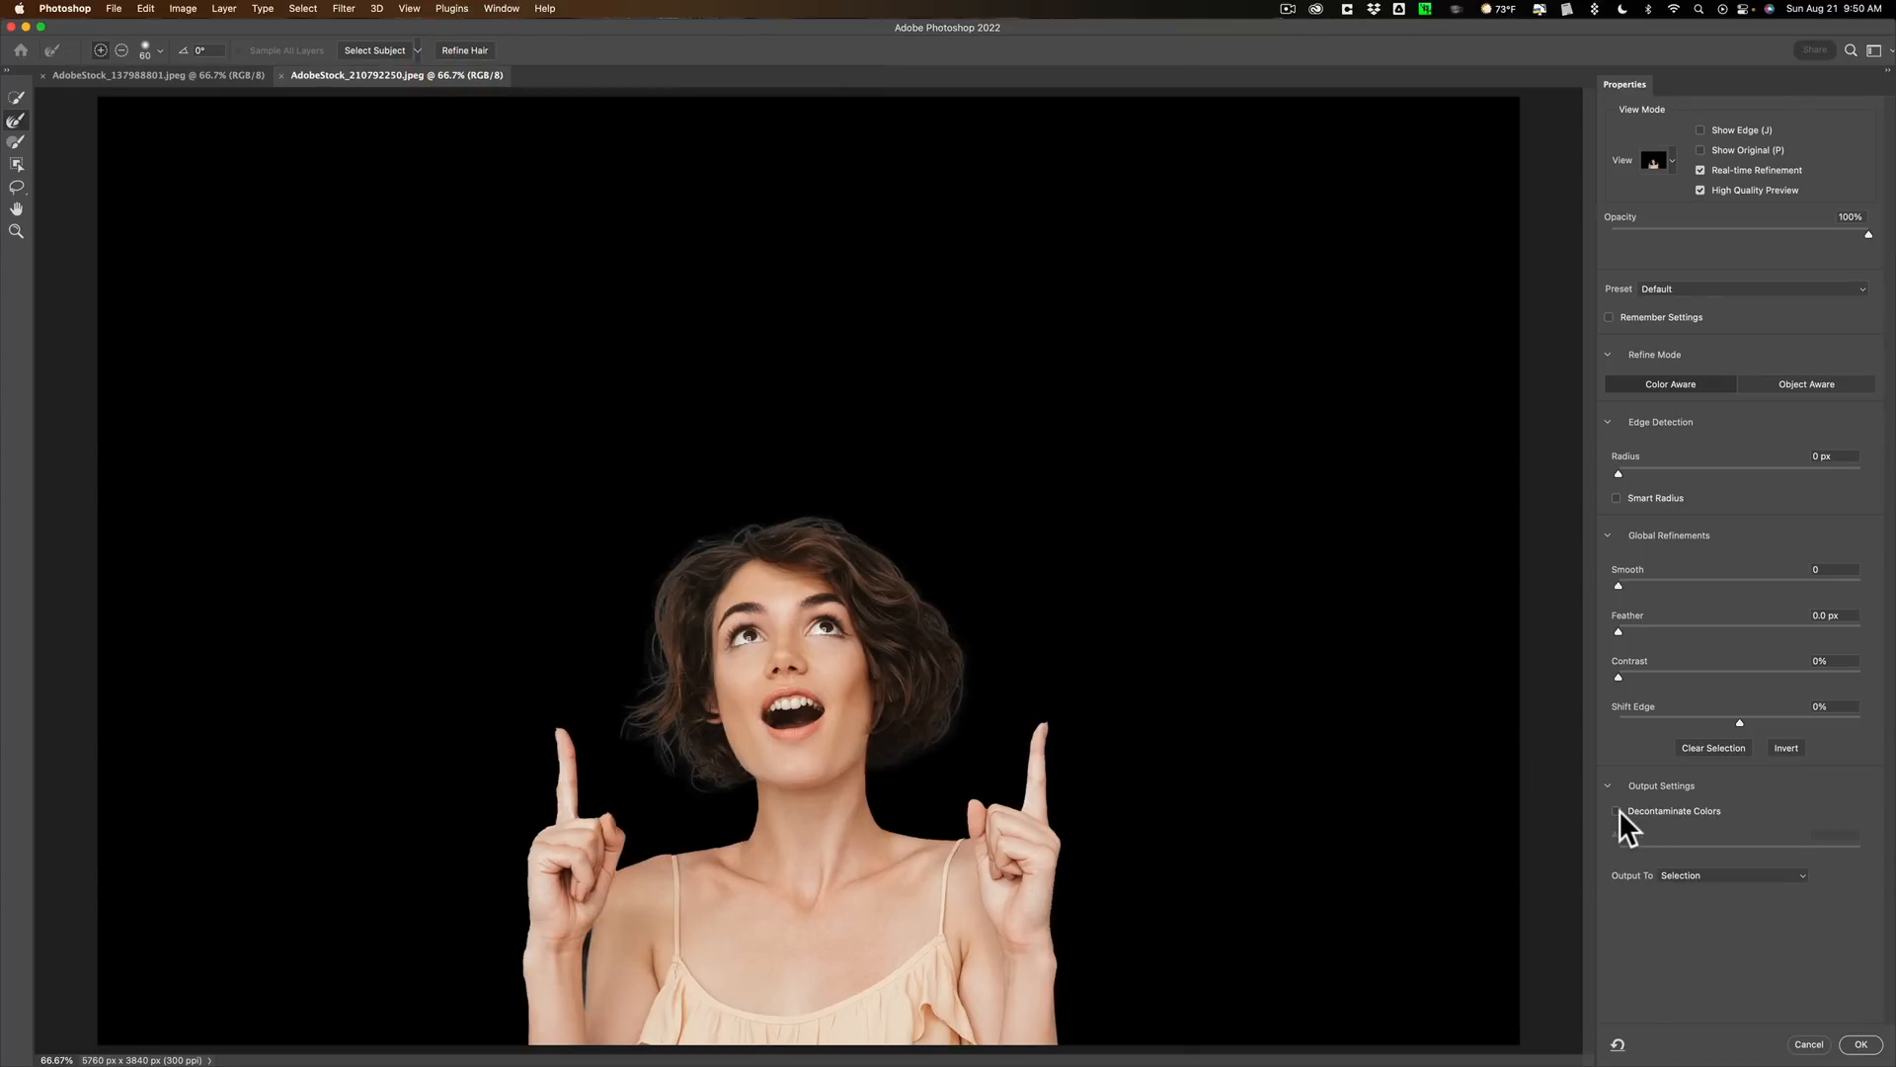
click(1616, 810)
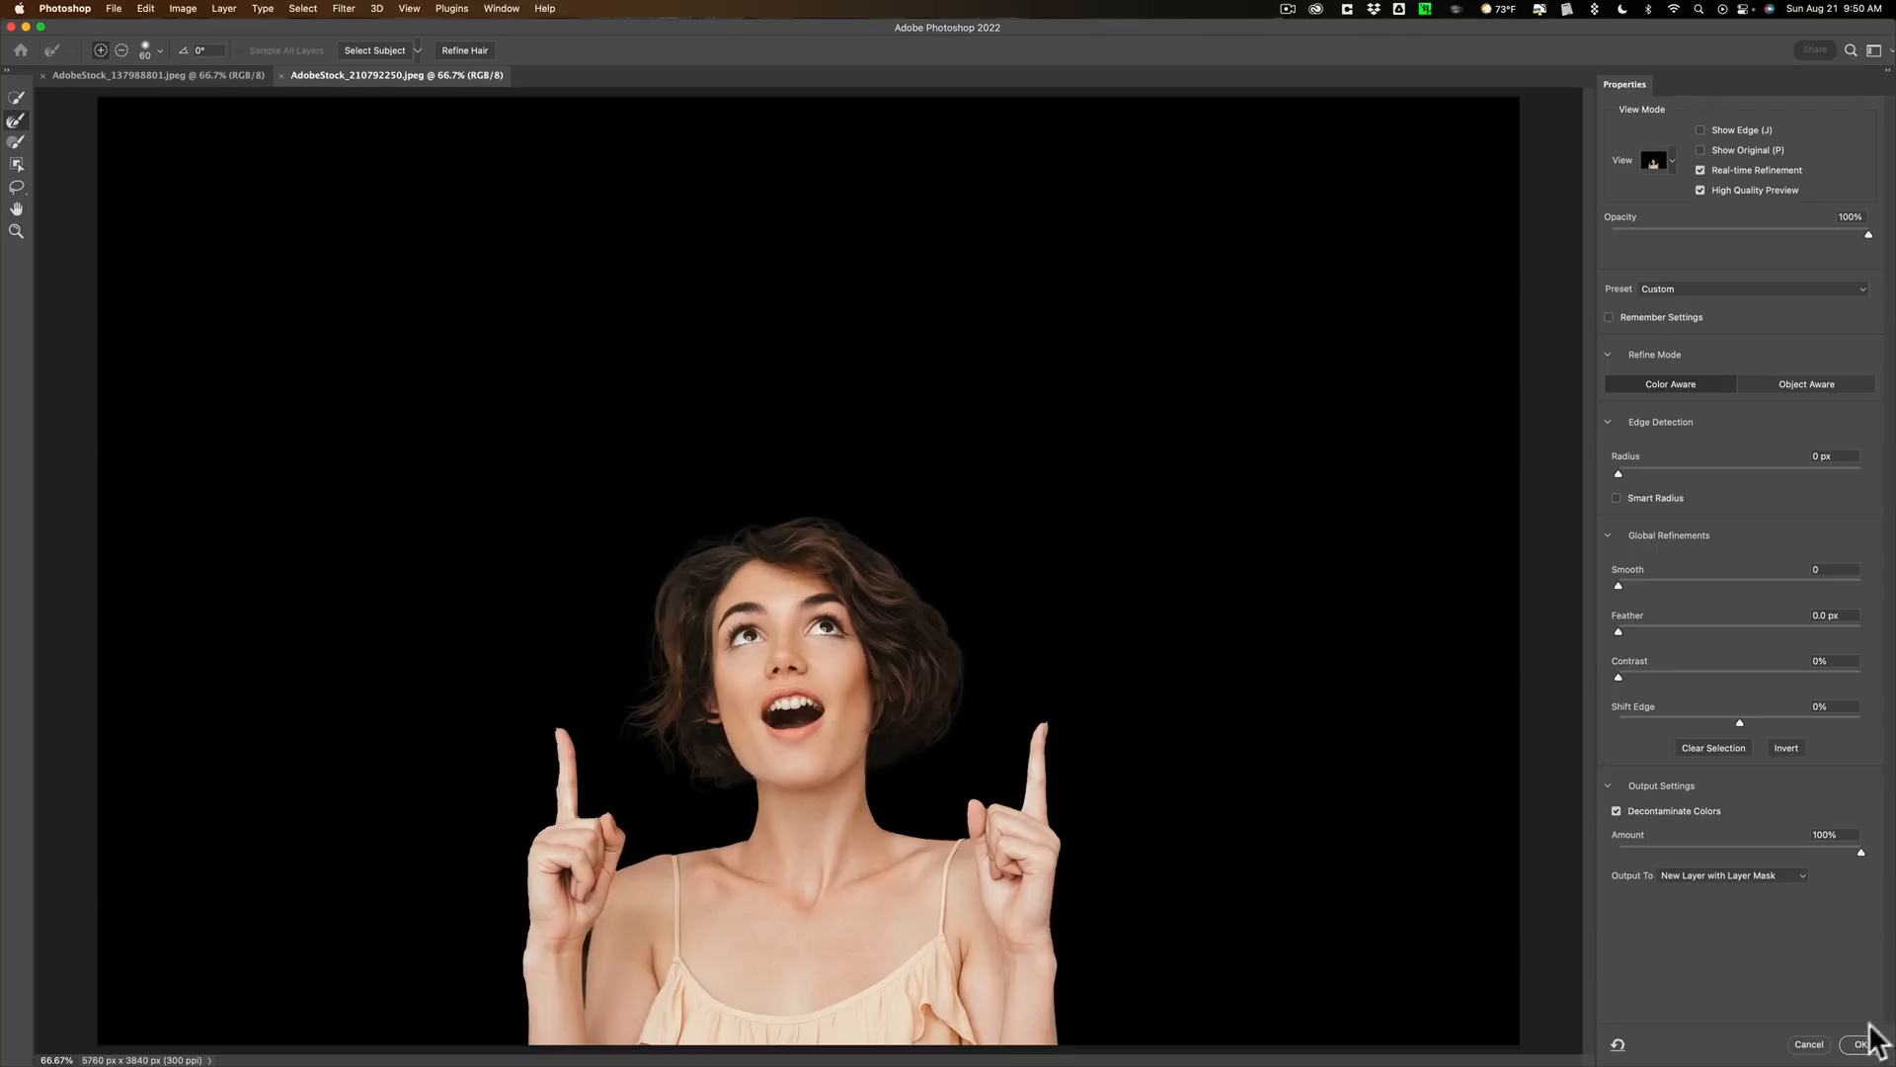
mouse_move(1868, 1052)
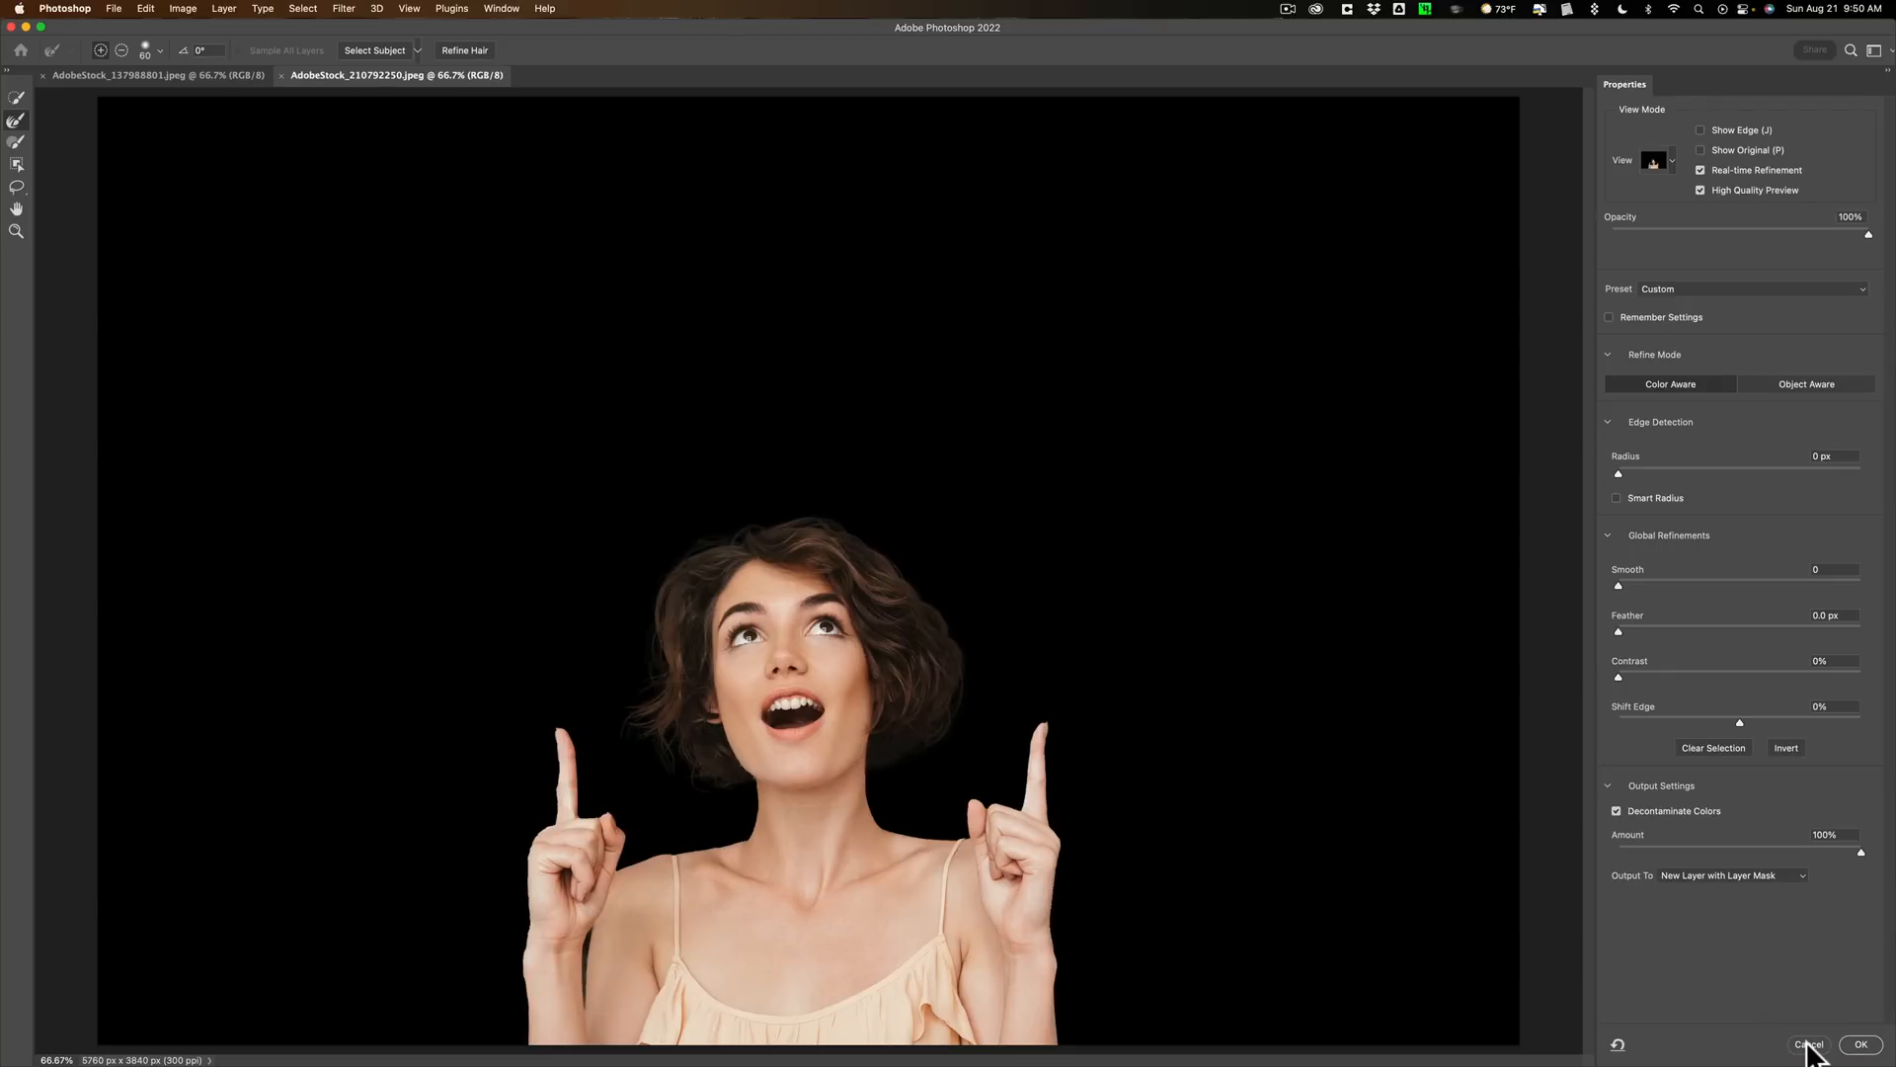
Cancel Select and Mask and deselect the woman with Cmd+D
click(1813, 1043)
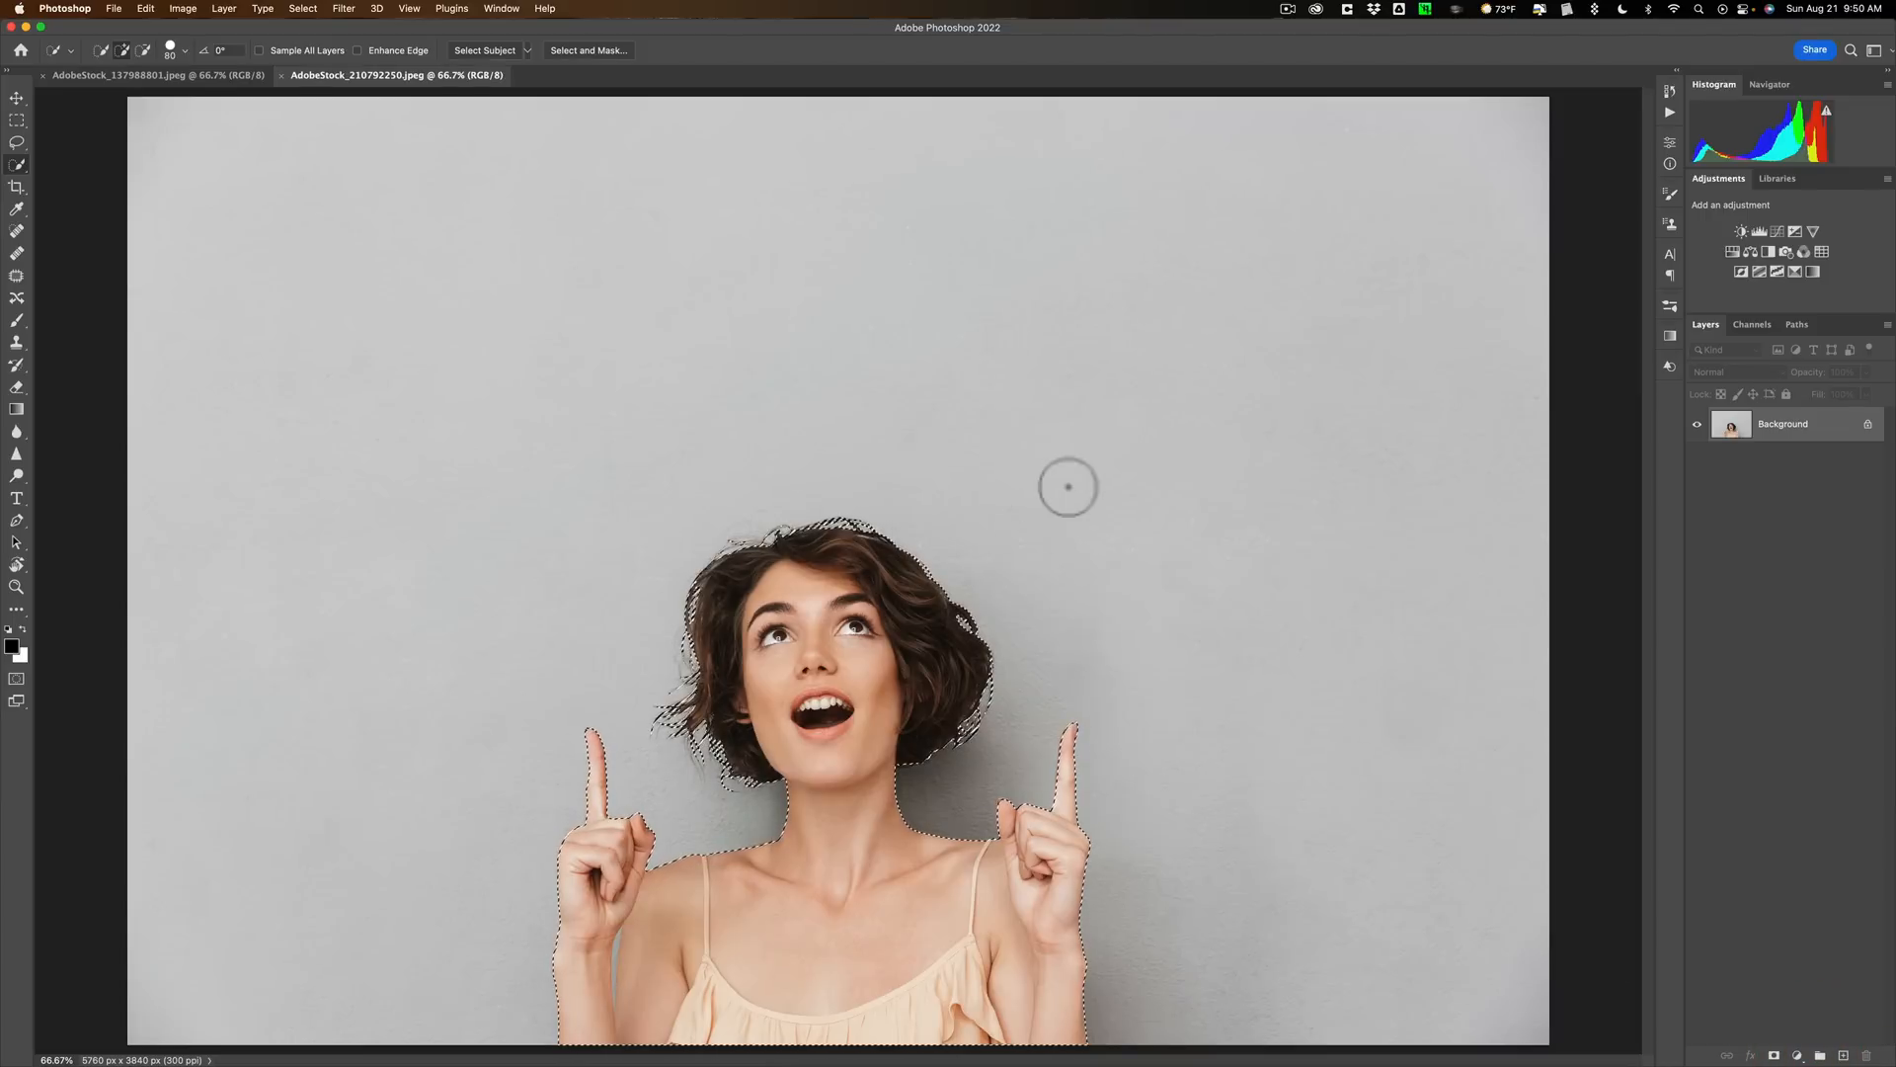
key(cmd+d)
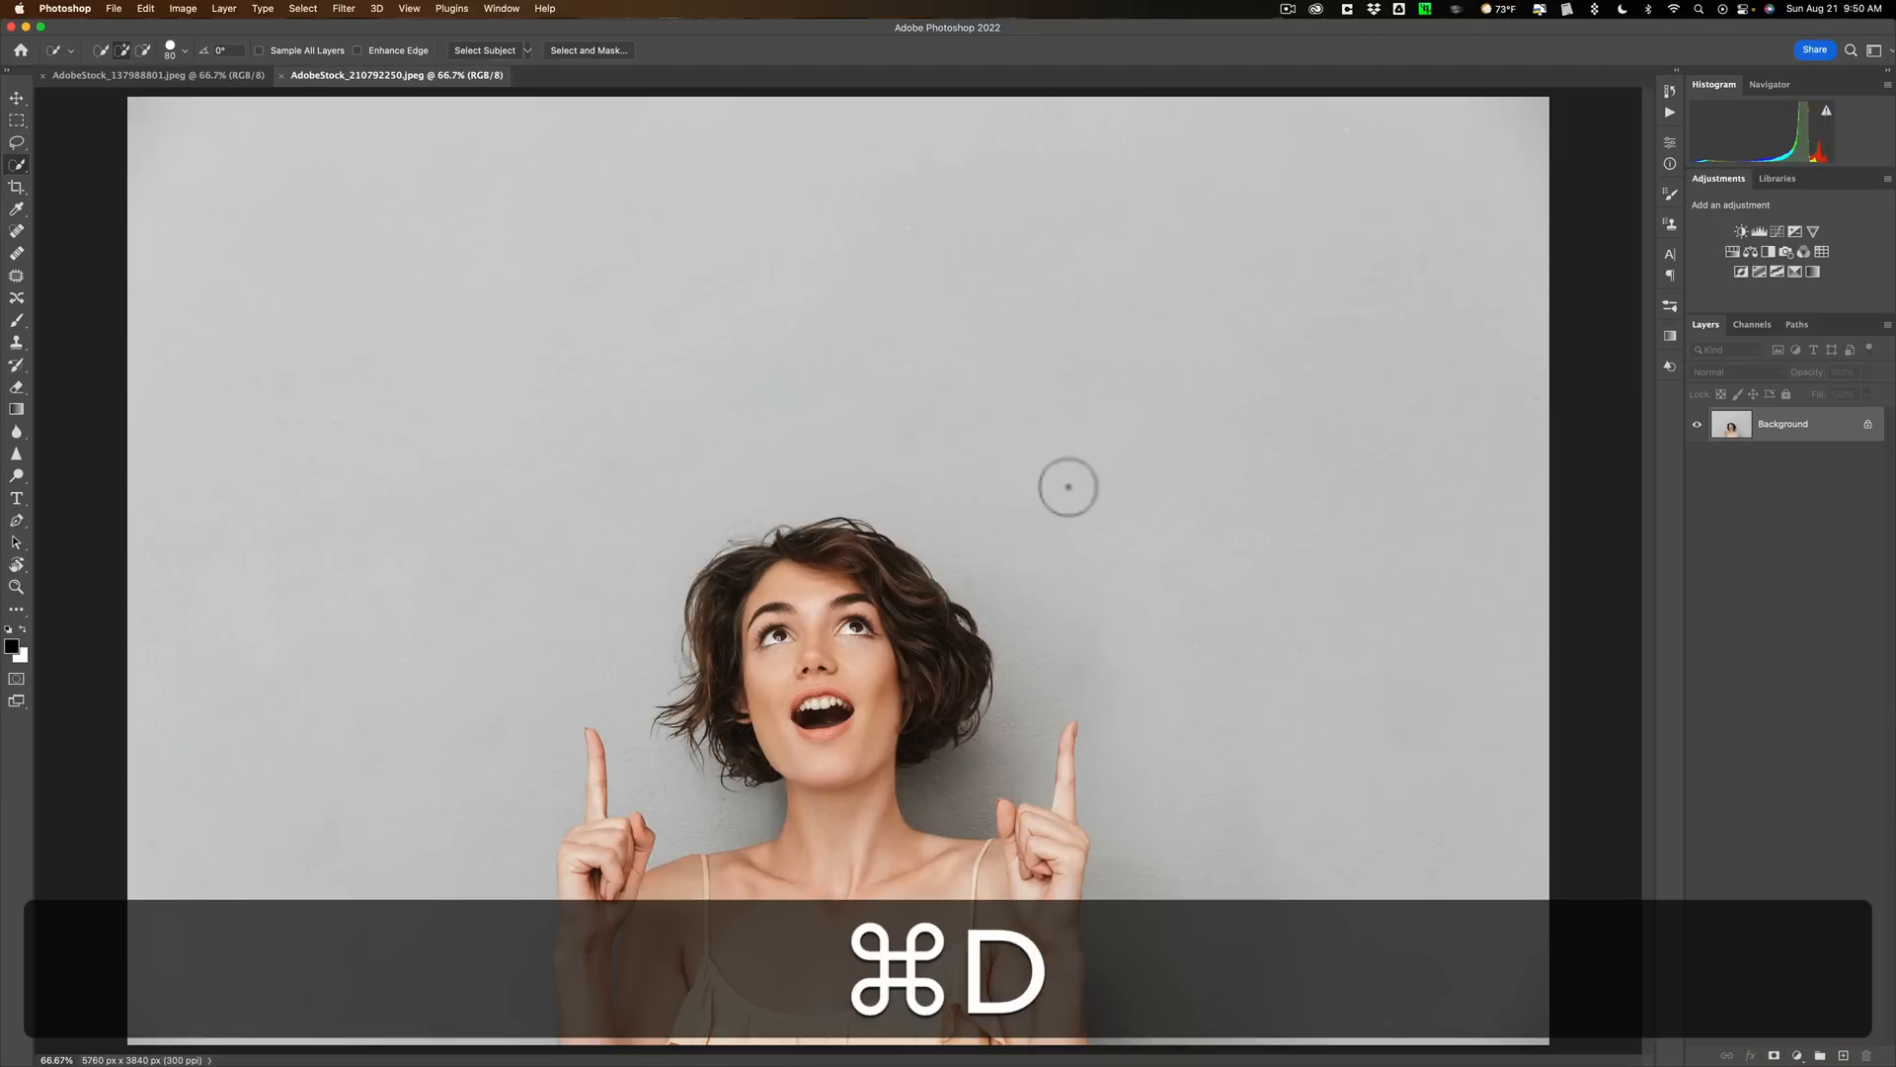
key(cmd+d)
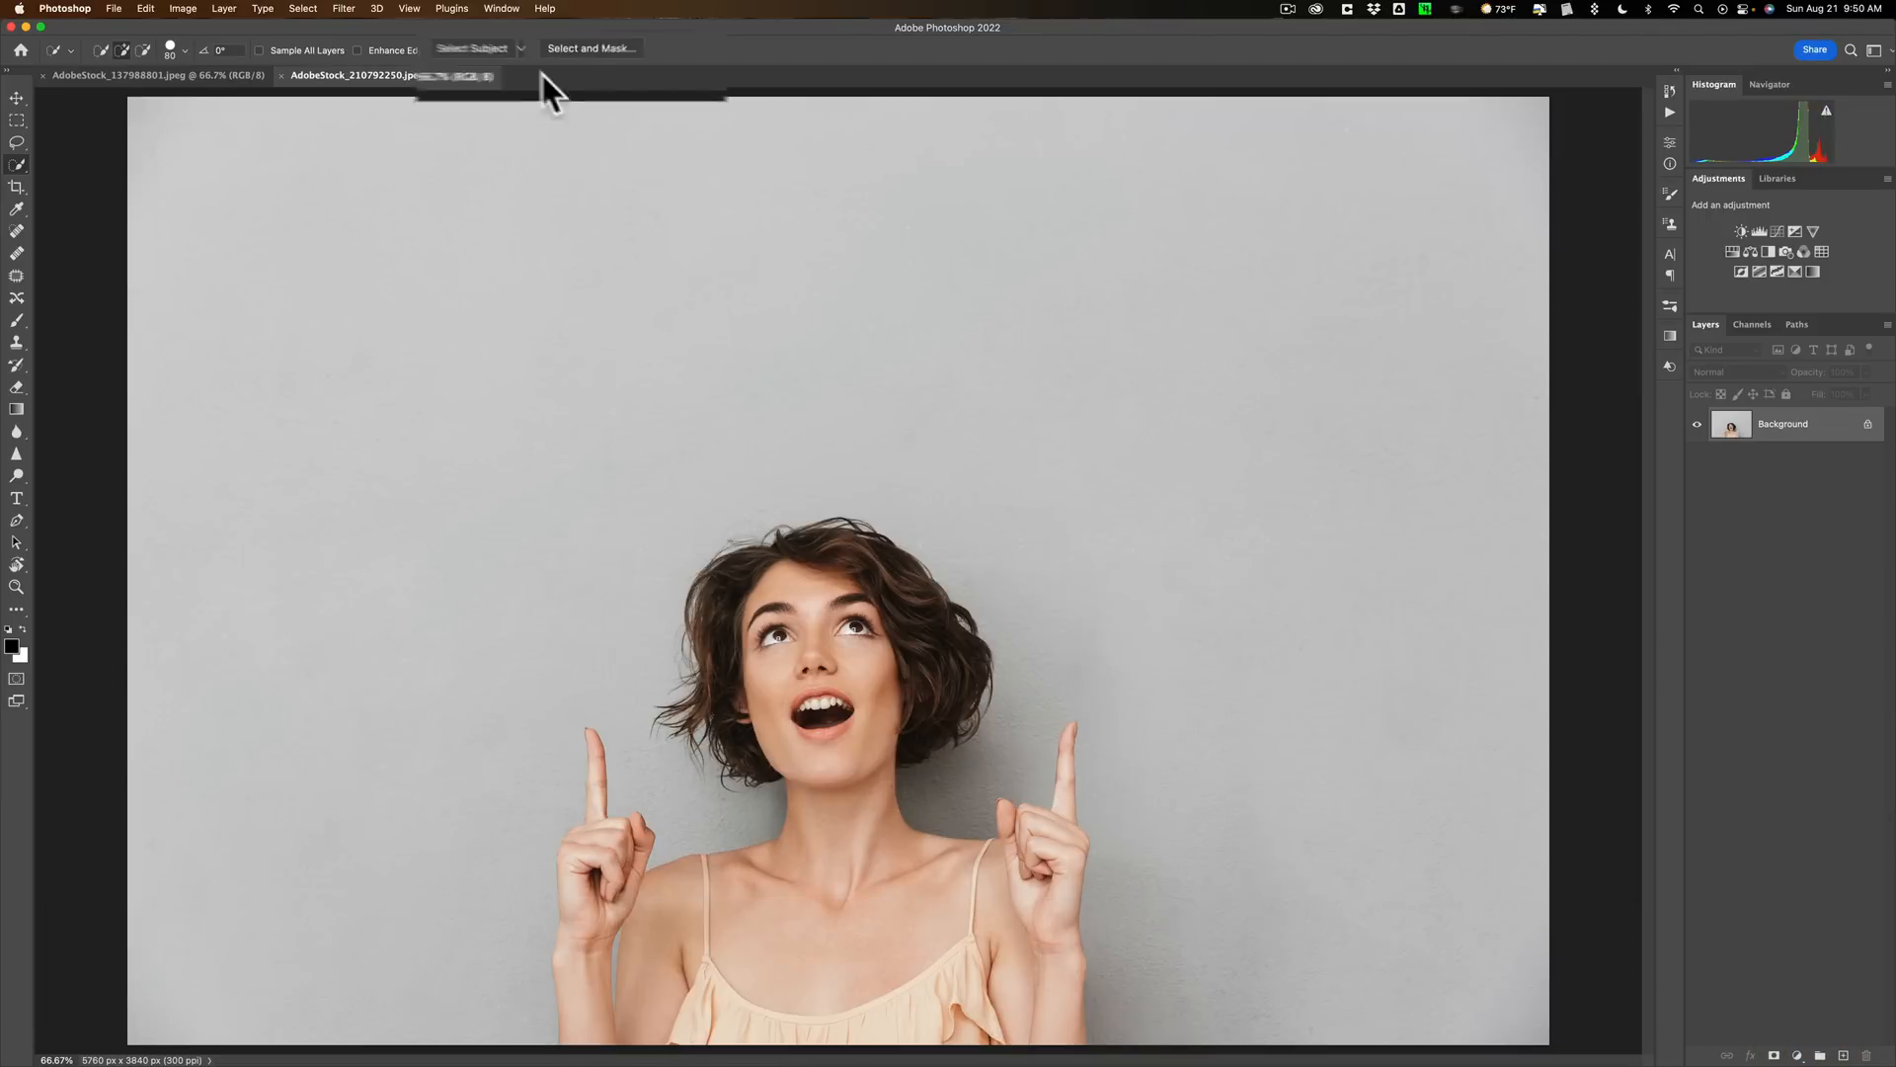
Reselect the woman with Cloud (Detailed results) subject detection
click(525, 48)
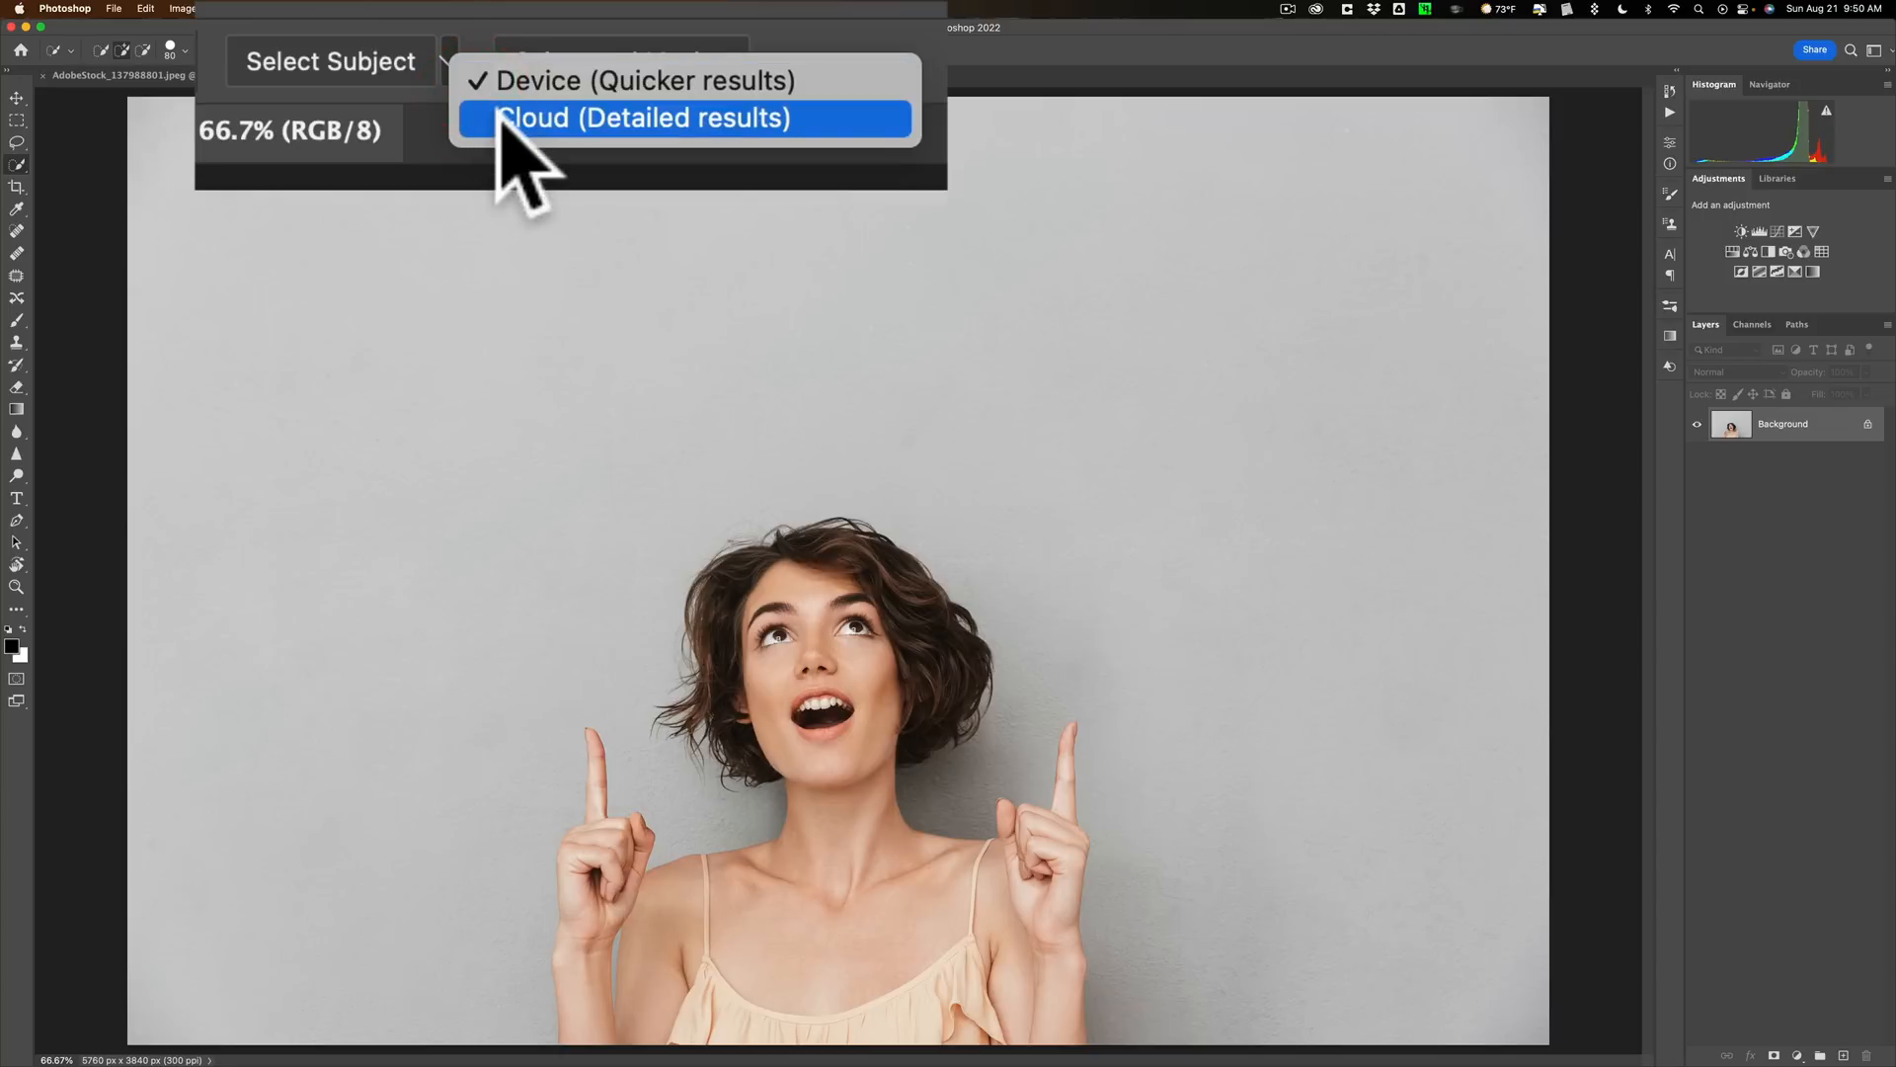
click(689, 119)
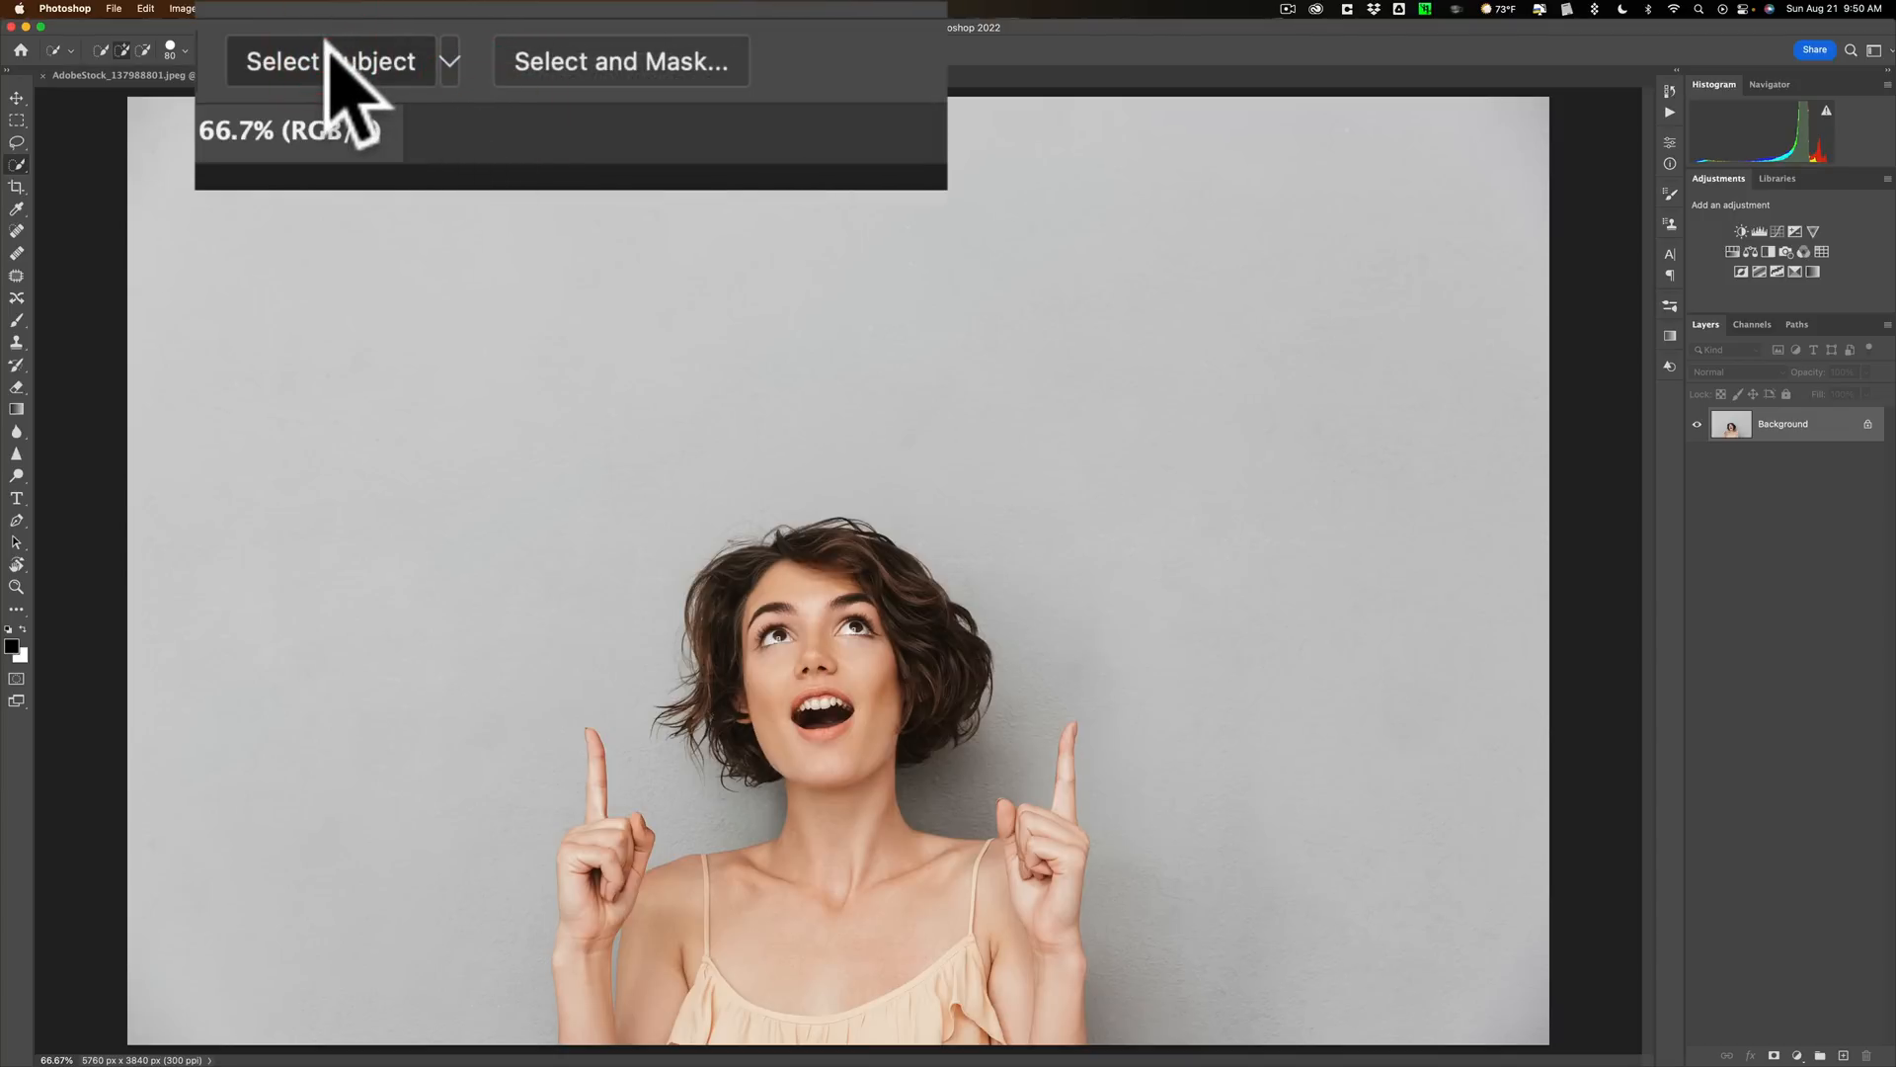
click(332, 62)
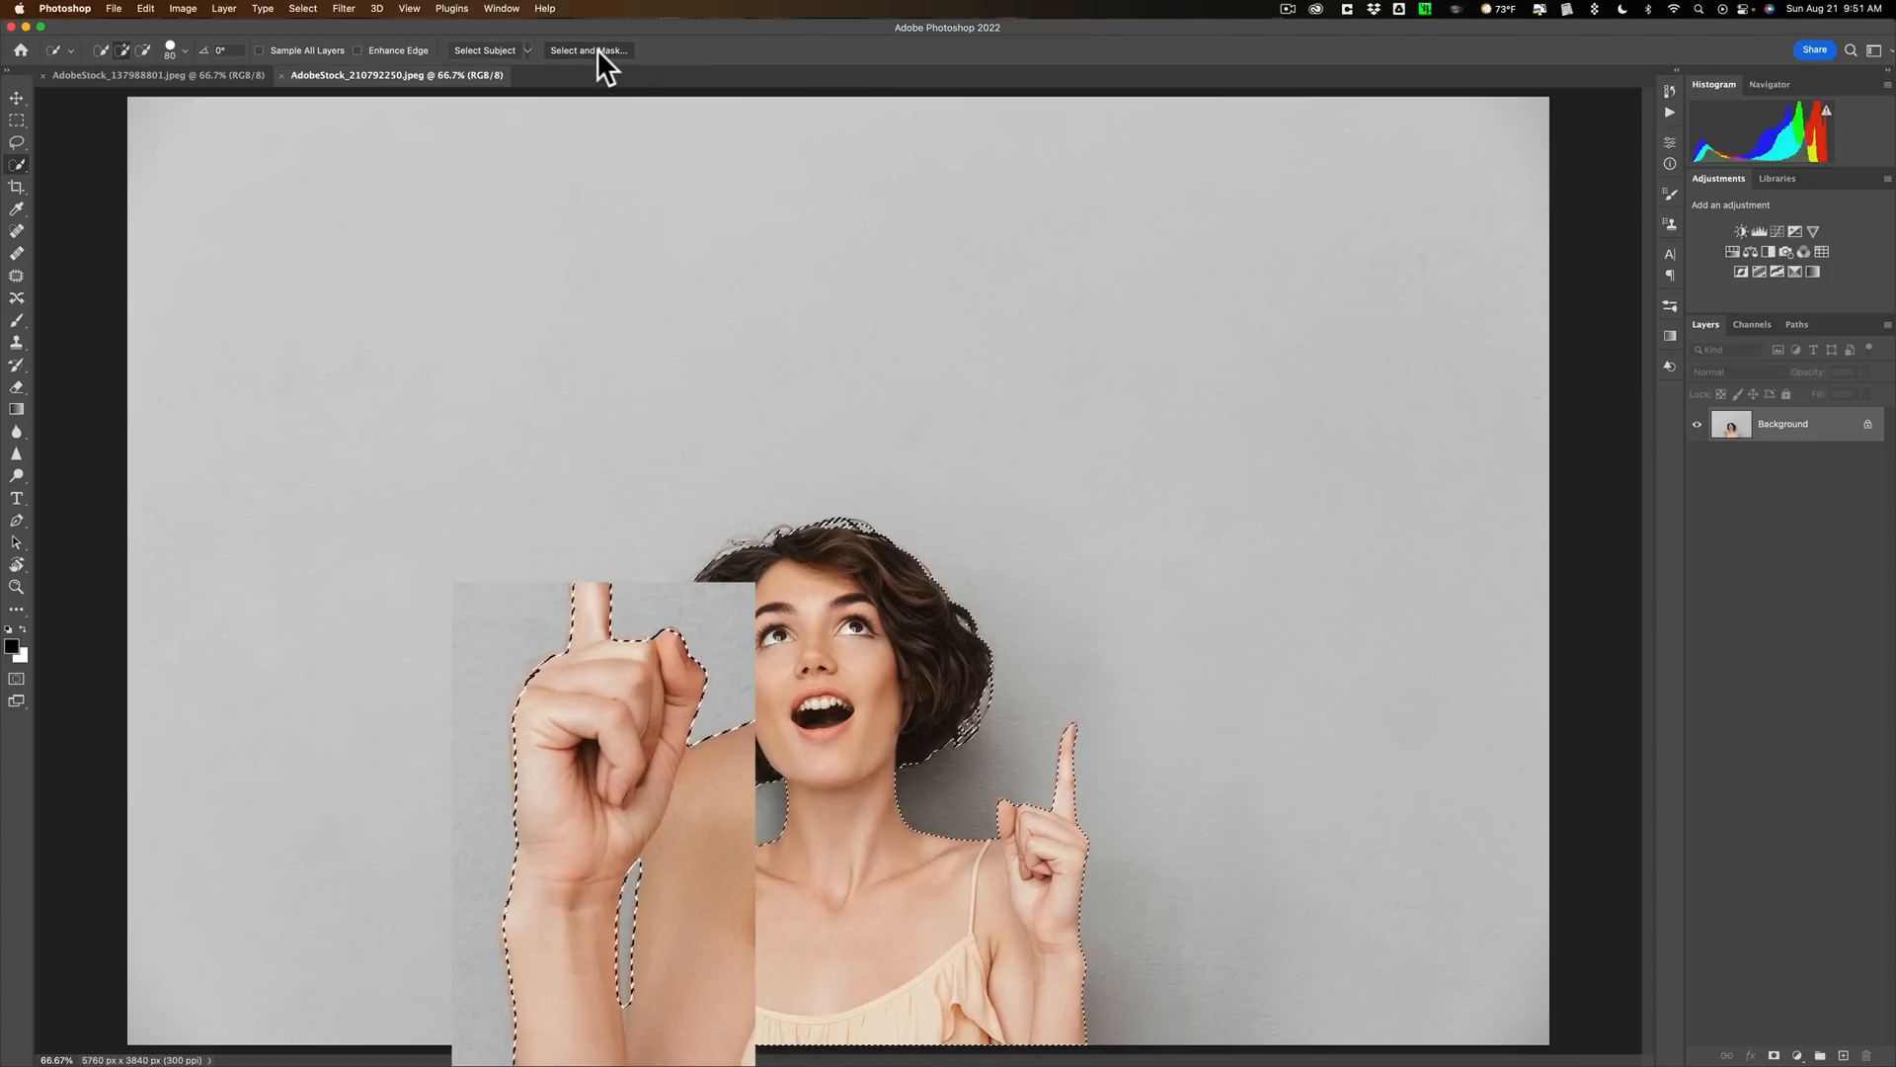
Refine the cloud selection in Select and Mask with Decontaminate Colors on, output to New Layer with Layer Mask
click(591, 52)
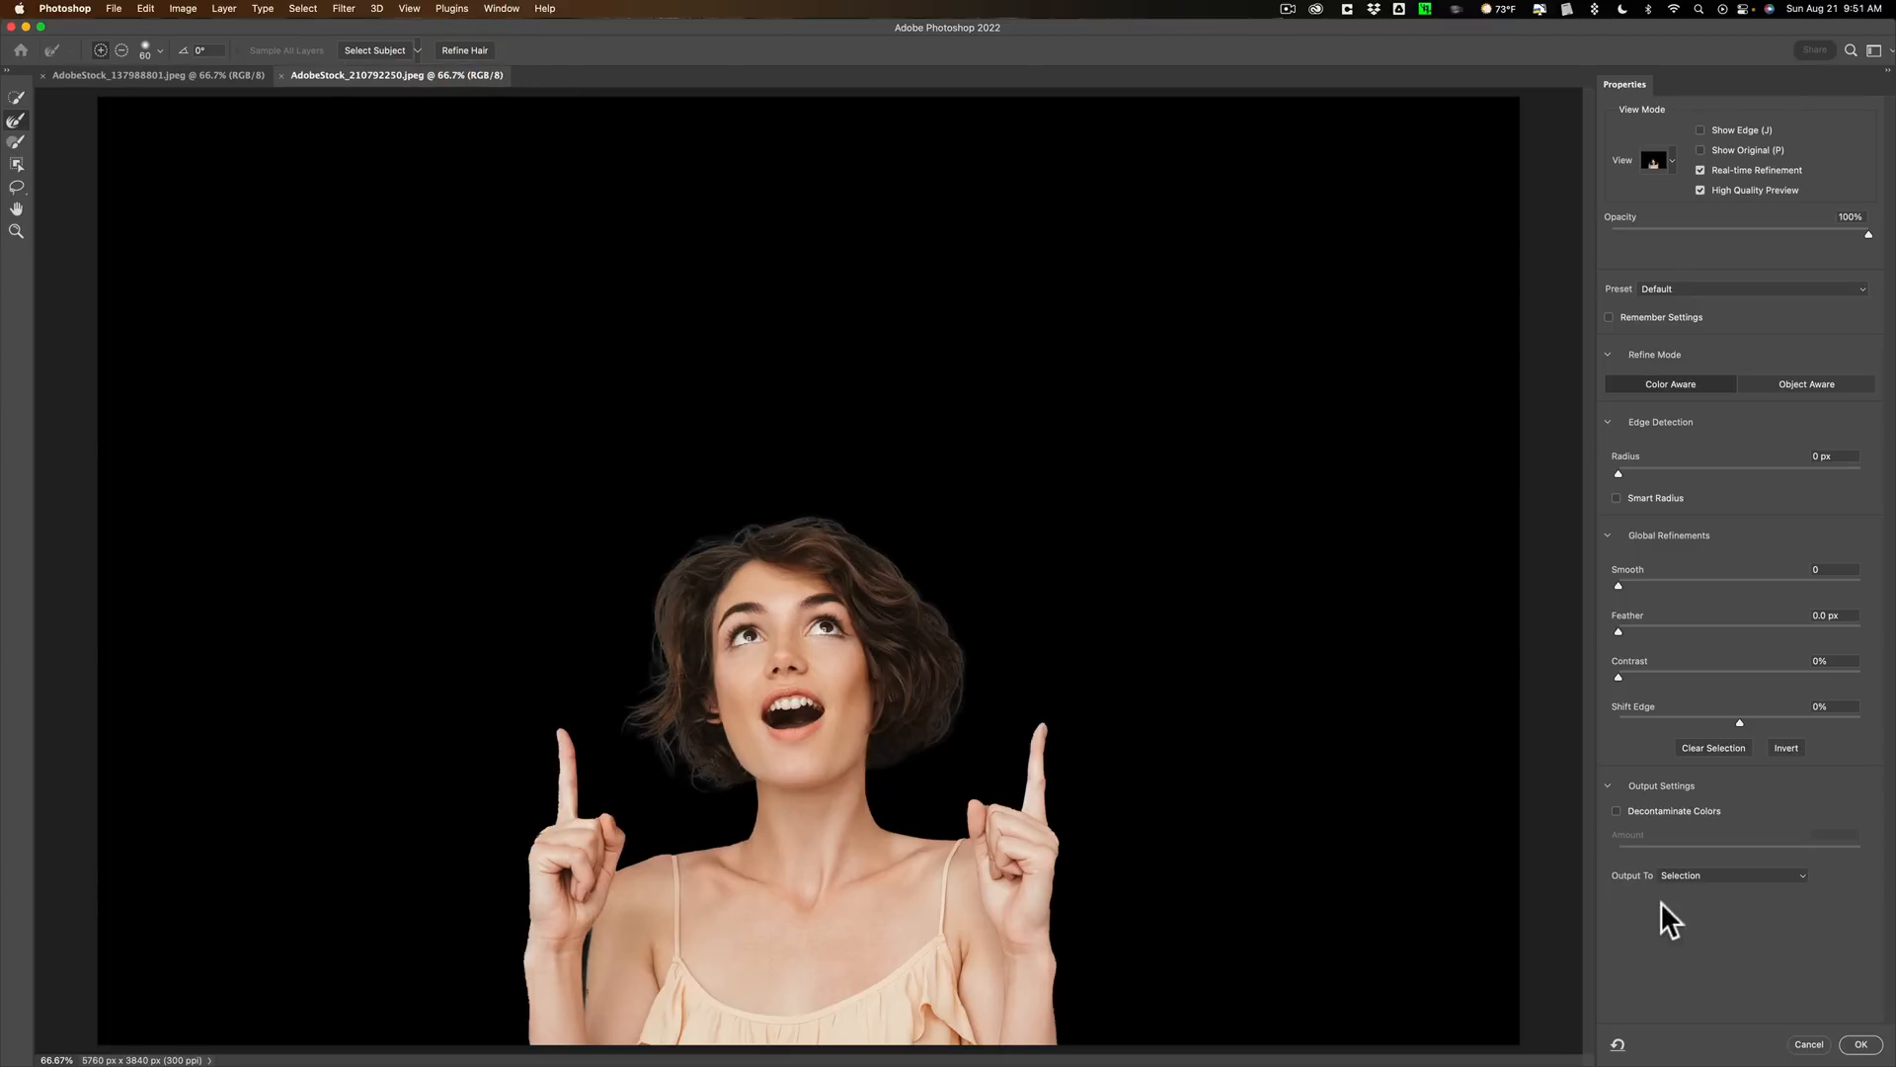
click(1616, 810)
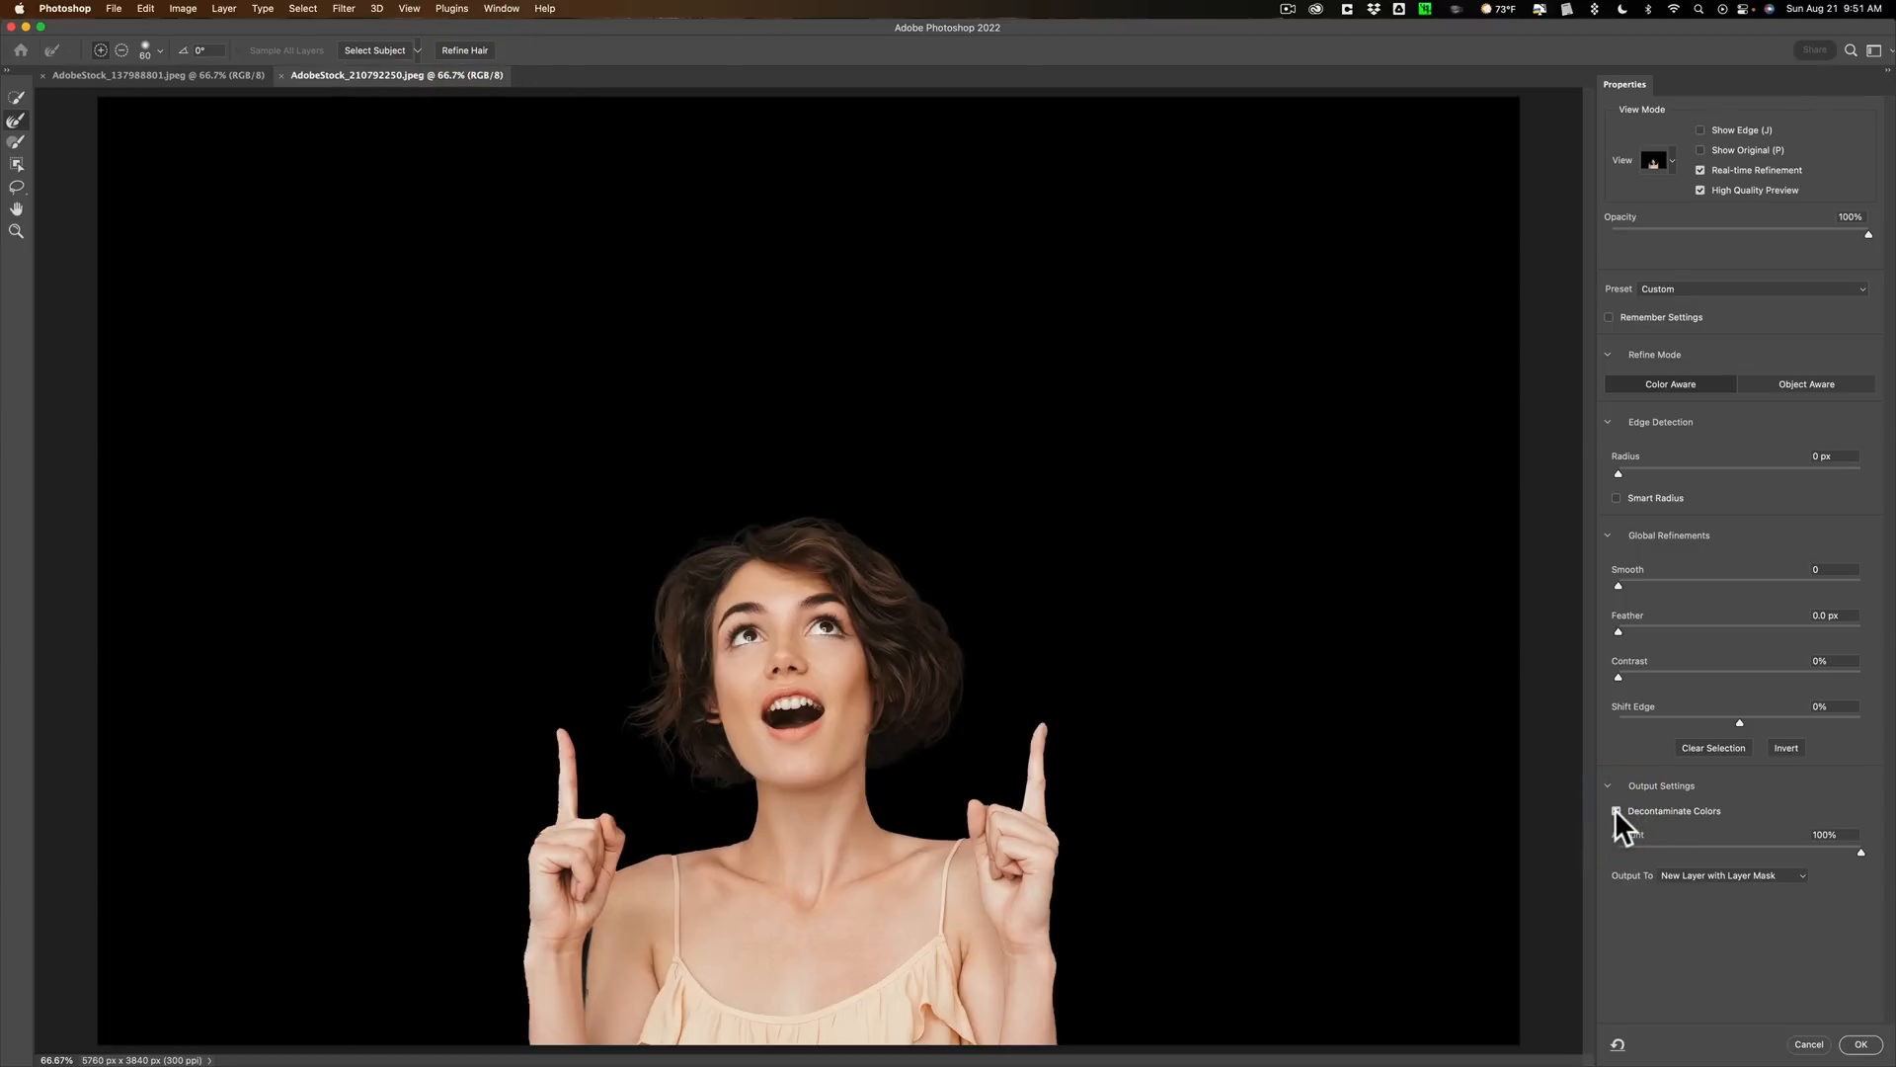
mouse_move(1615, 818)
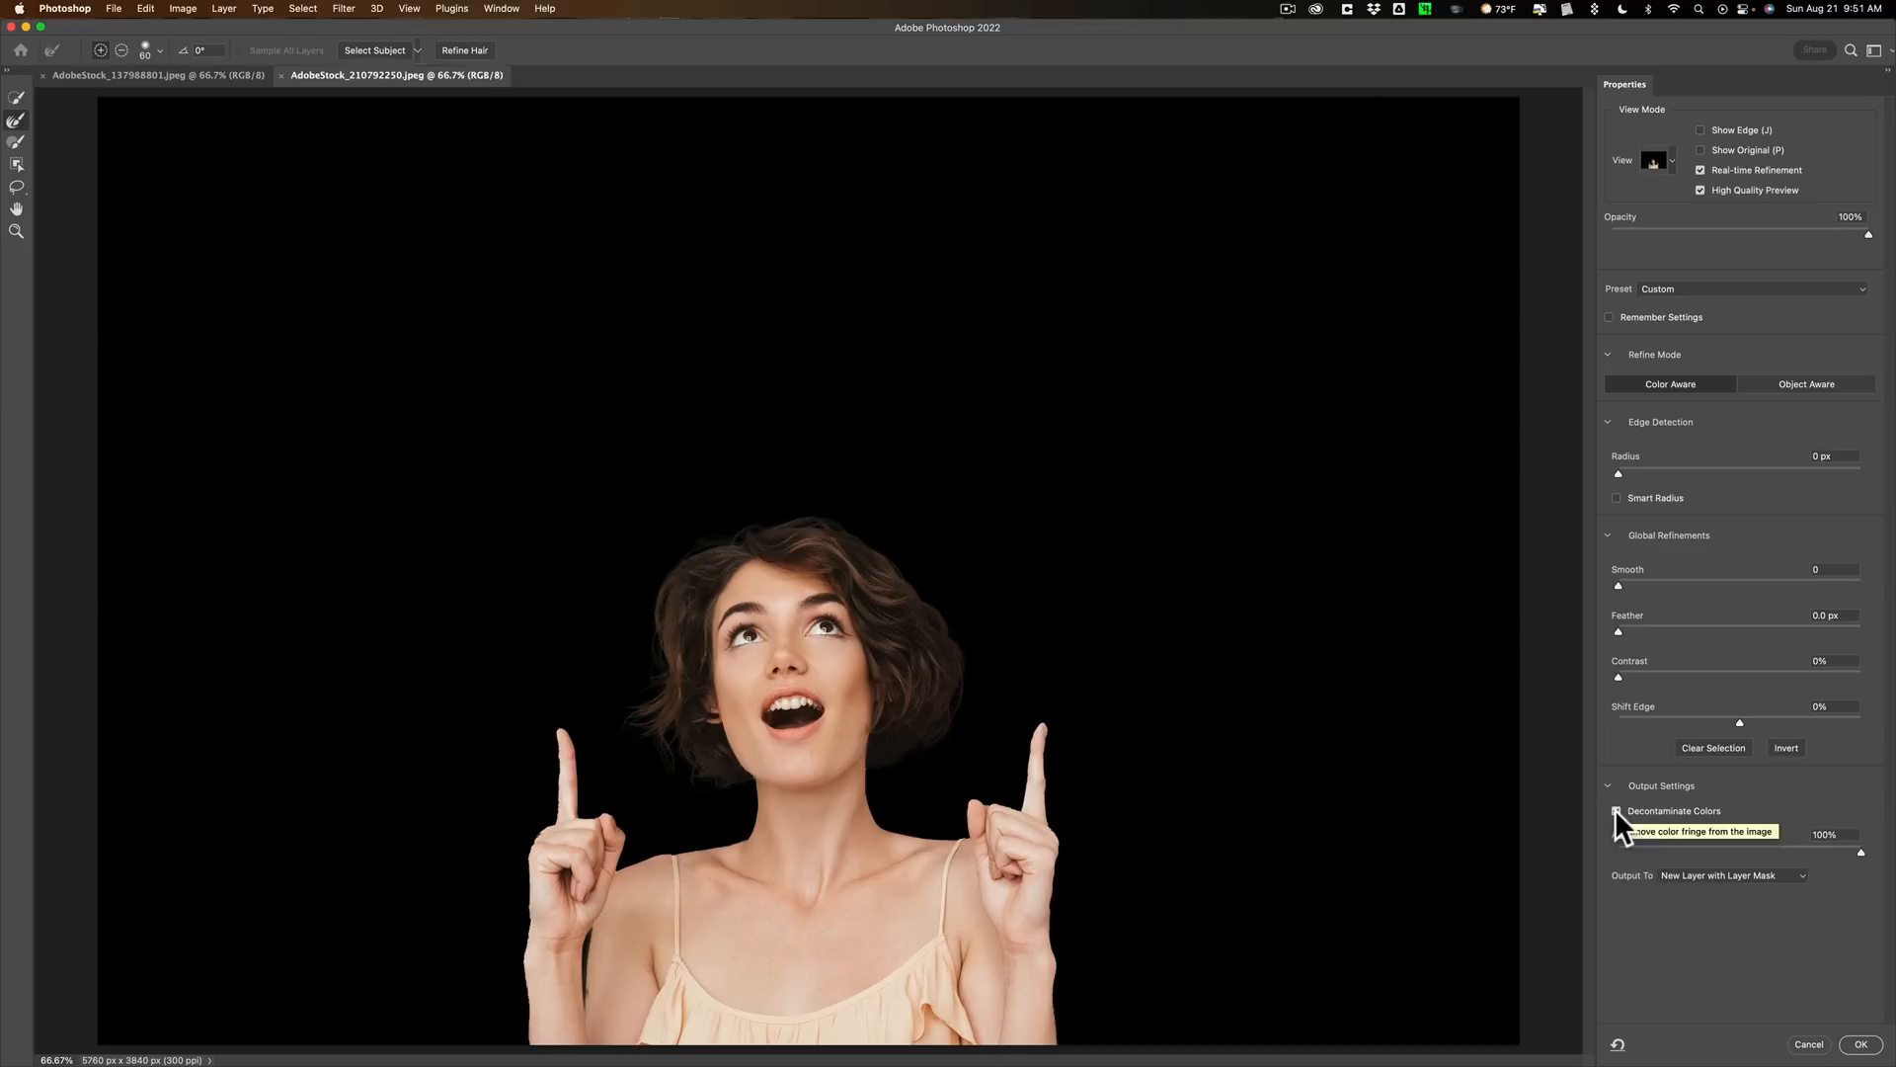
click(1615, 810)
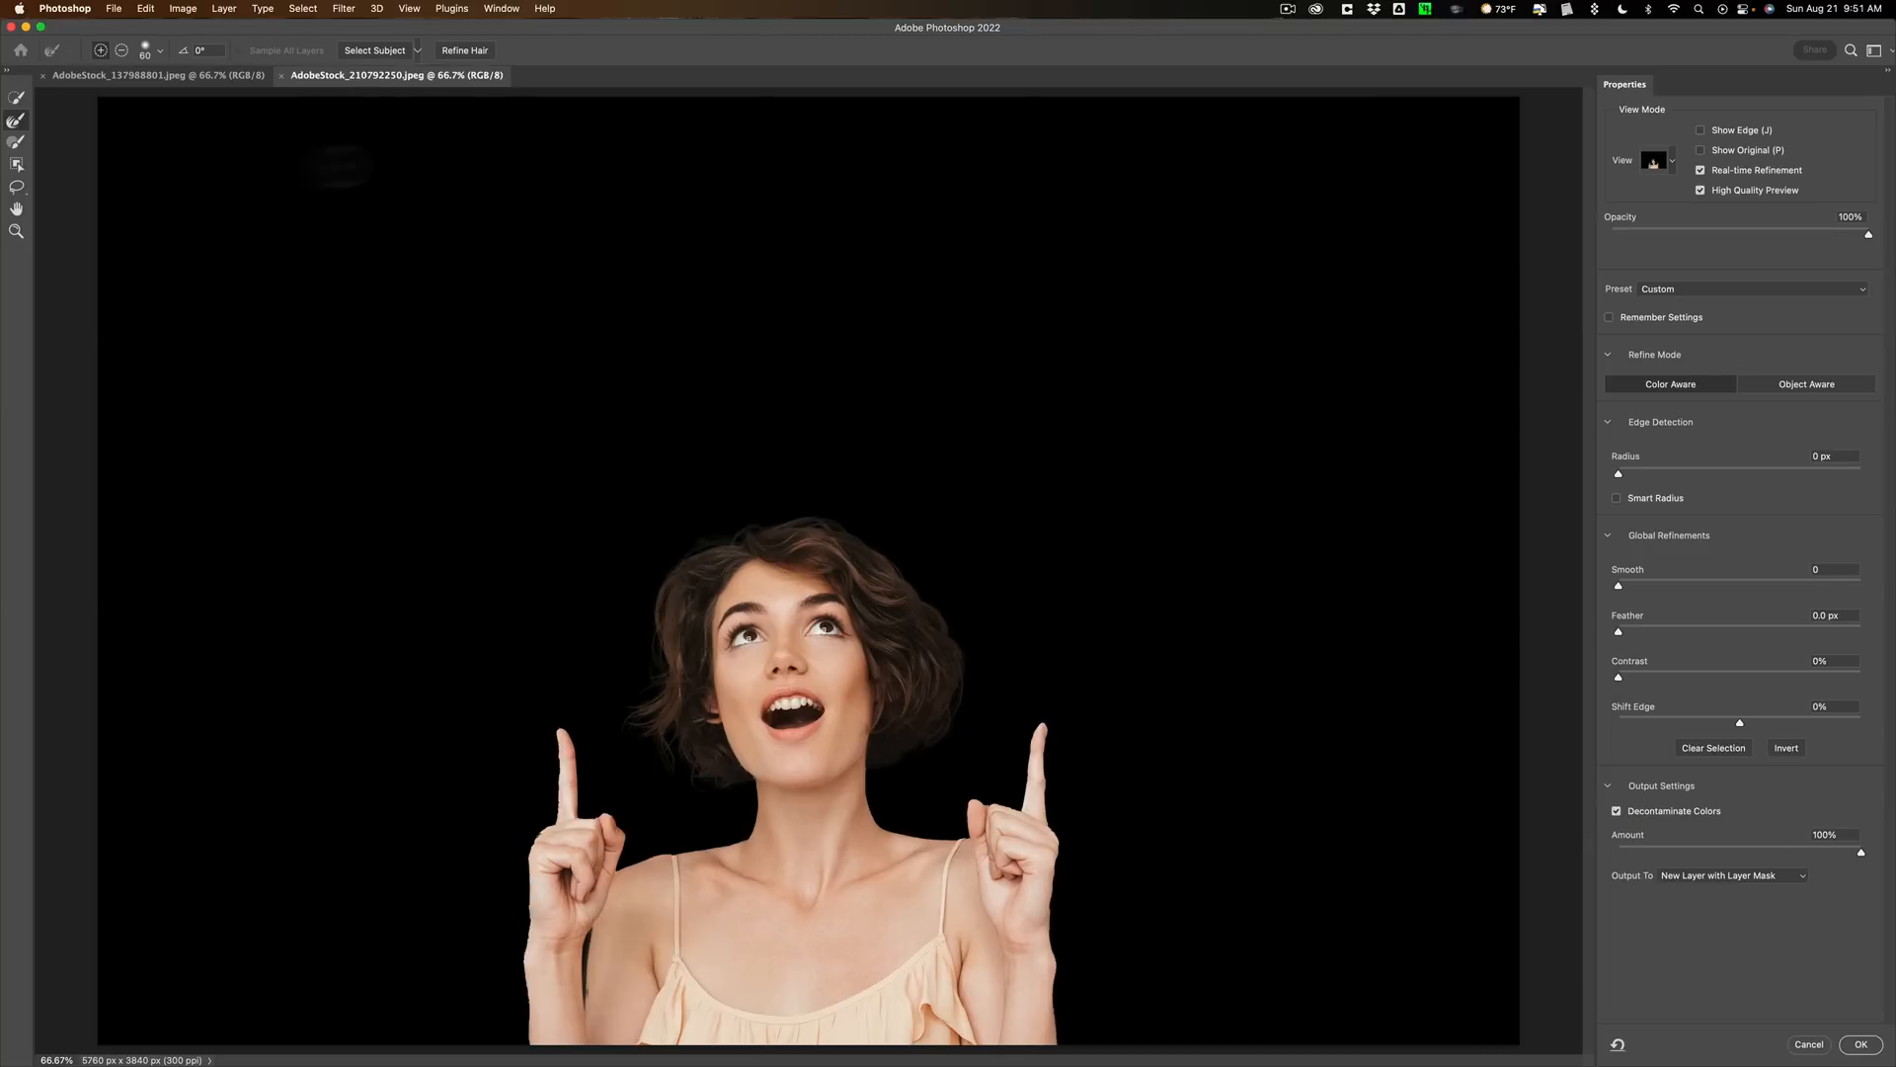